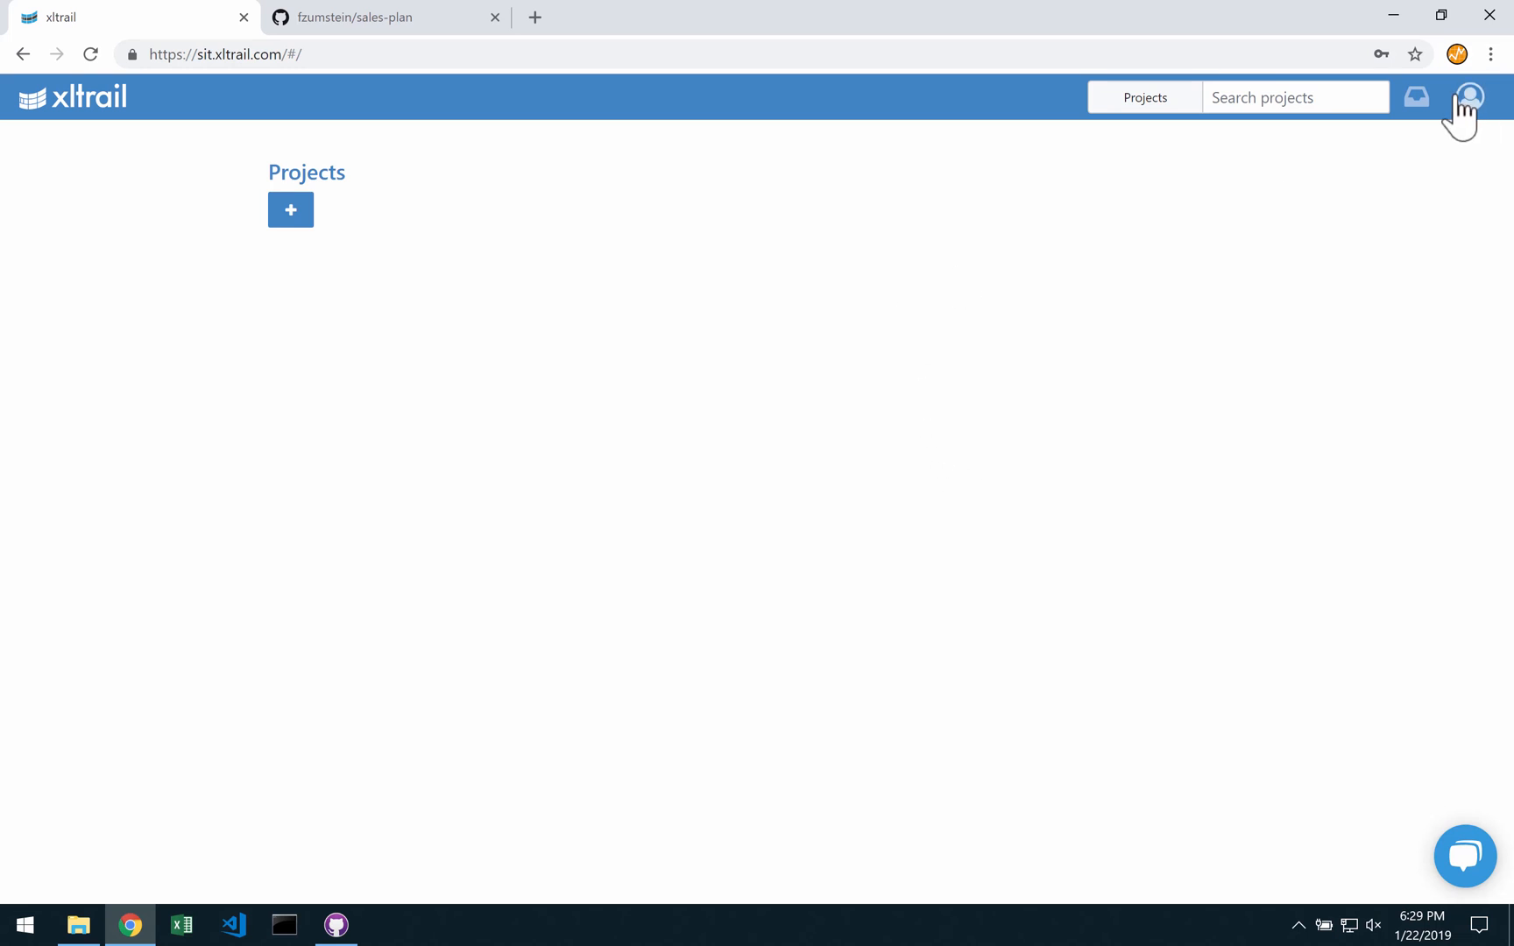
- Open a new repository form under Git Integration in xltrail's account settings
left_click(1469, 96)
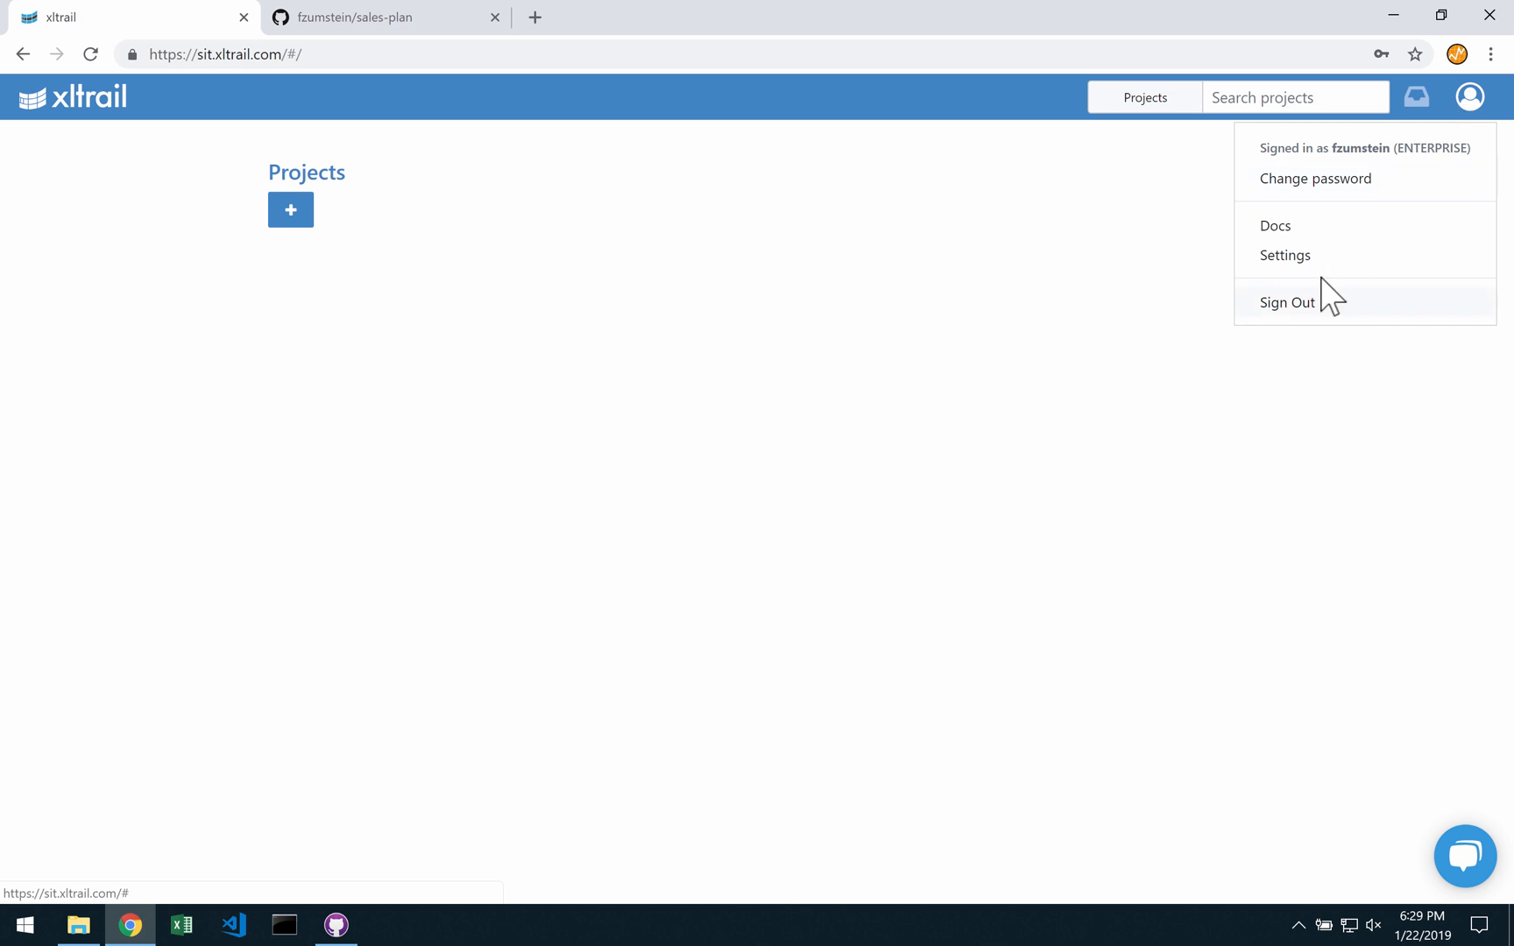
left_click(1285, 254)
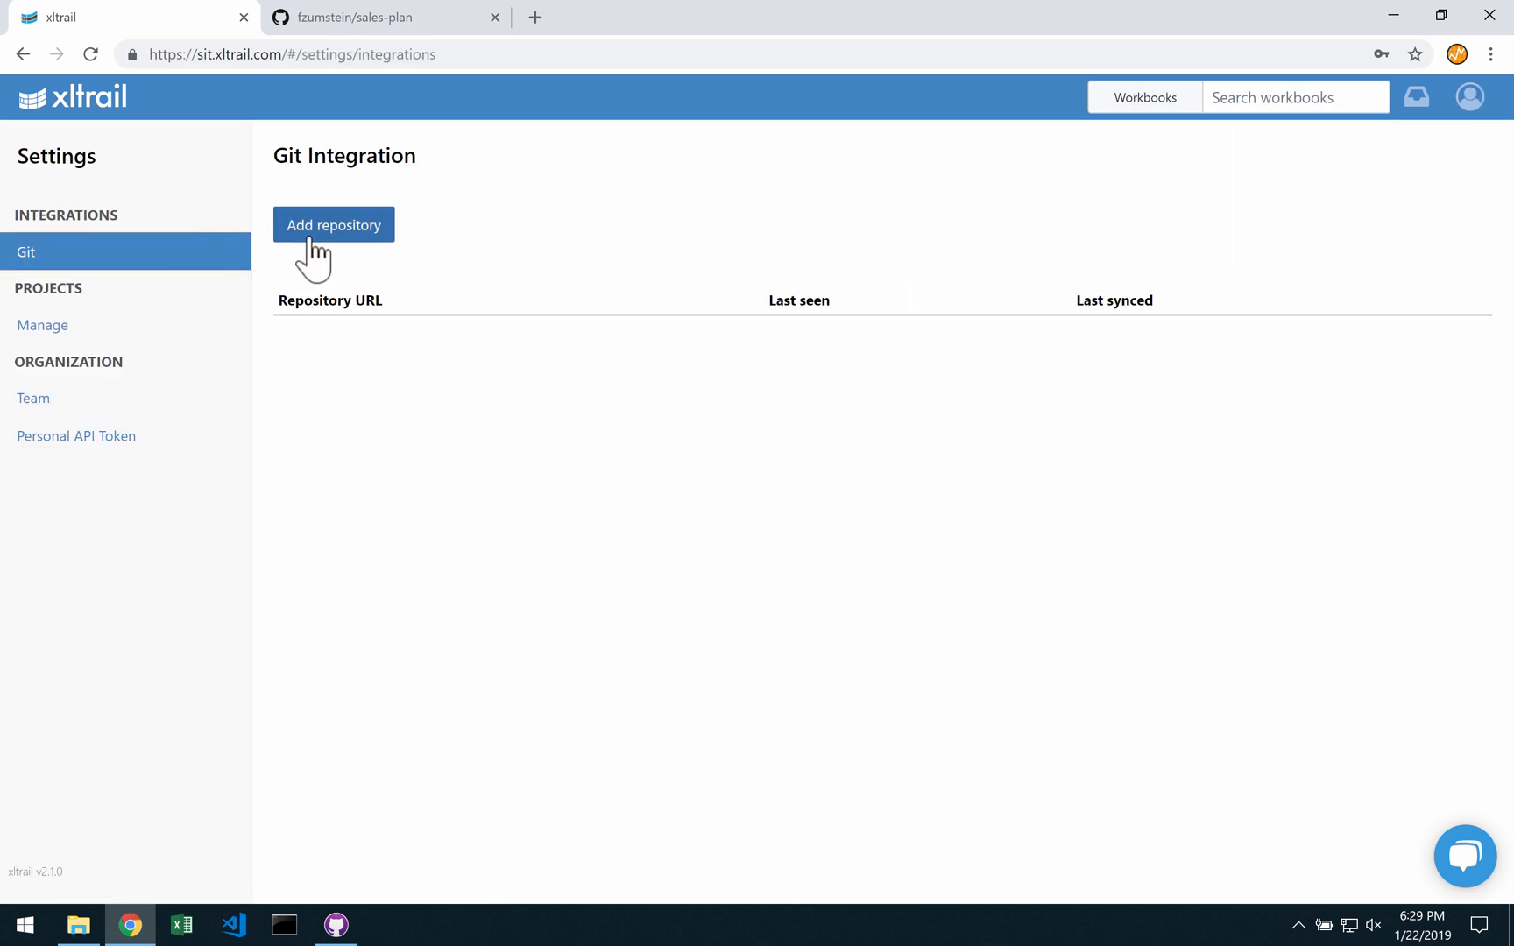
left_click(332, 225)
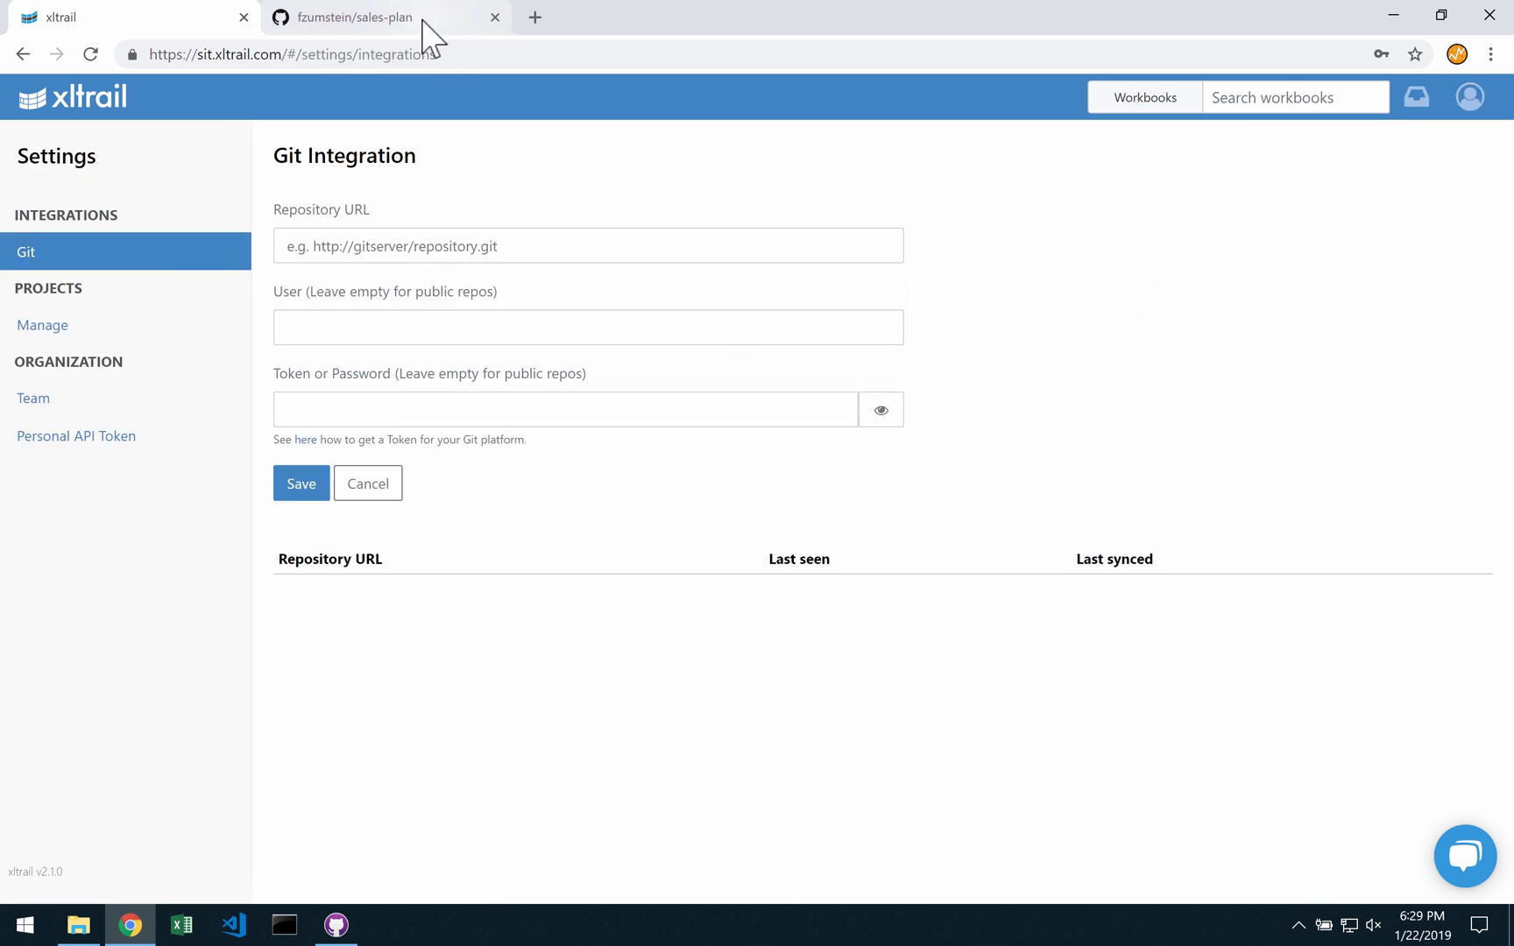
- Copy the sales-plan repository's HTTPS clone URL from GitHub's Clone or download panel
left_click(377, 18)
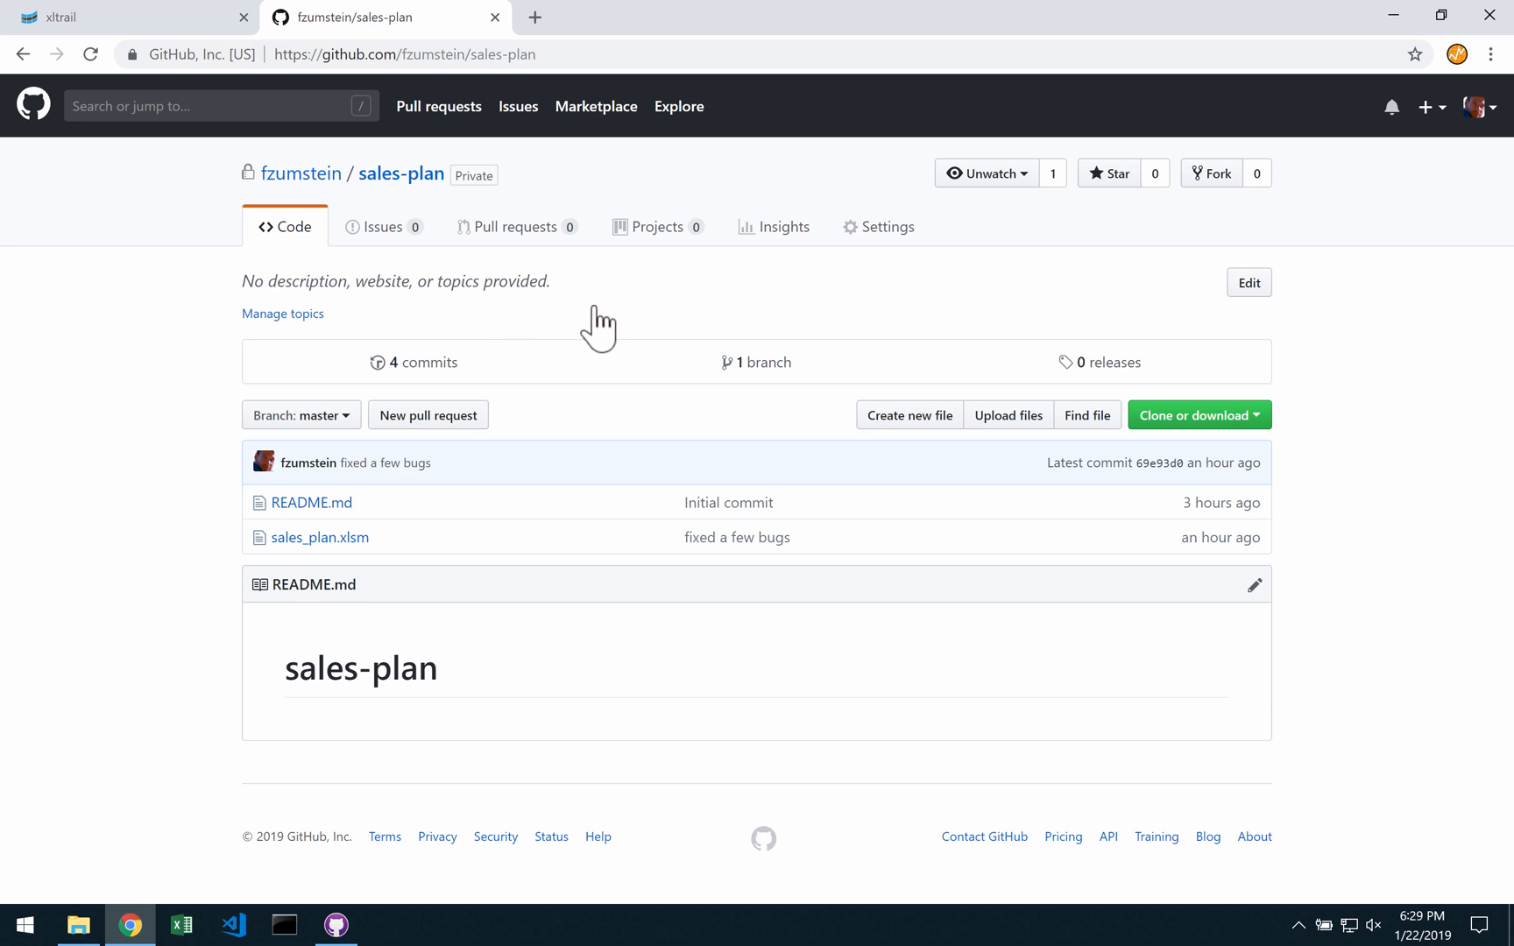
left_click(1198, 414)
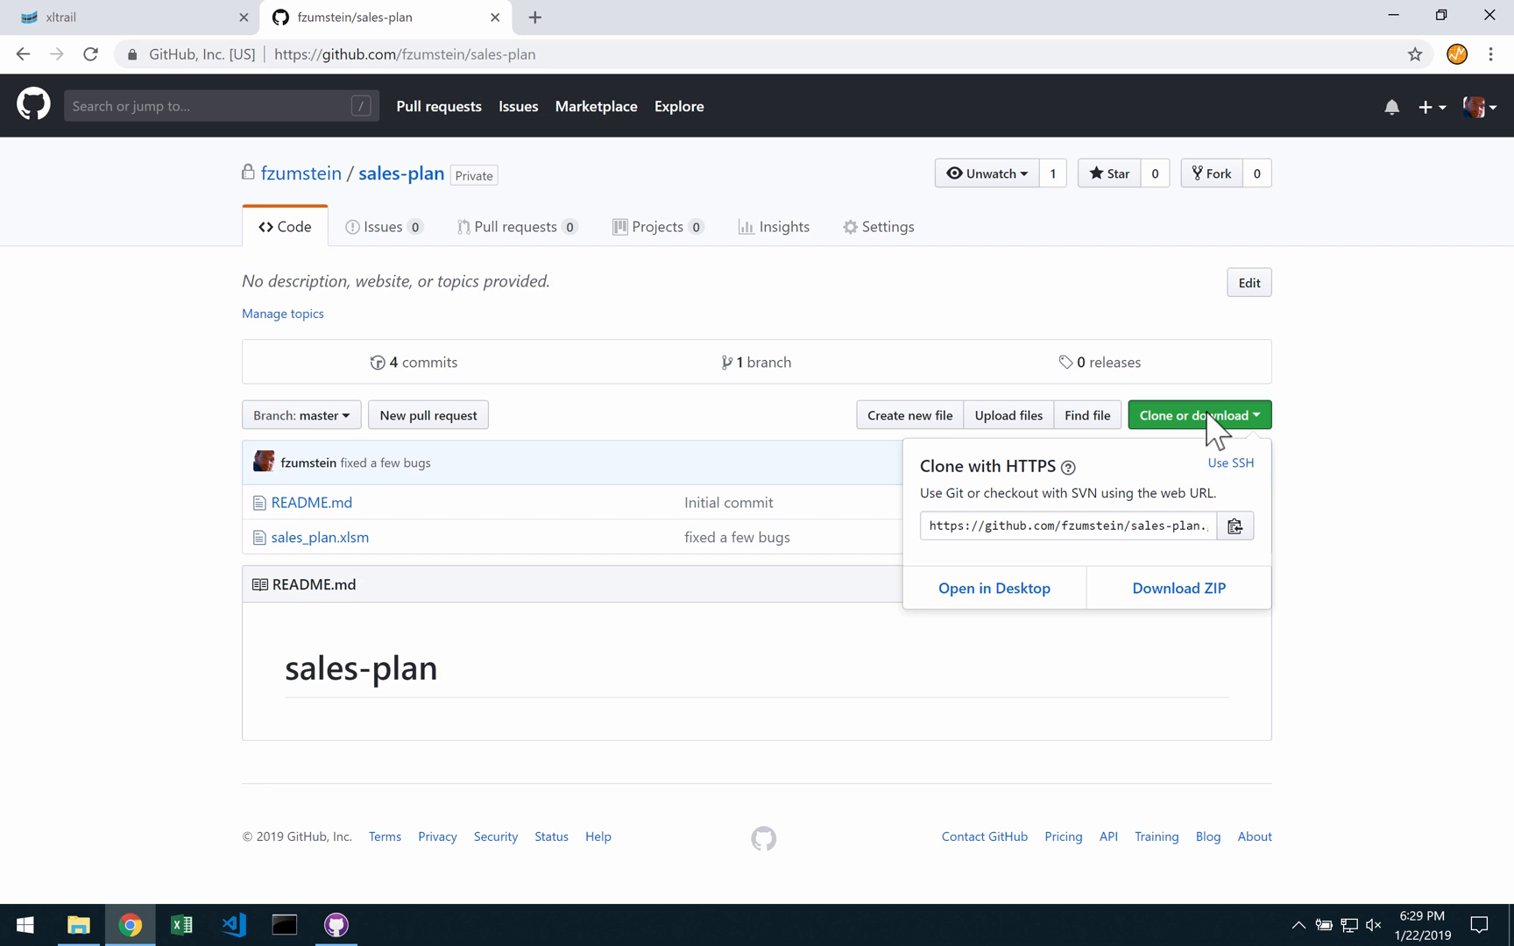
mouse_move(1219, 436)
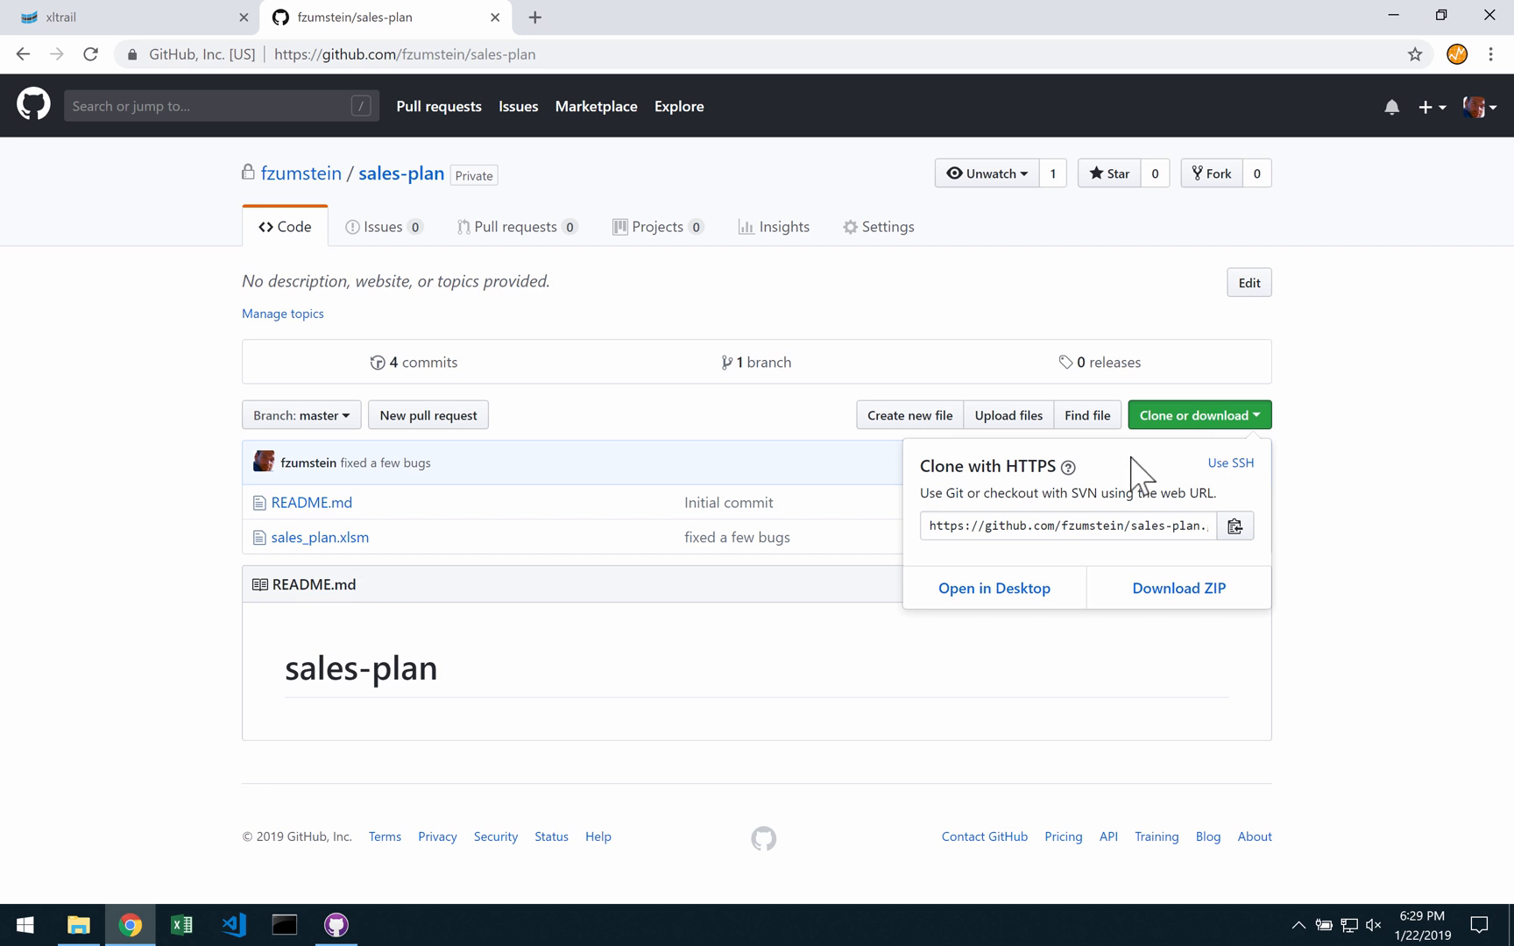
left_click(404, 55)
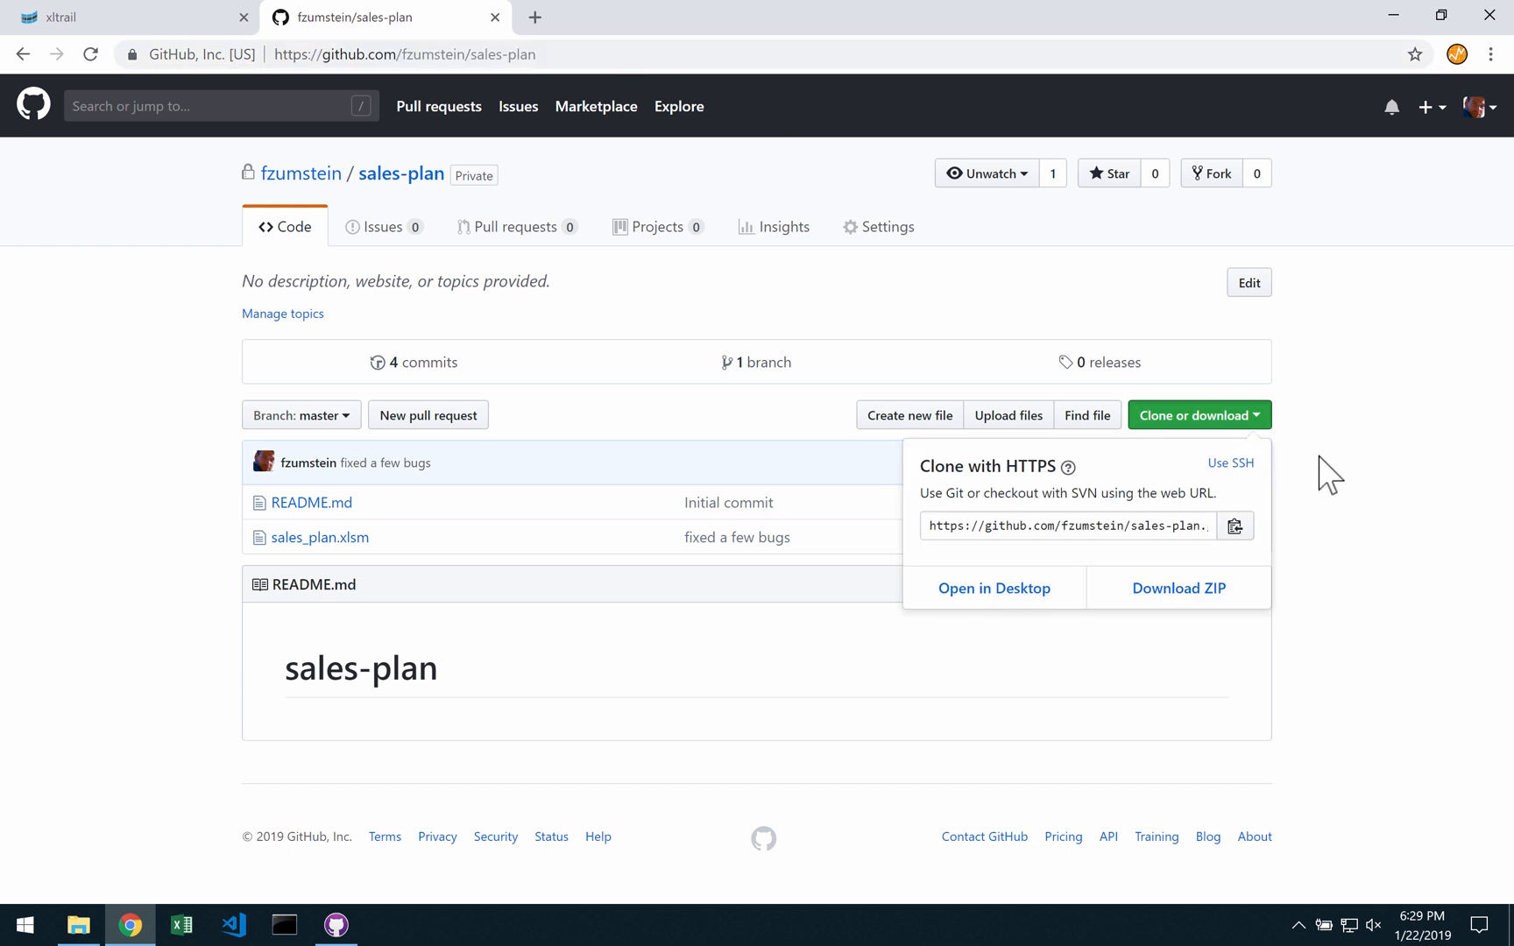
left_click(1230, 463)
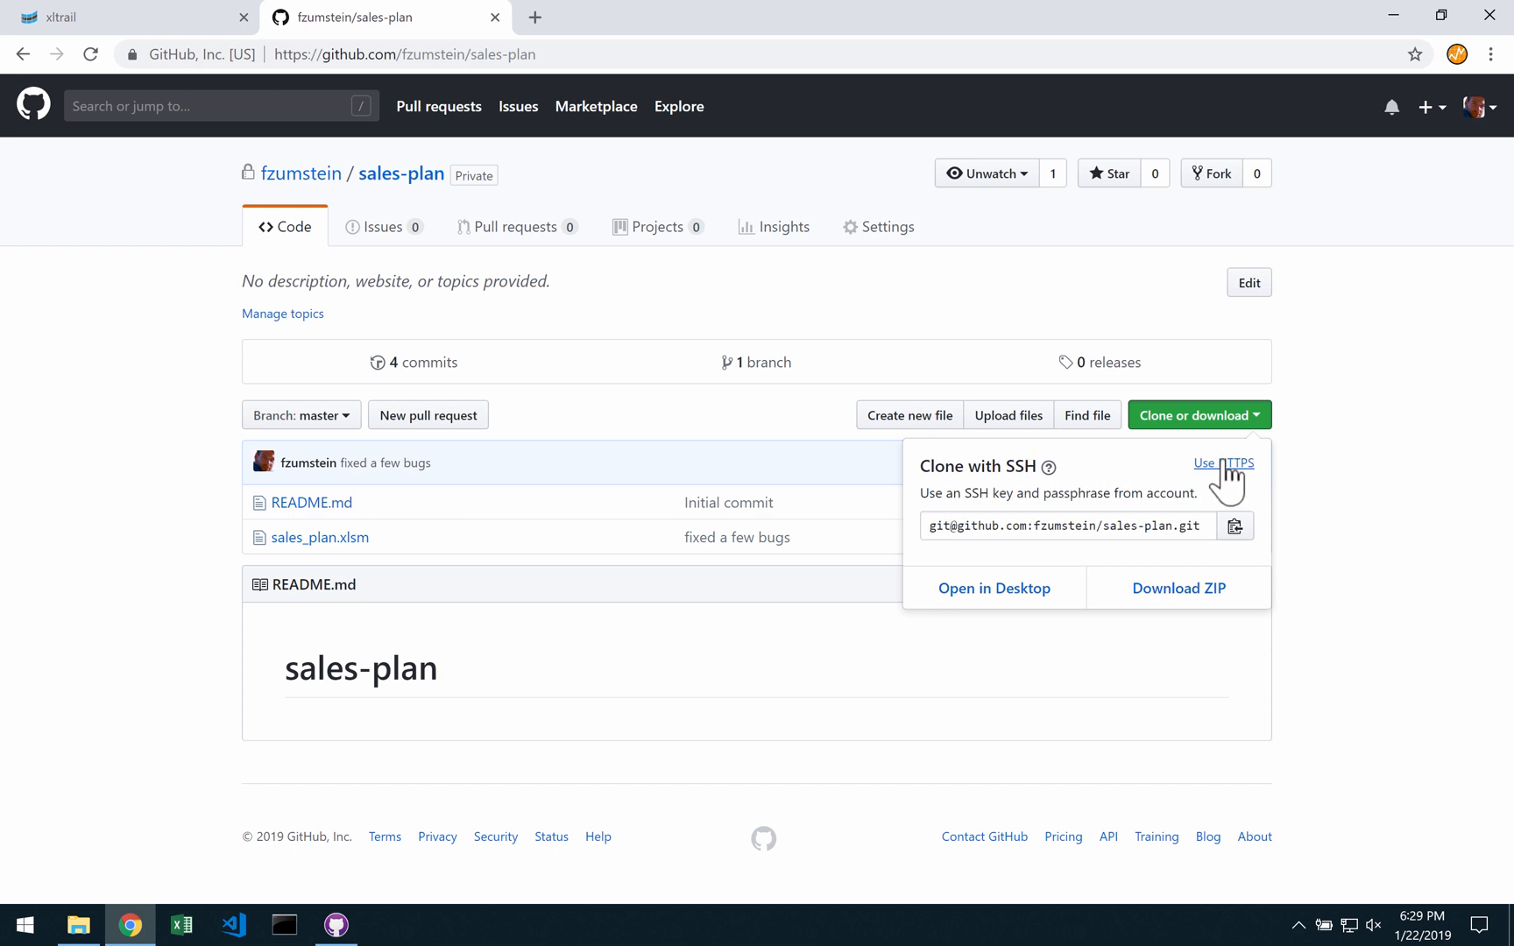
left_click(1222, 462)
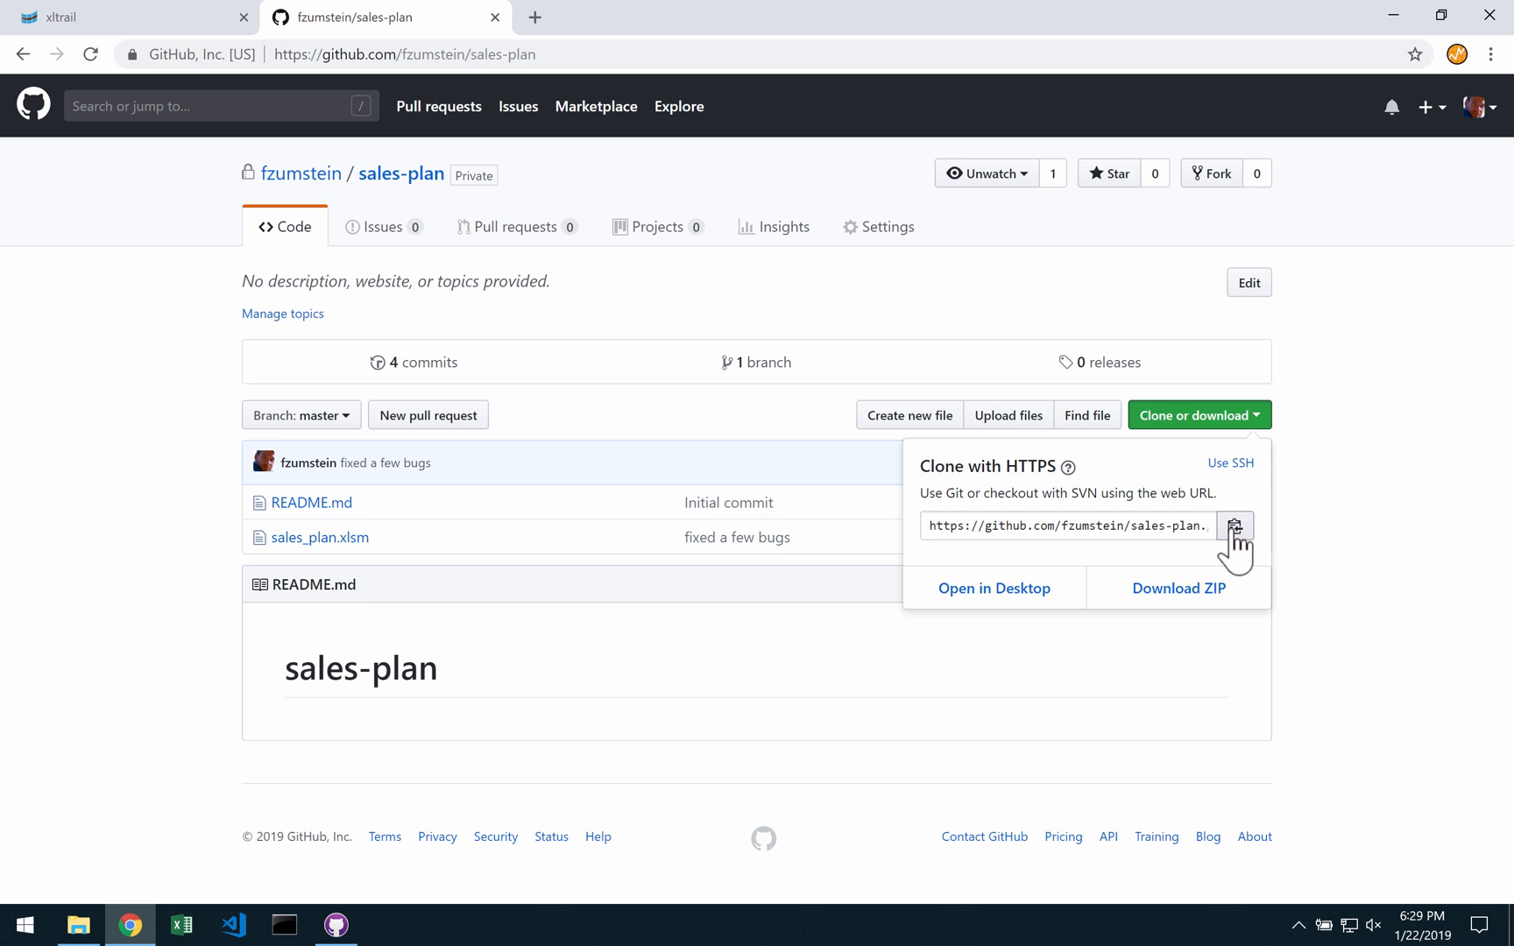
left_click(1236, 526)
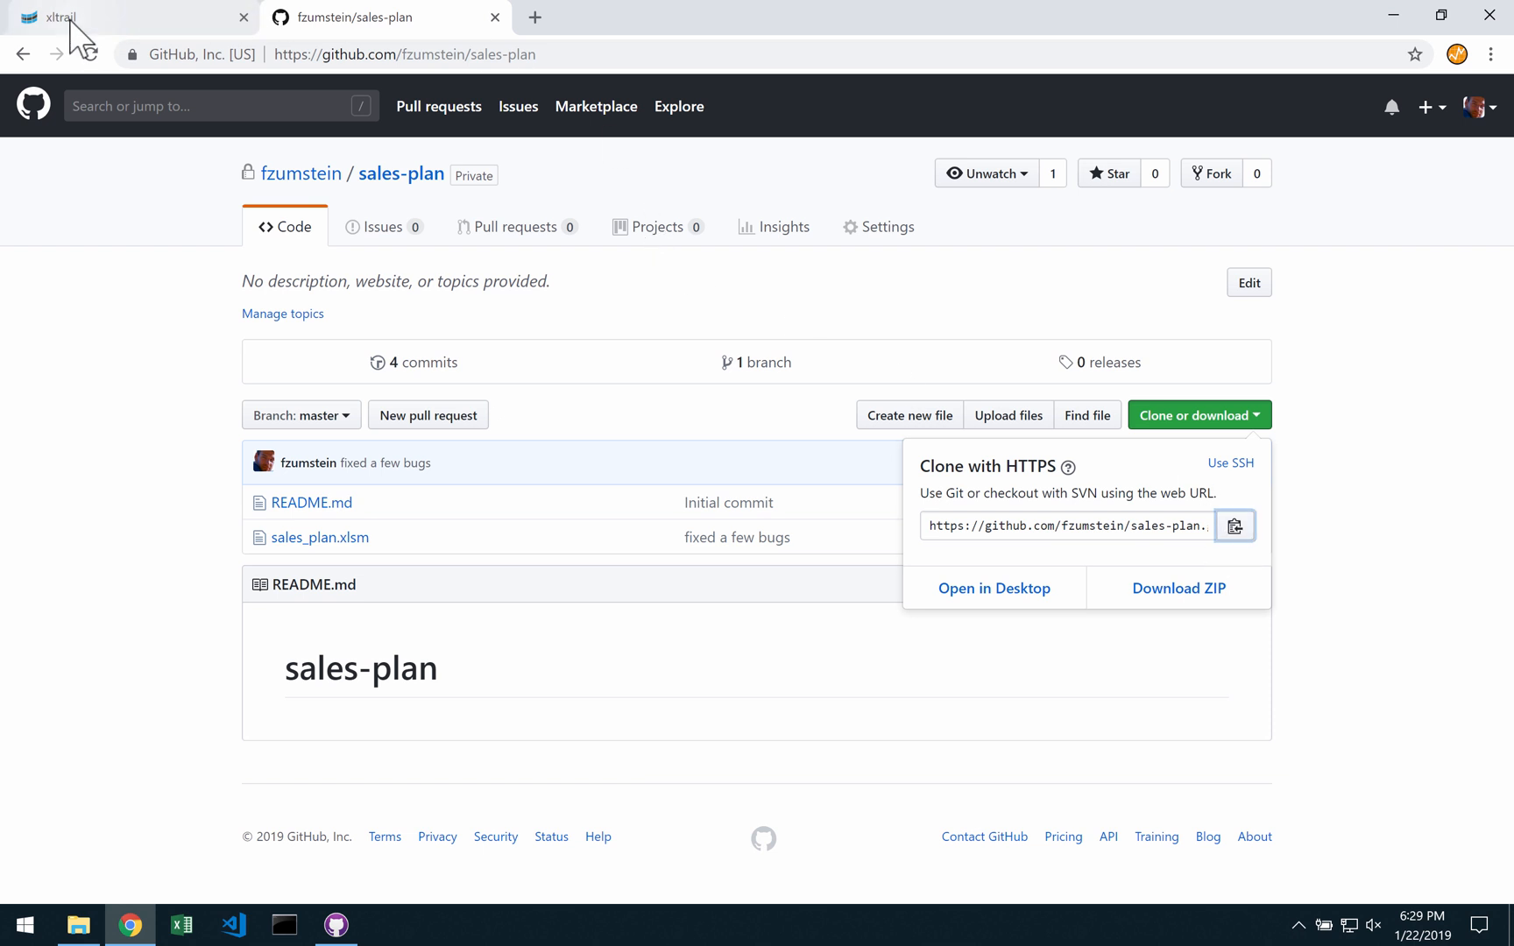
- Paste the sales-plan.git HTTPS URL into xltrail's Repository URL field
left_click(77, 18)
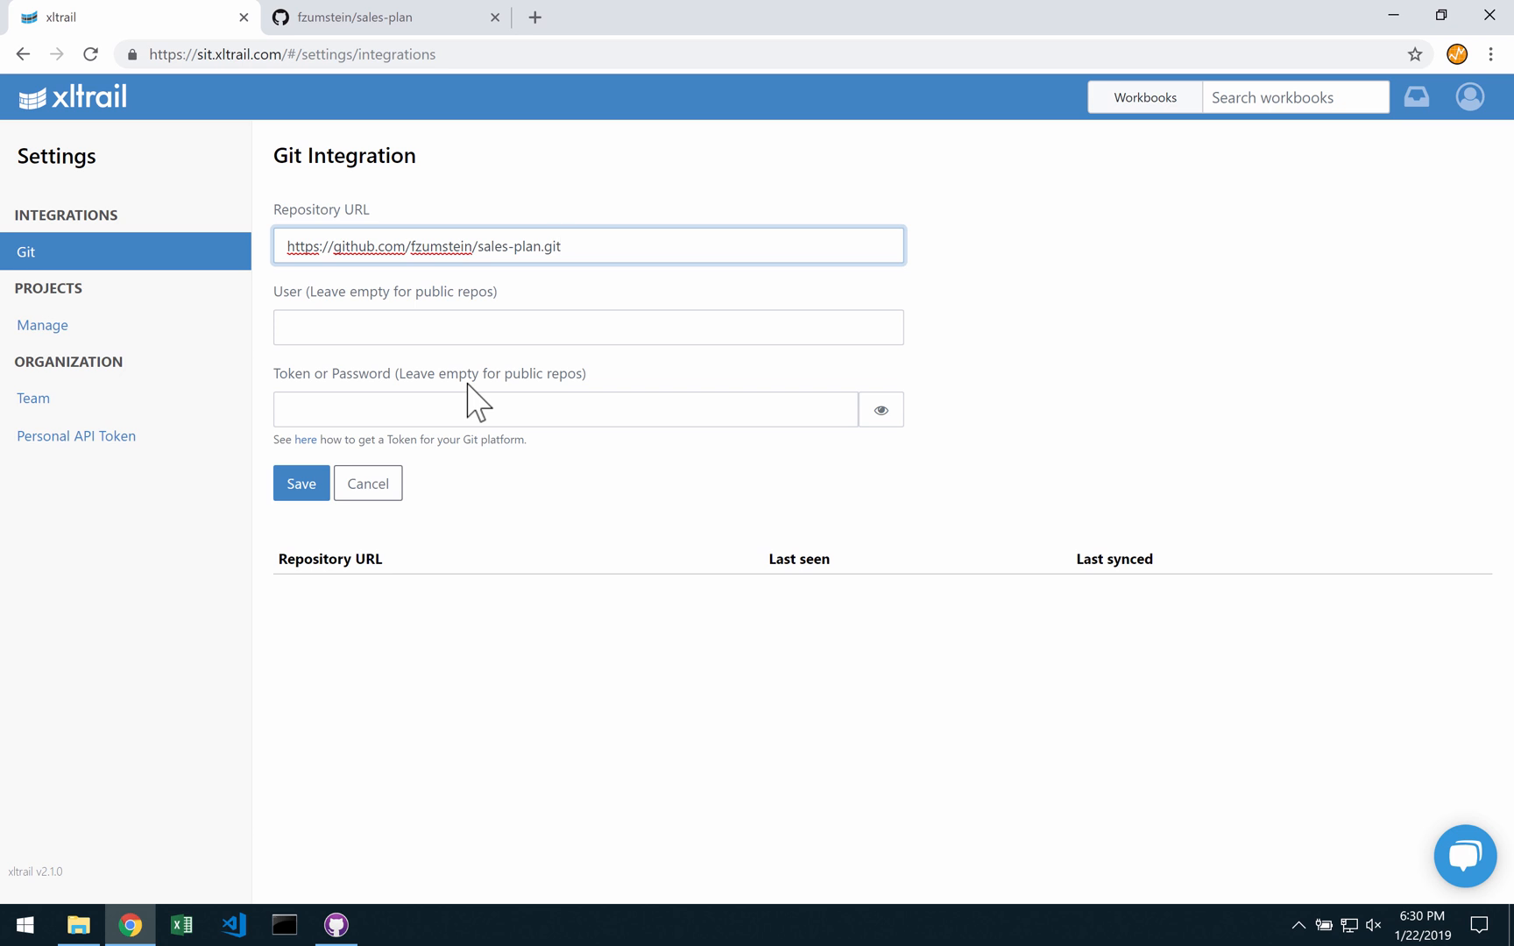
left_click(587, 245)
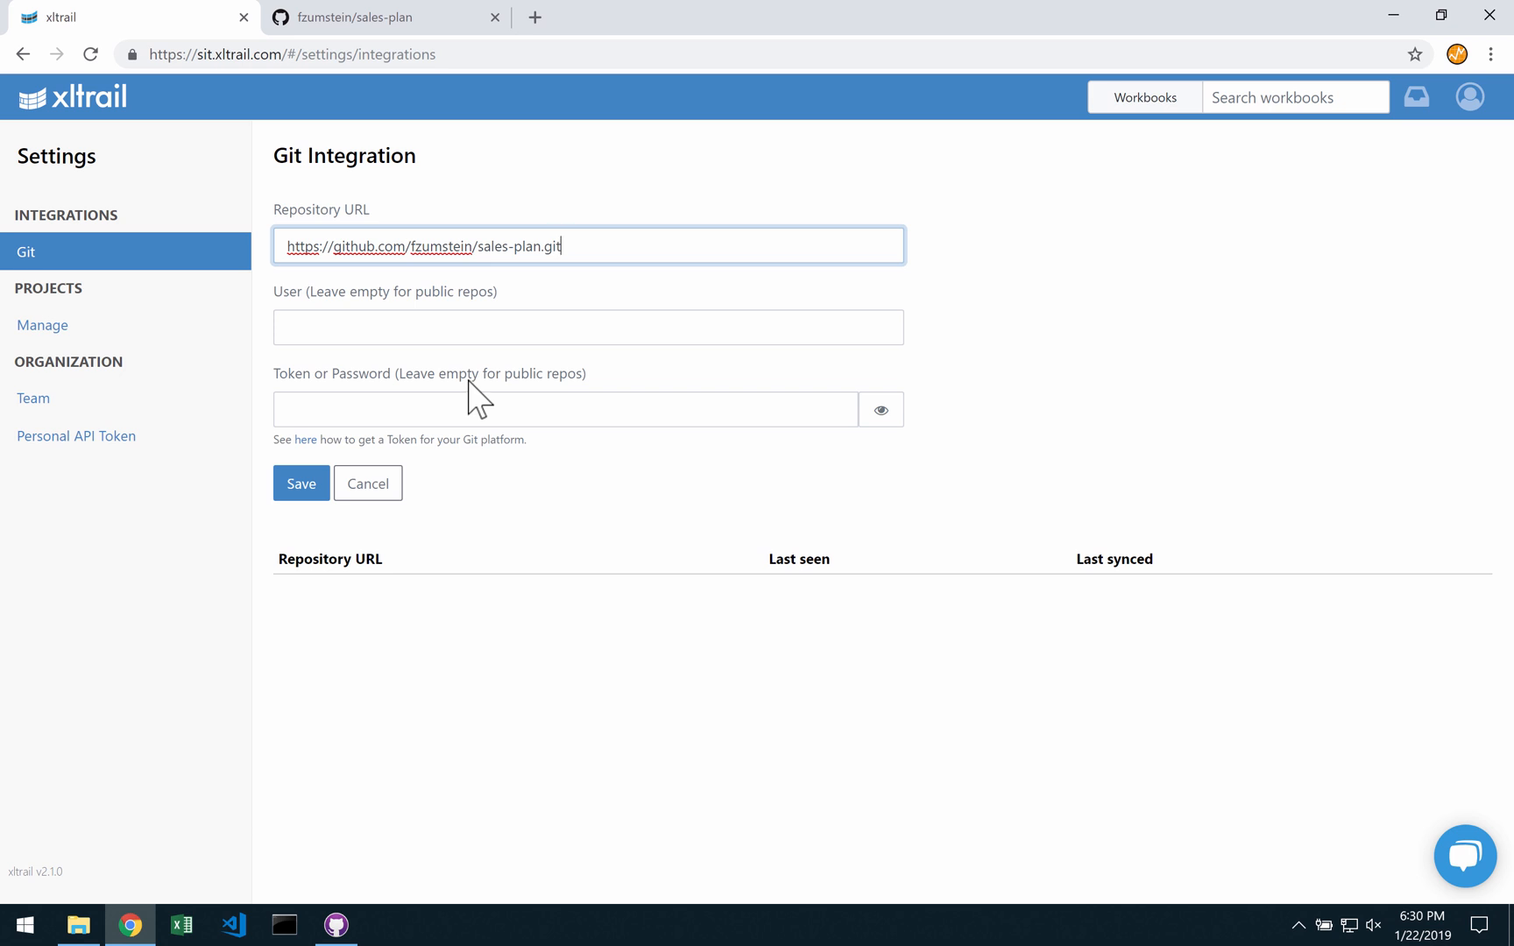
mouse_move(301, 482)
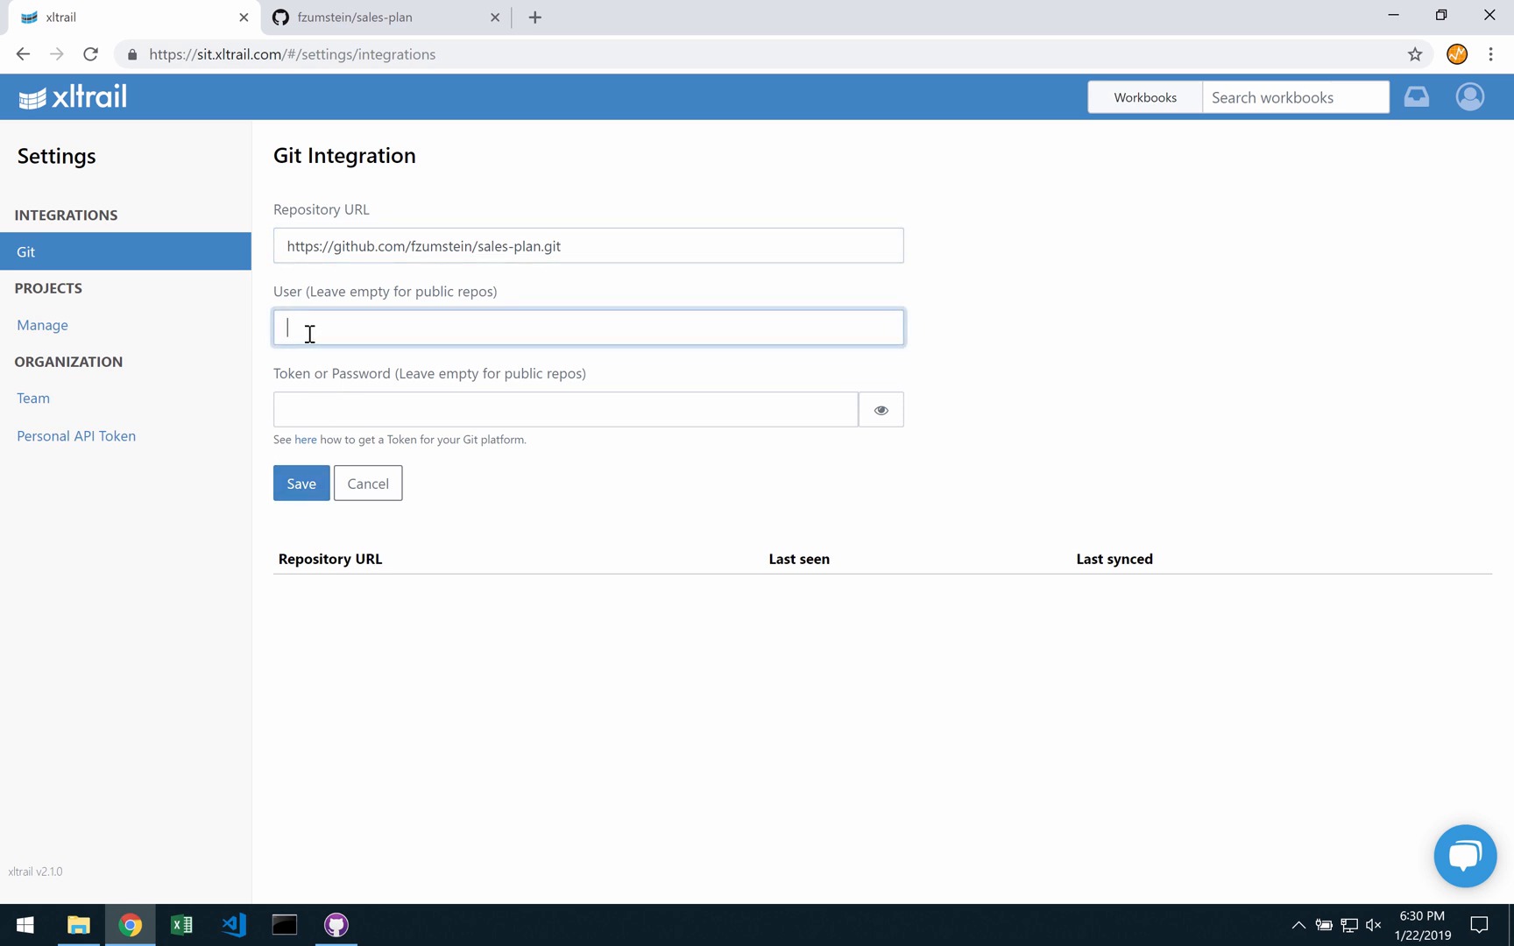
mouse_move(339, 400)
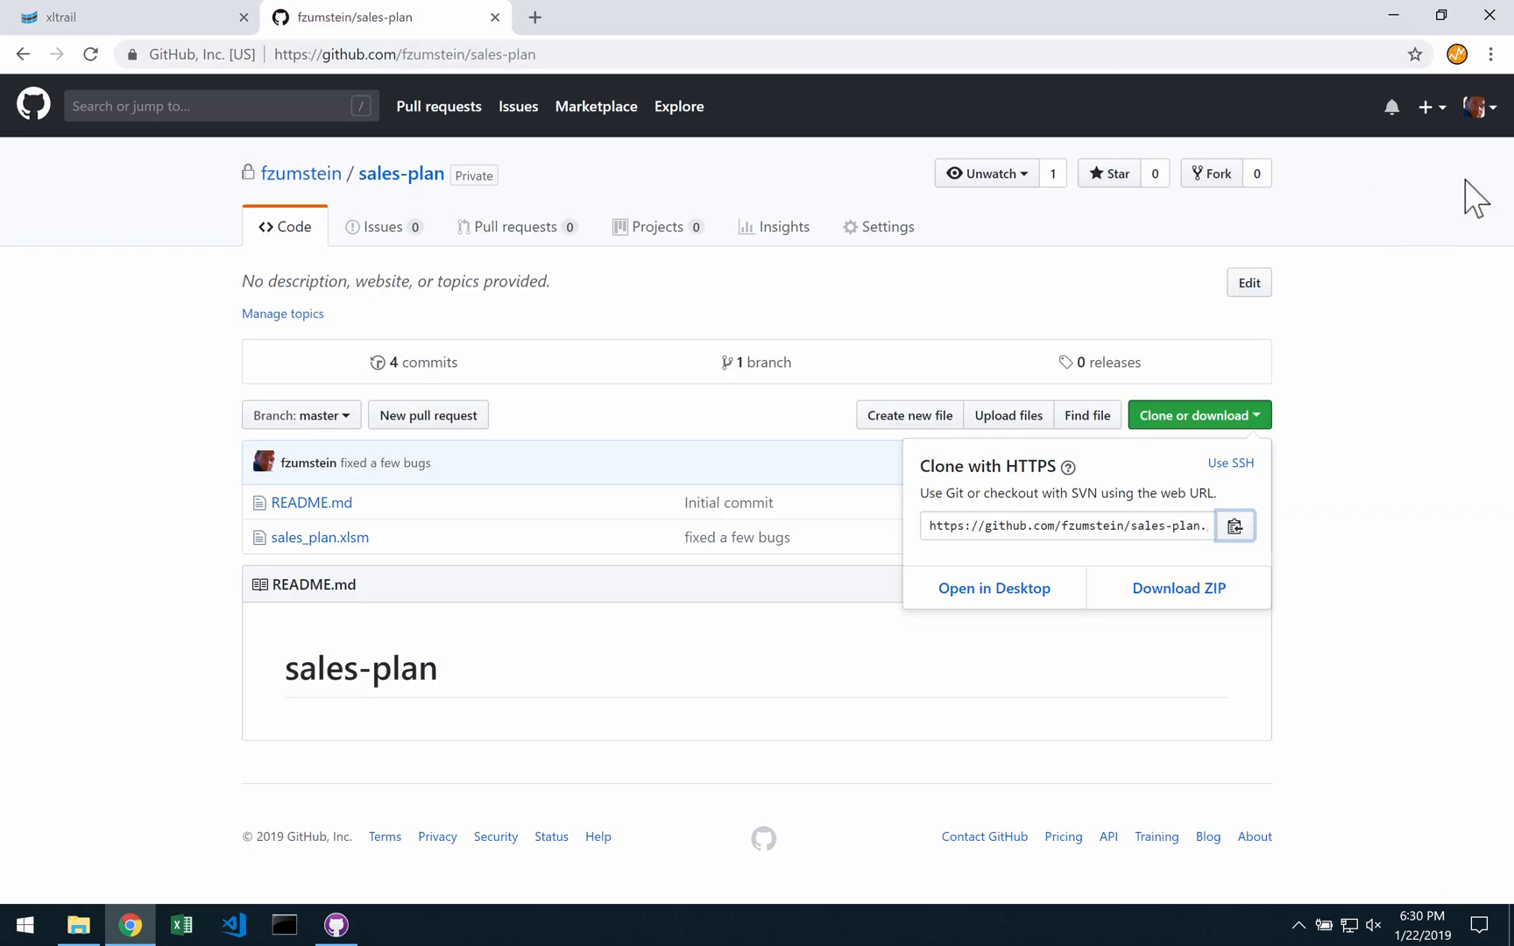
- Open GitHub's Generate new token form under Developer settings > Personal access tokens
left_click(1476, 106)
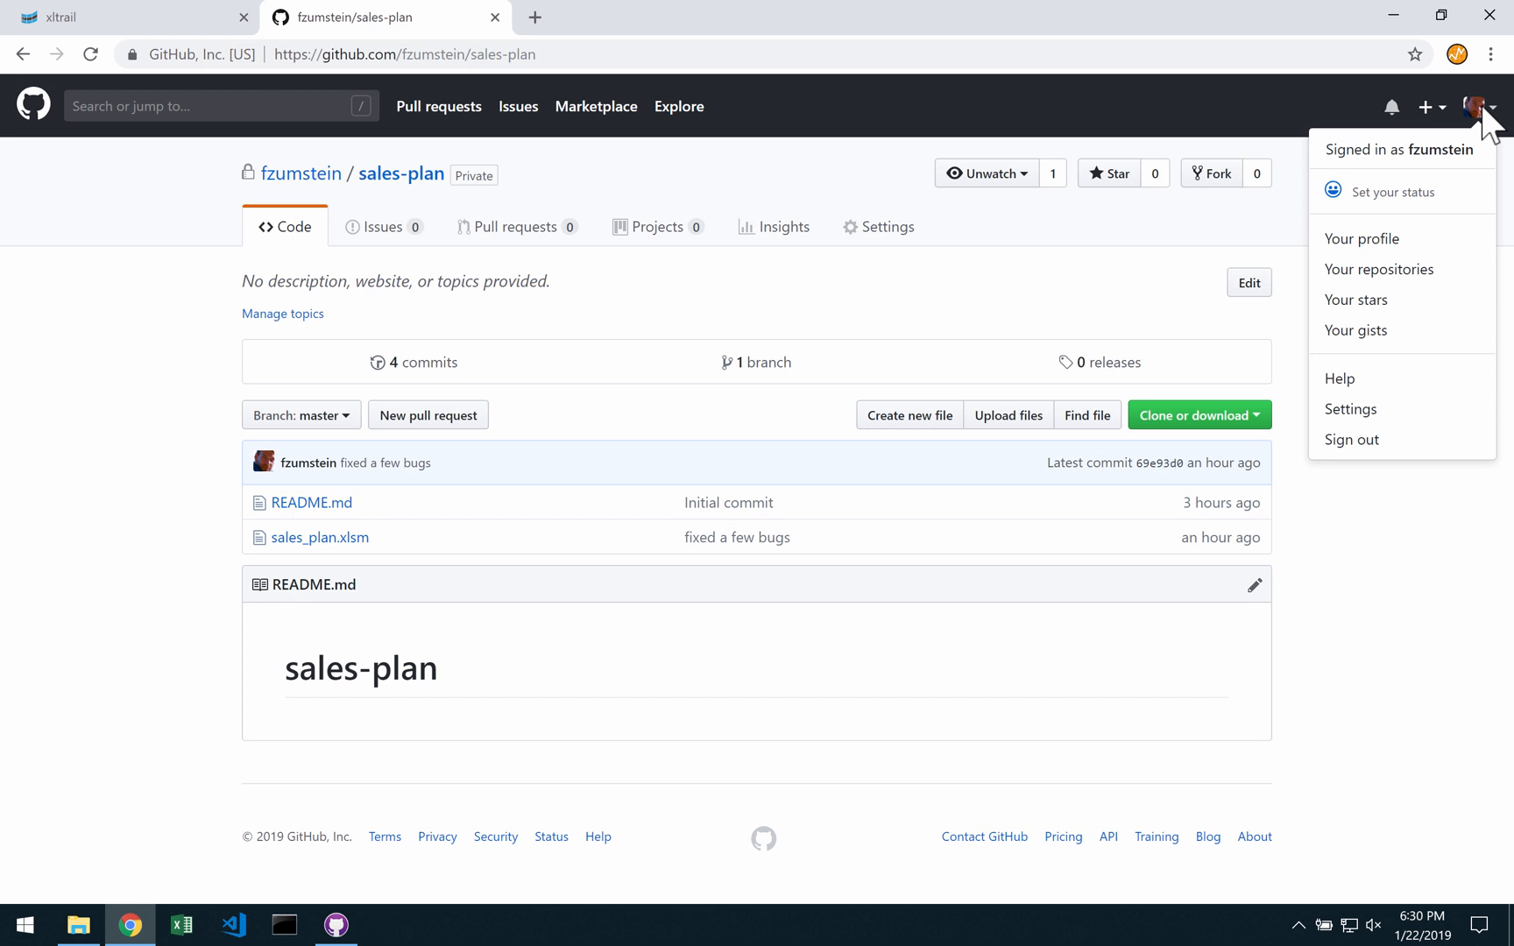
left_click(1361, 238)
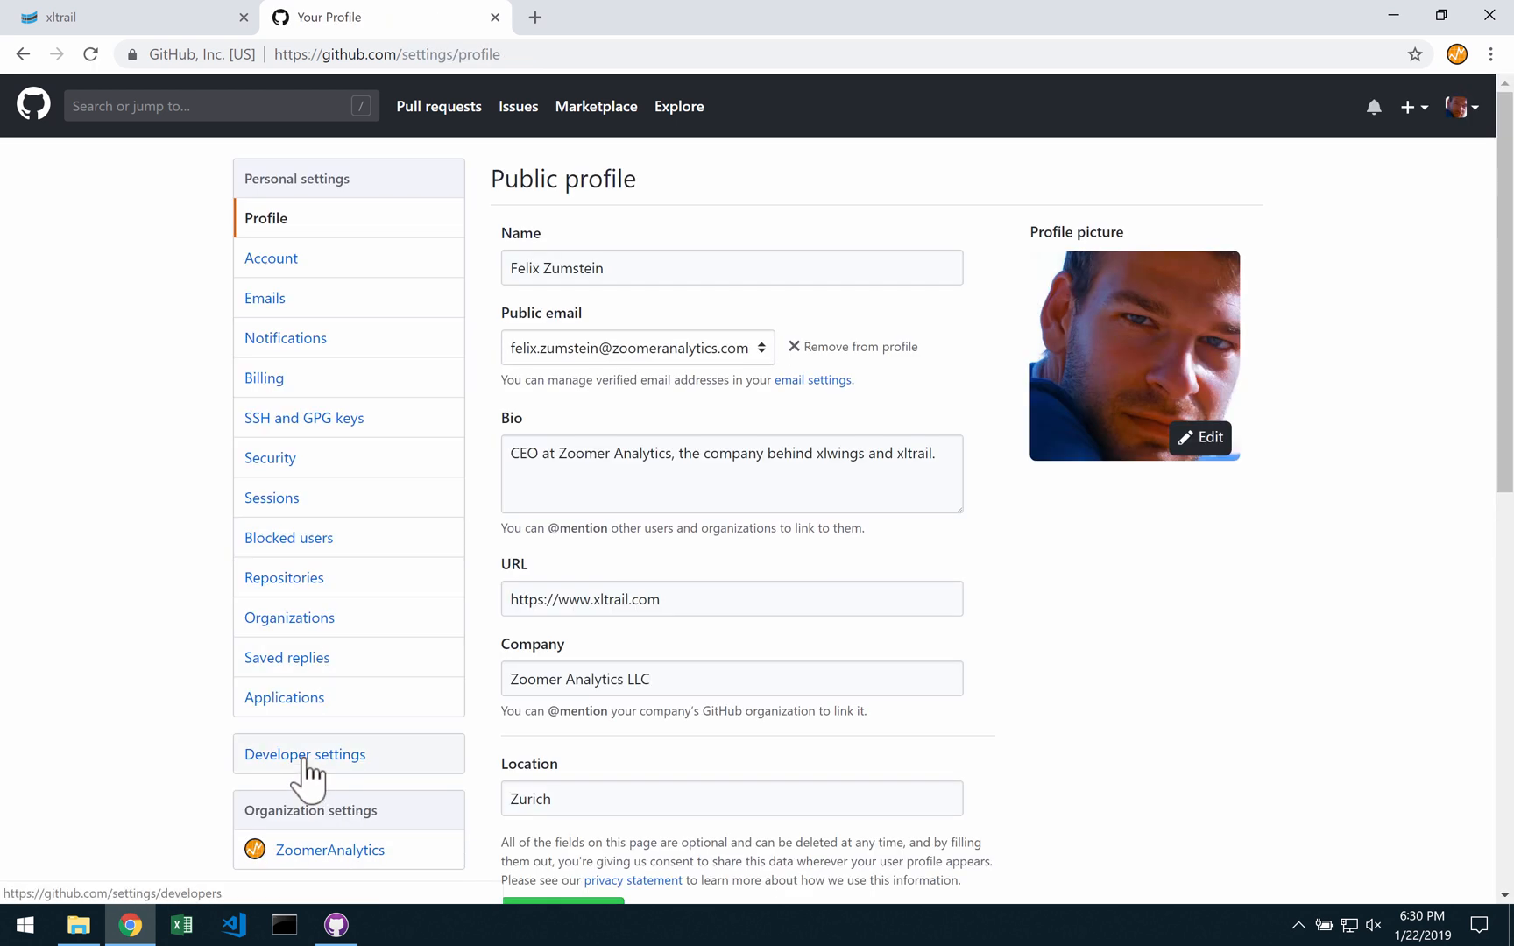
left_click(304, 754)
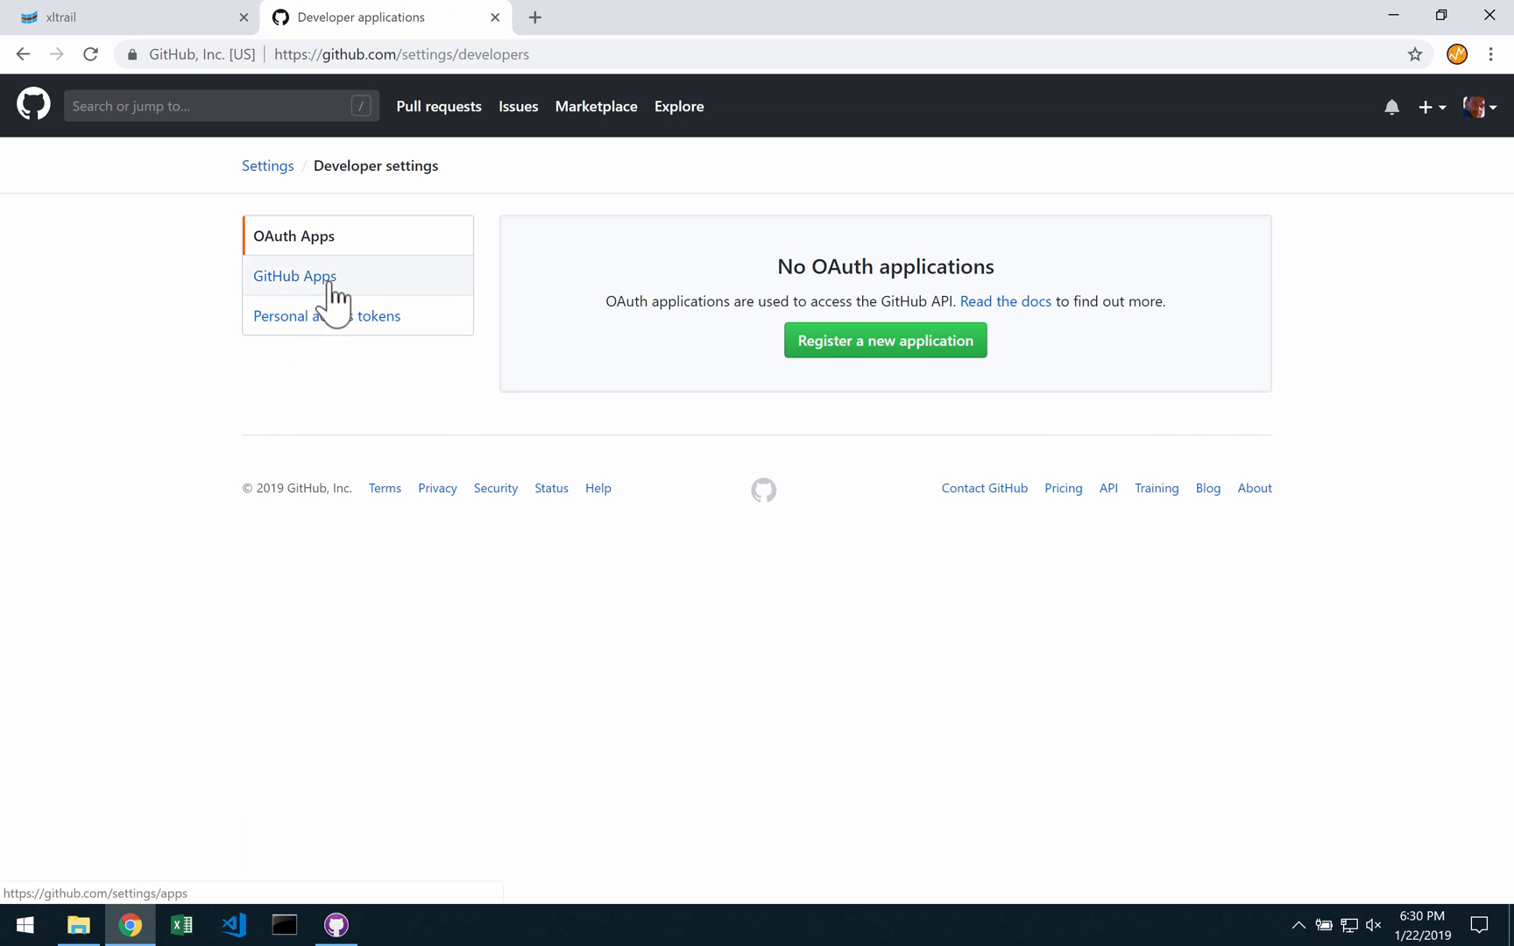
left_click(325, 315)
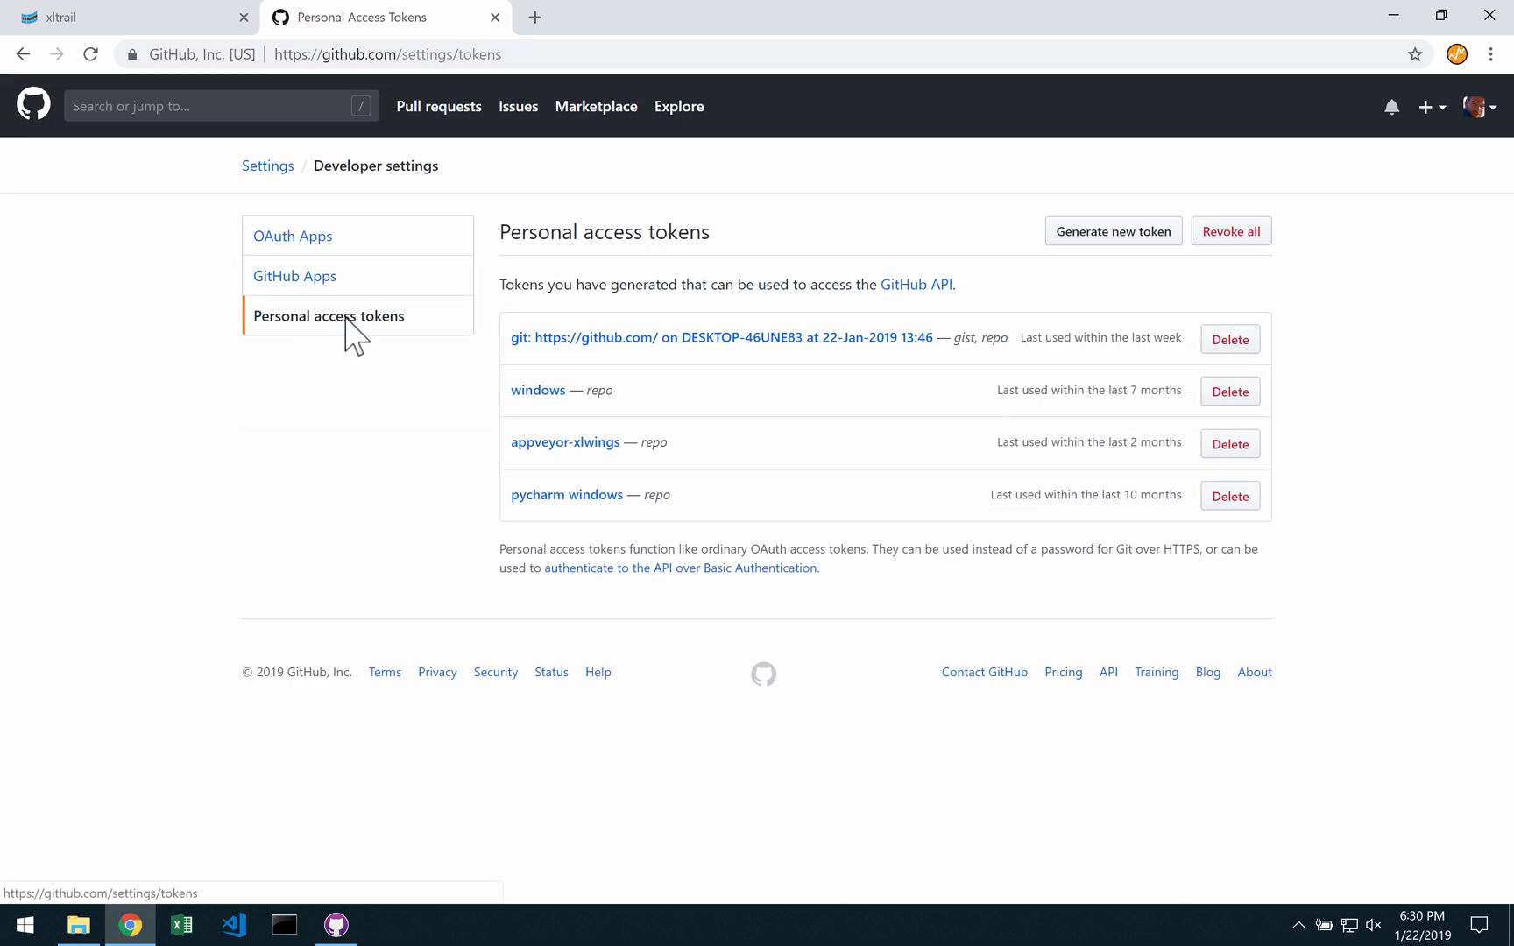
left_click(1111, 230)
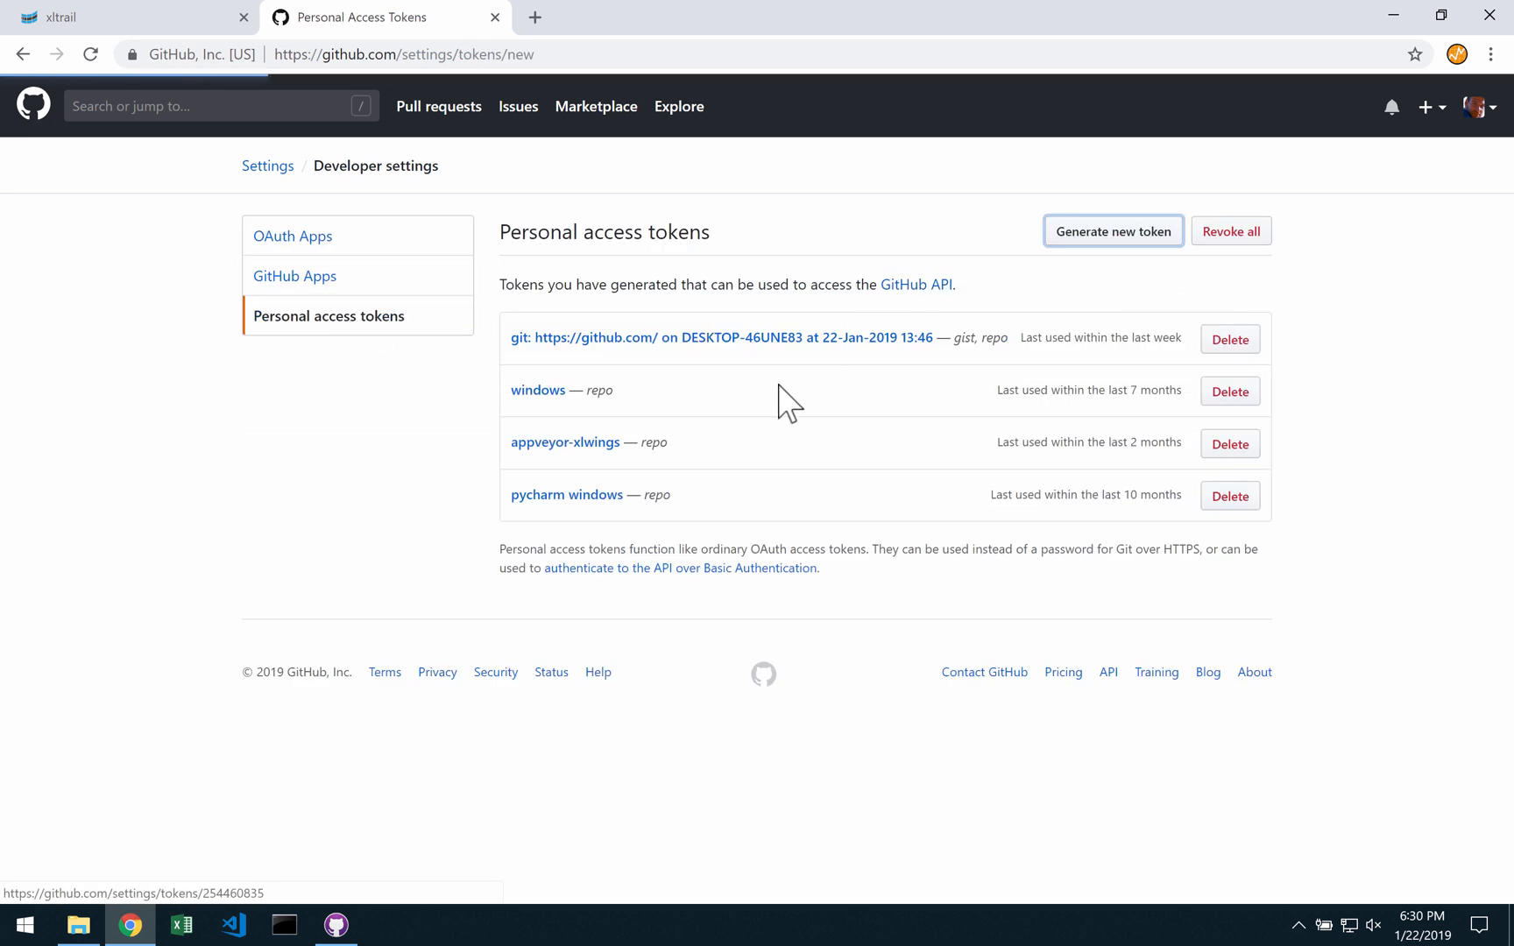
left_click(1113, 231)
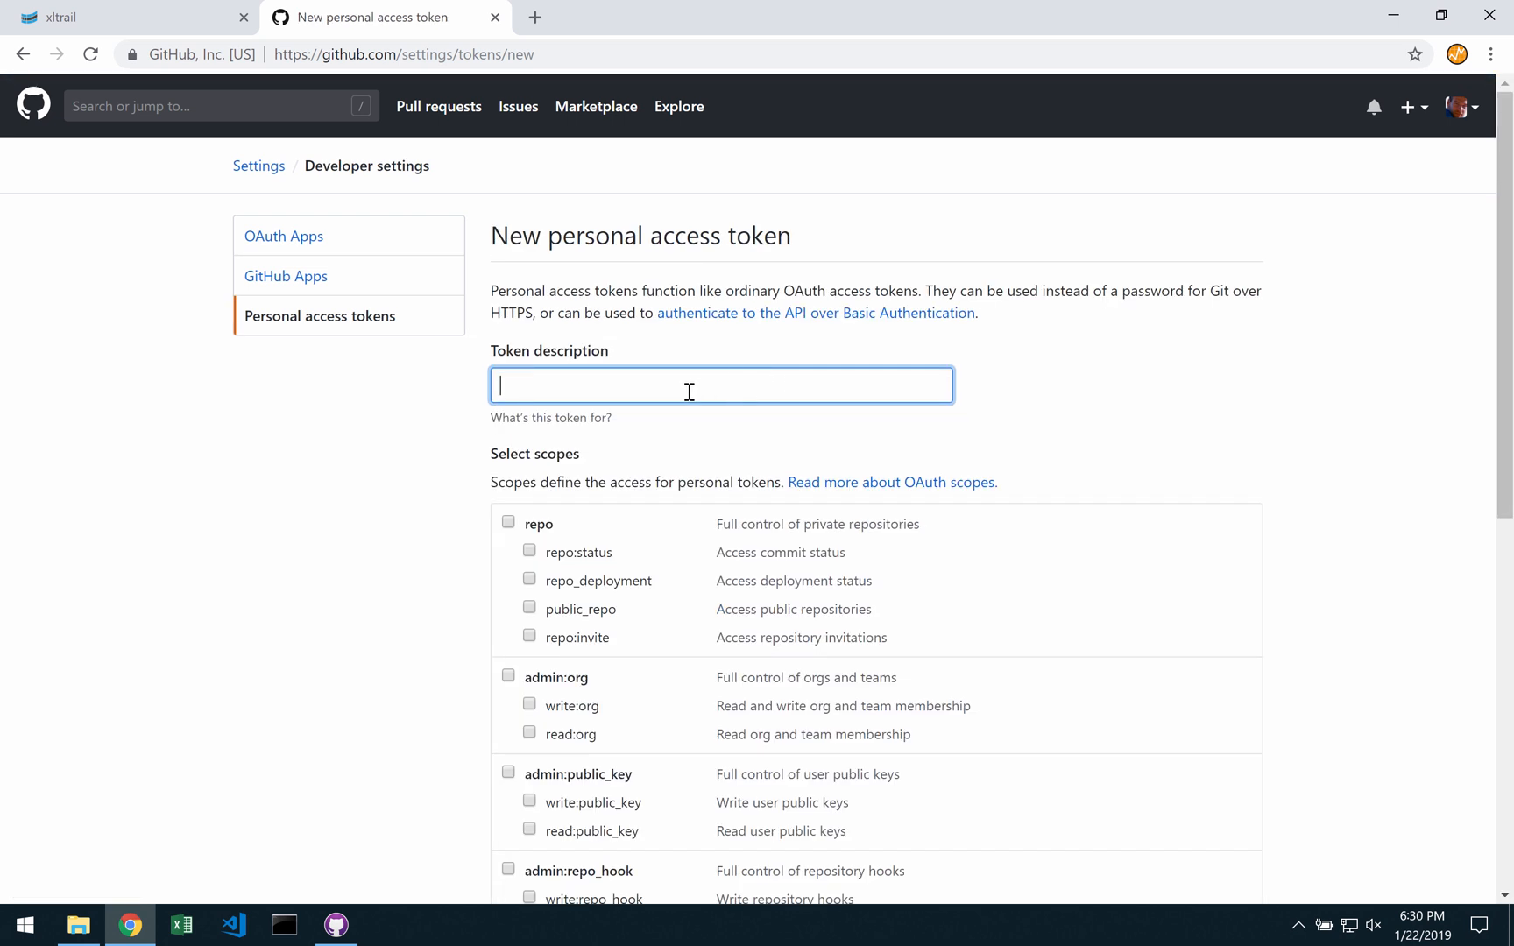
- Generate a personal access token named 'xltrail' with repo scope and copy its value
type("xltrail")
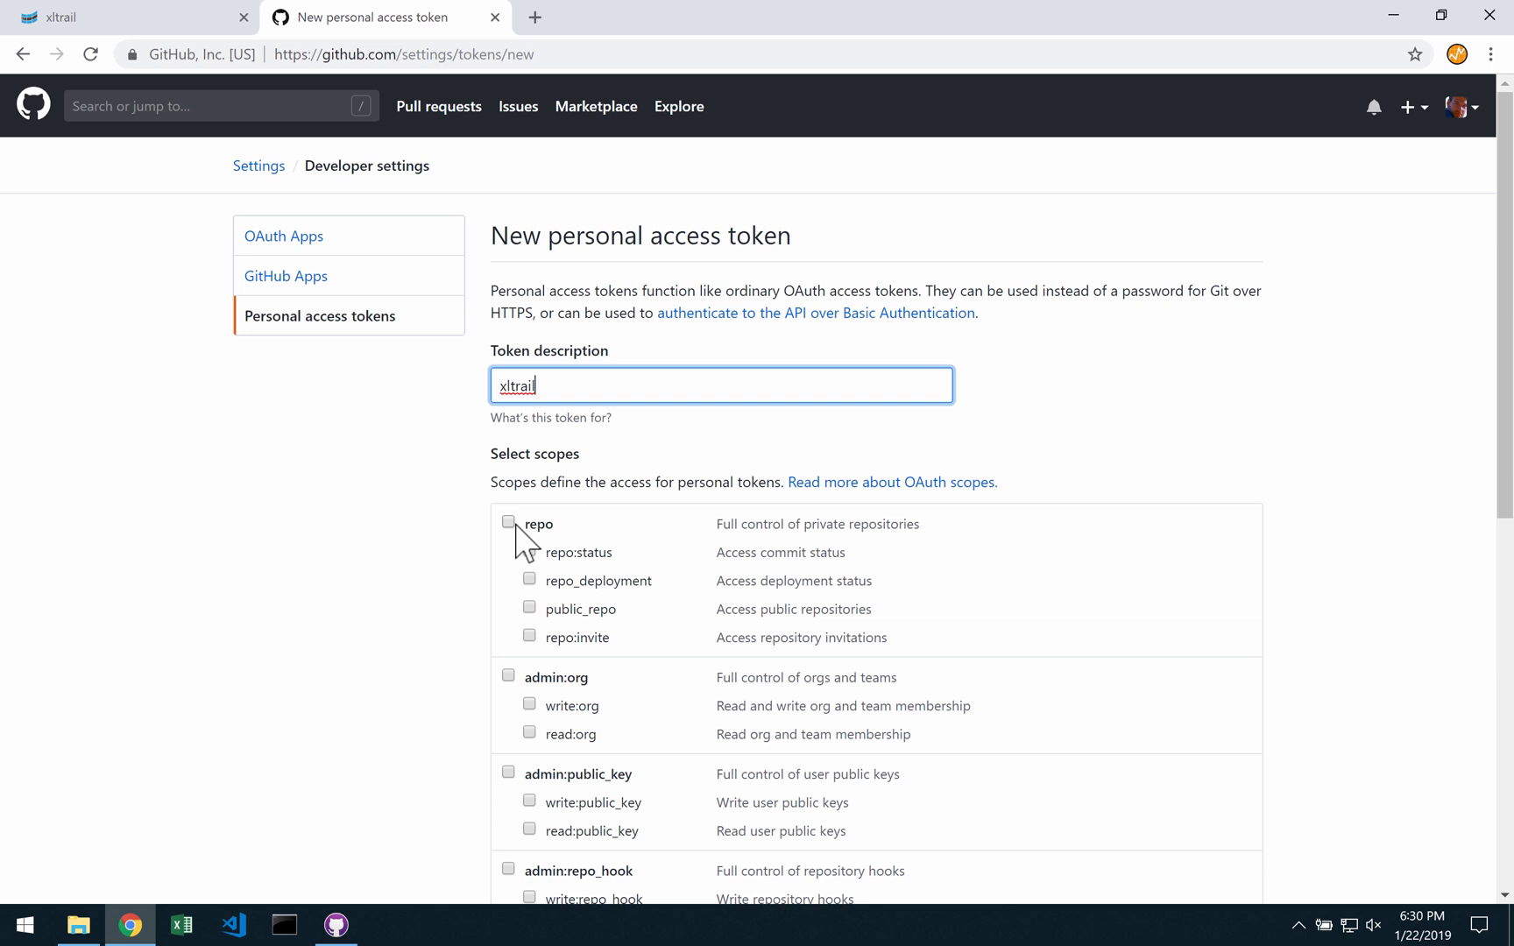
left_click(509, 522)
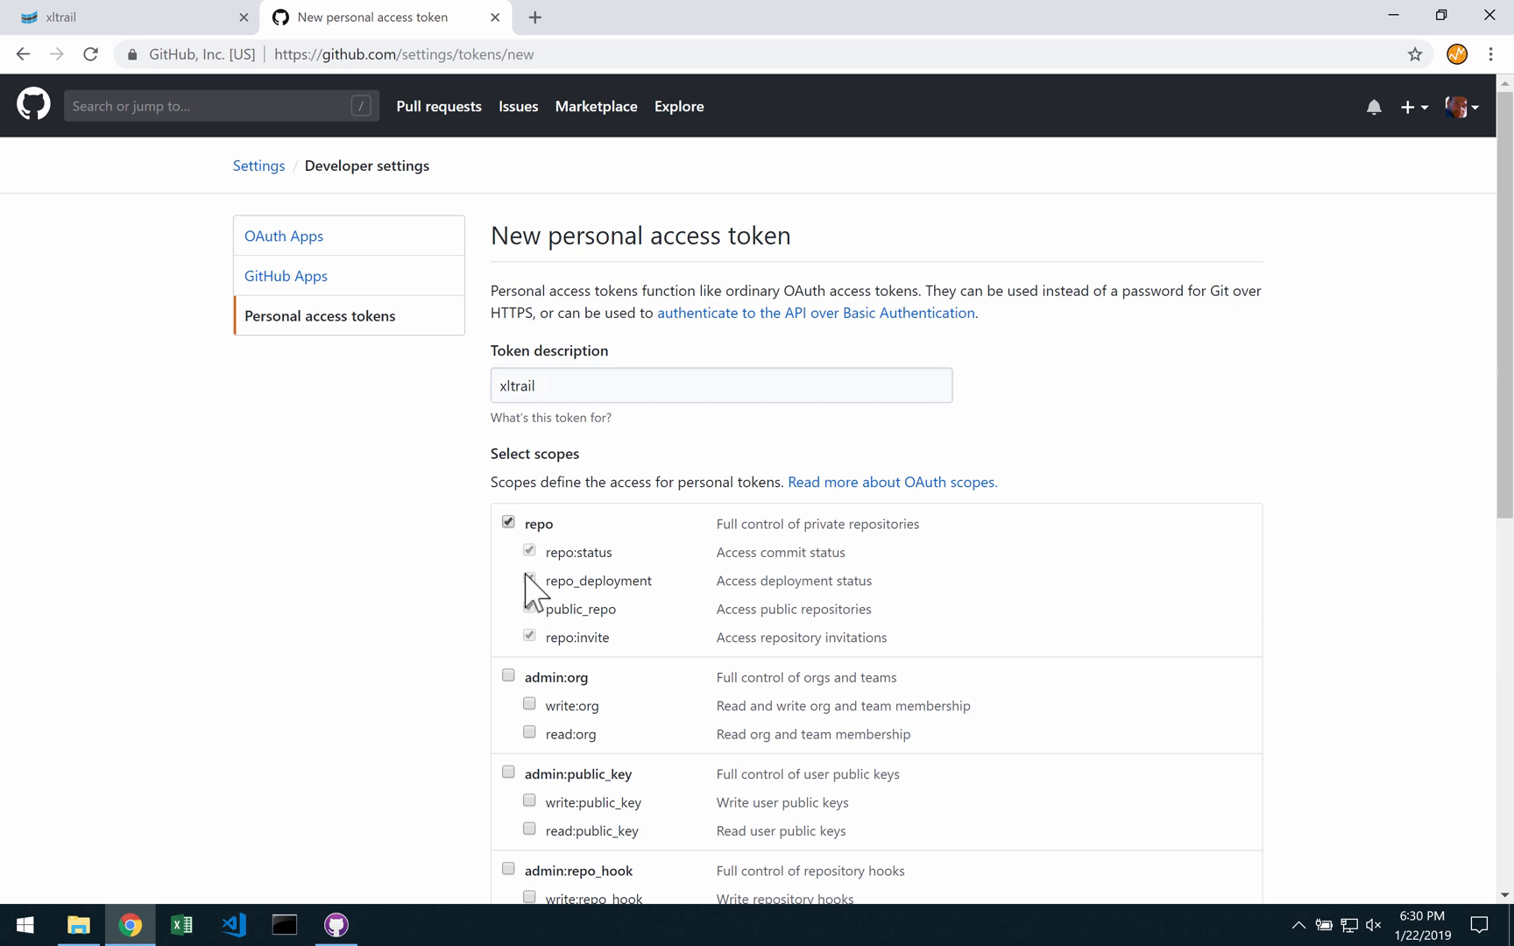
left_click(554, 713)
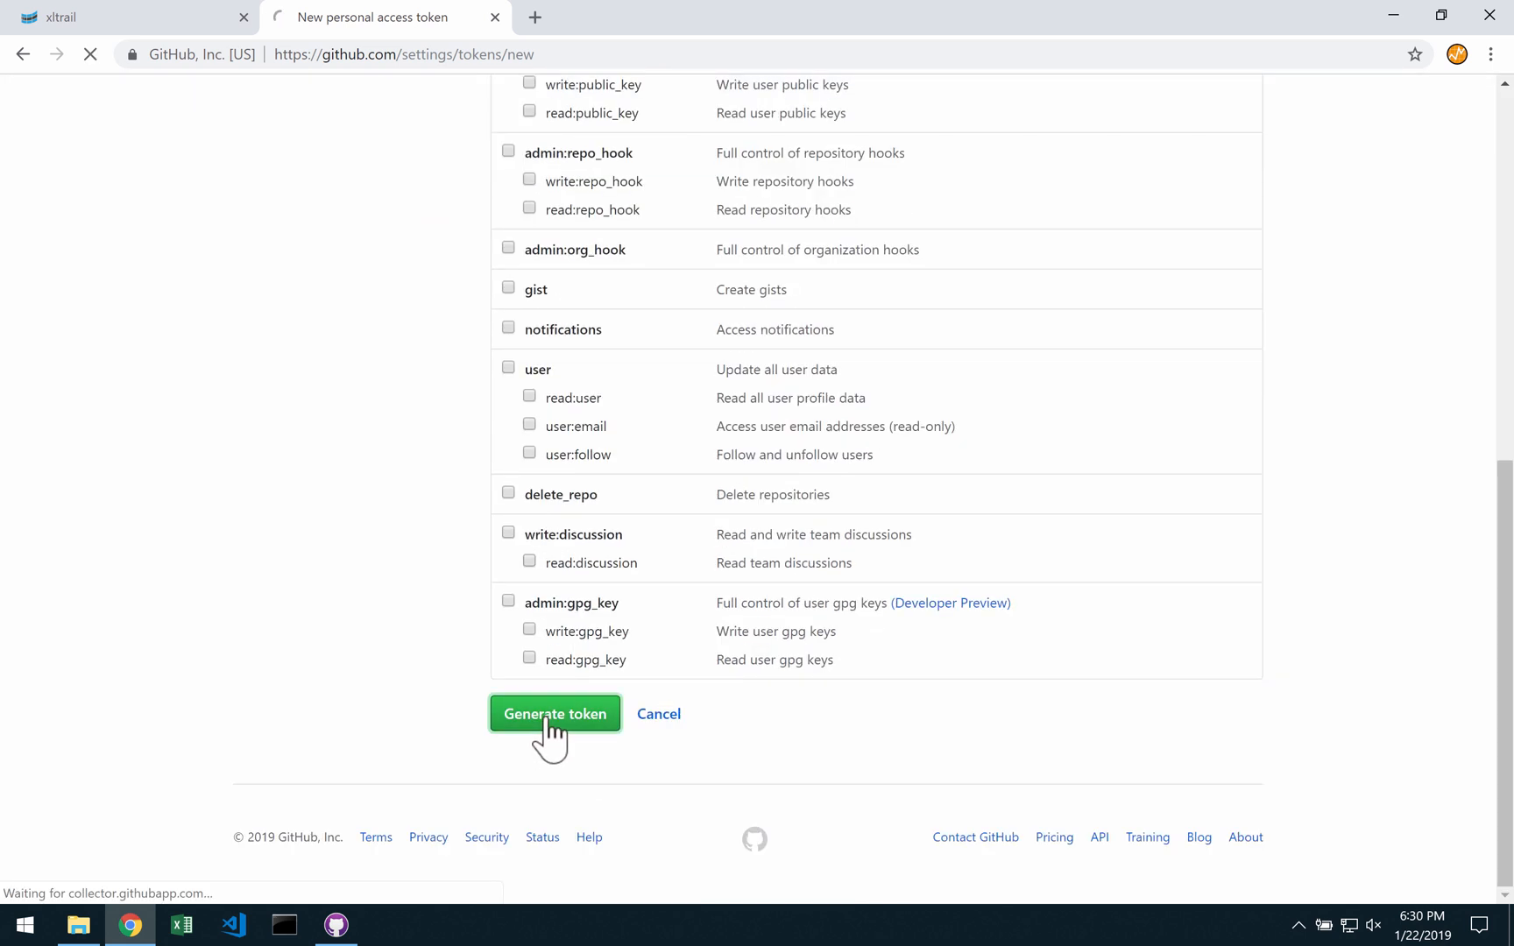
left_click(554, 713)
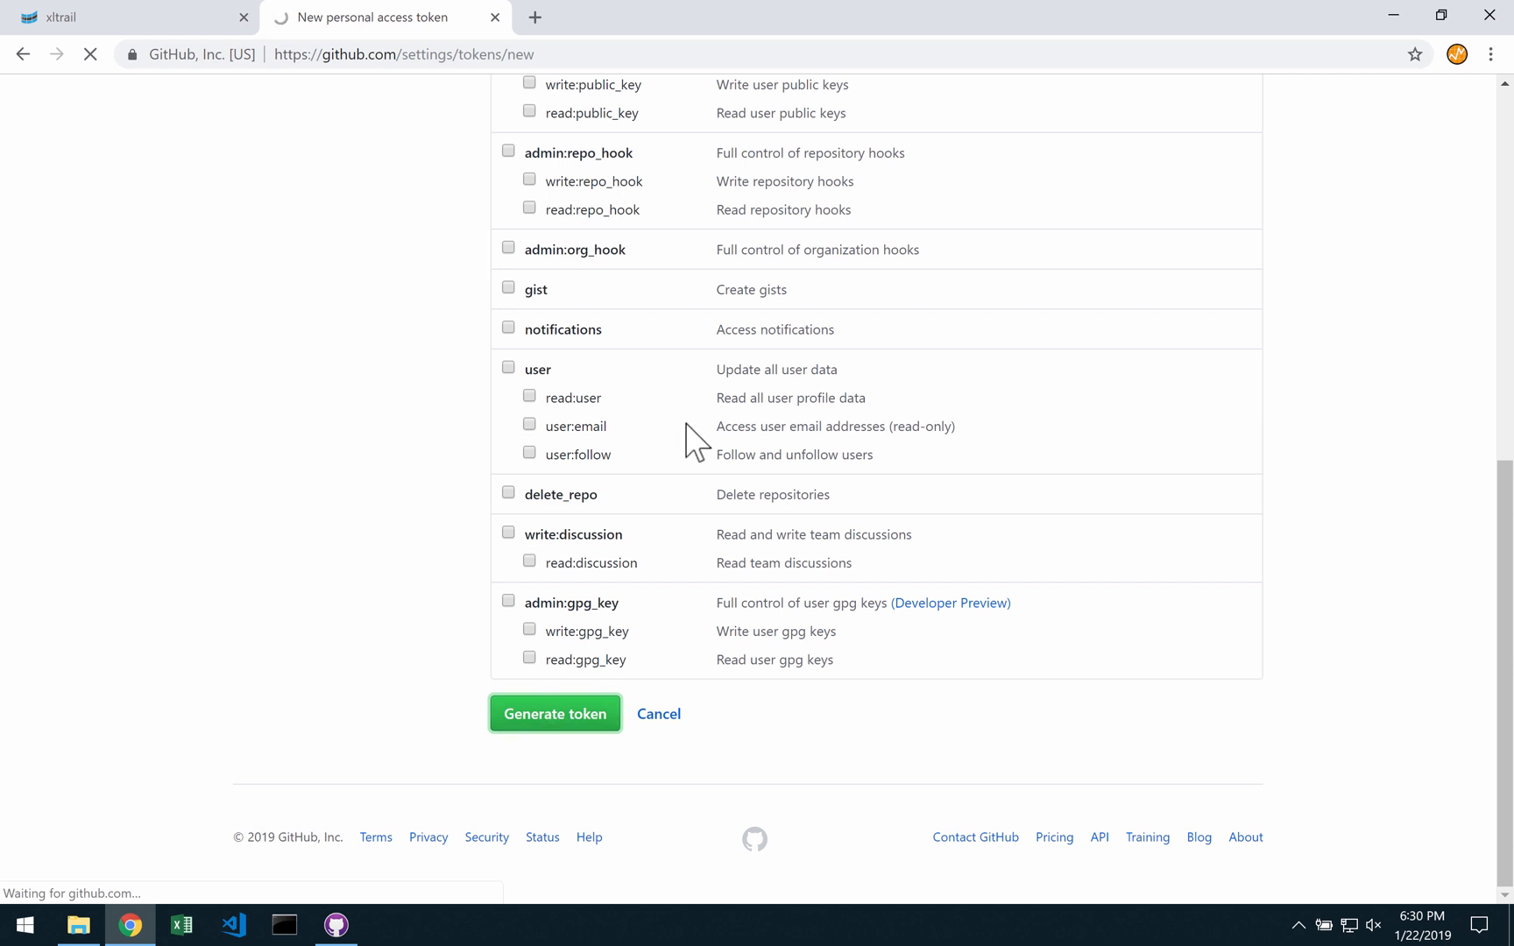
left_click(555, 713)
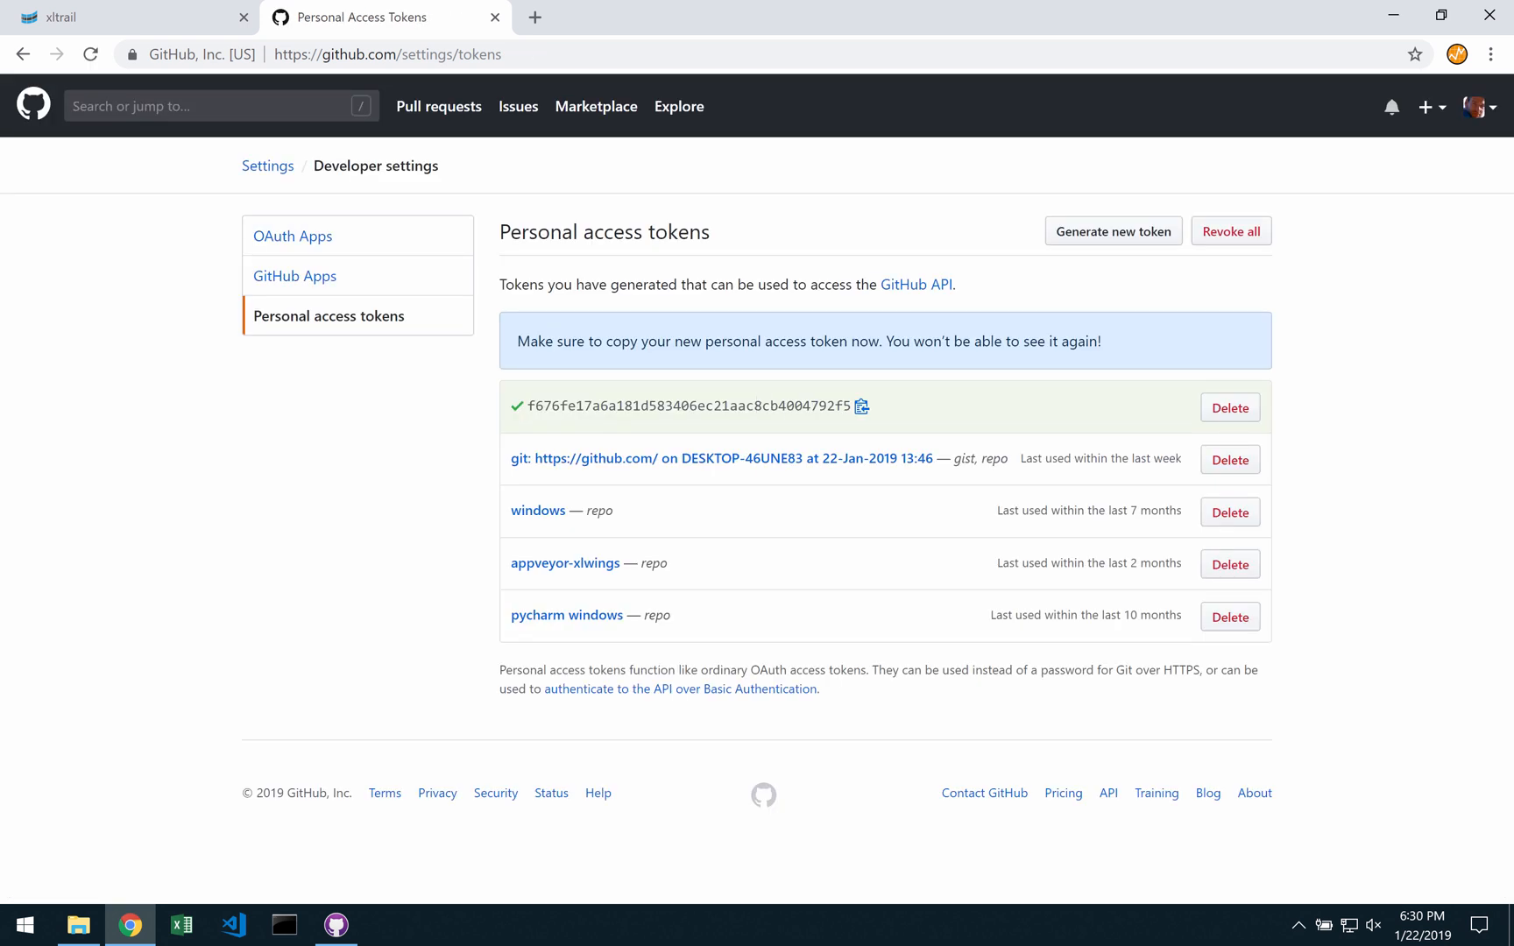
mouse_move(267, 93)
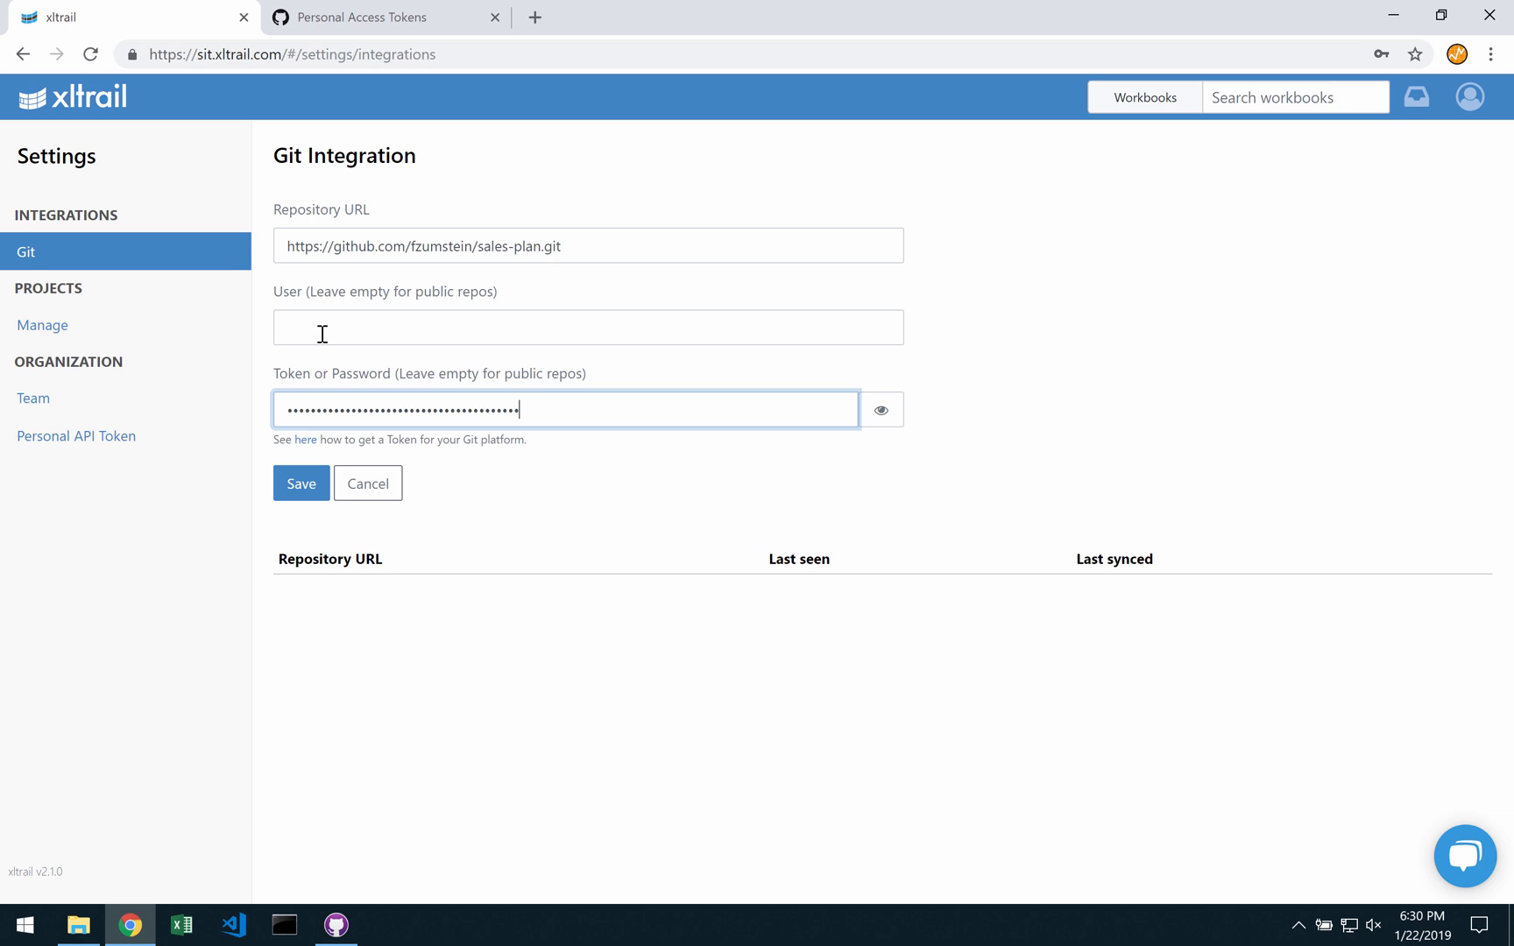
- Enter user 'fzumstein' with the pasted token and save the sales-plan repository connection
type("fzumstein")
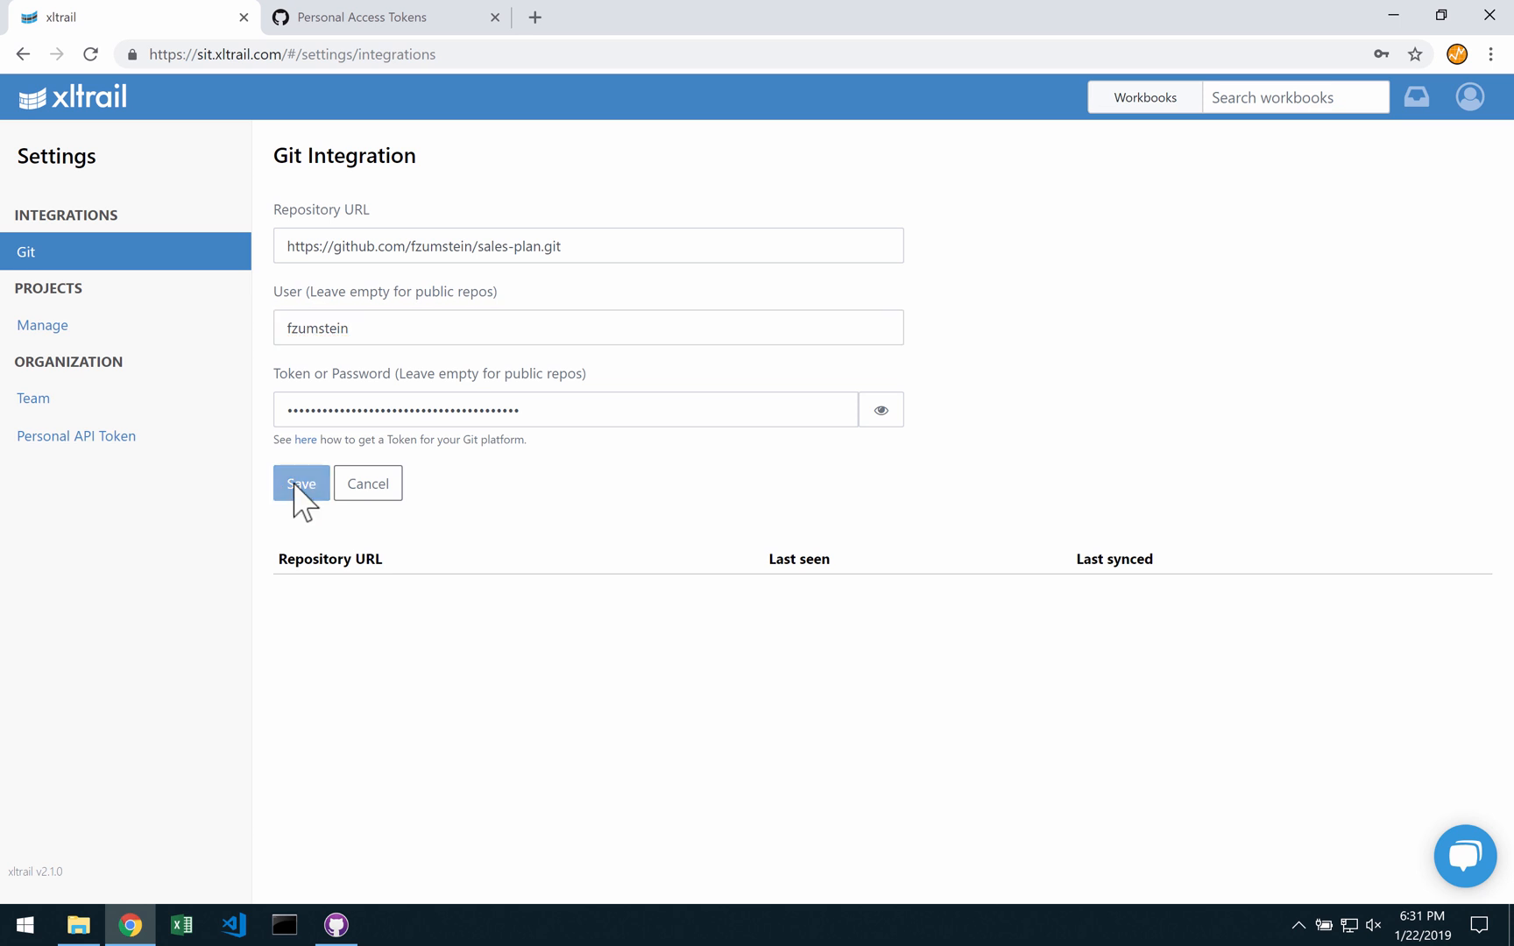
left_click(300, 483)
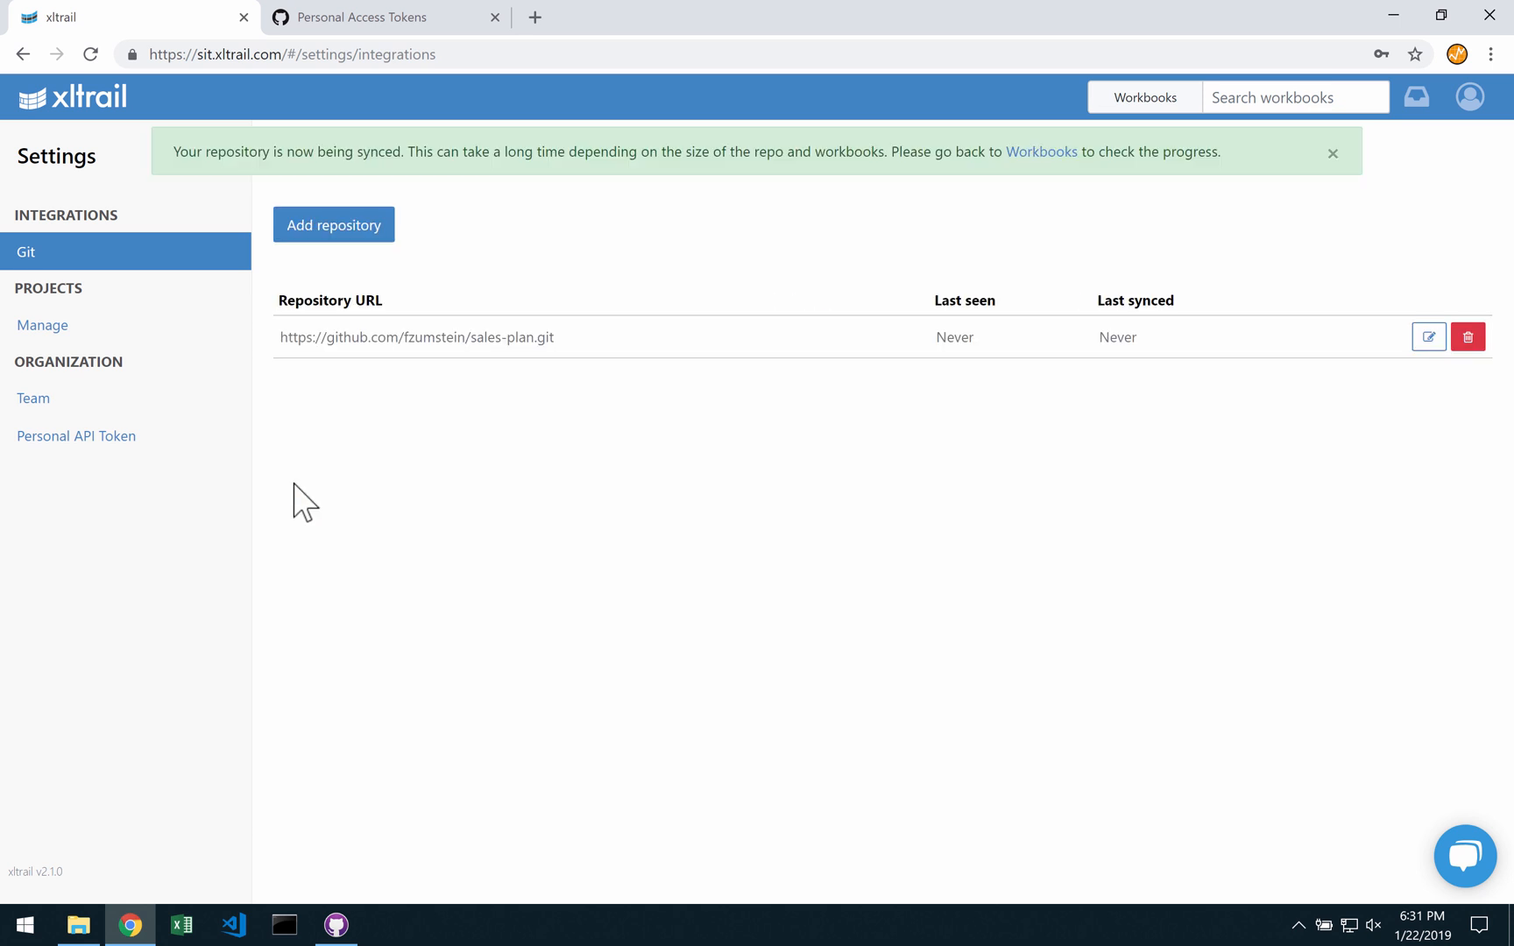
mouse_move(1077, 313)
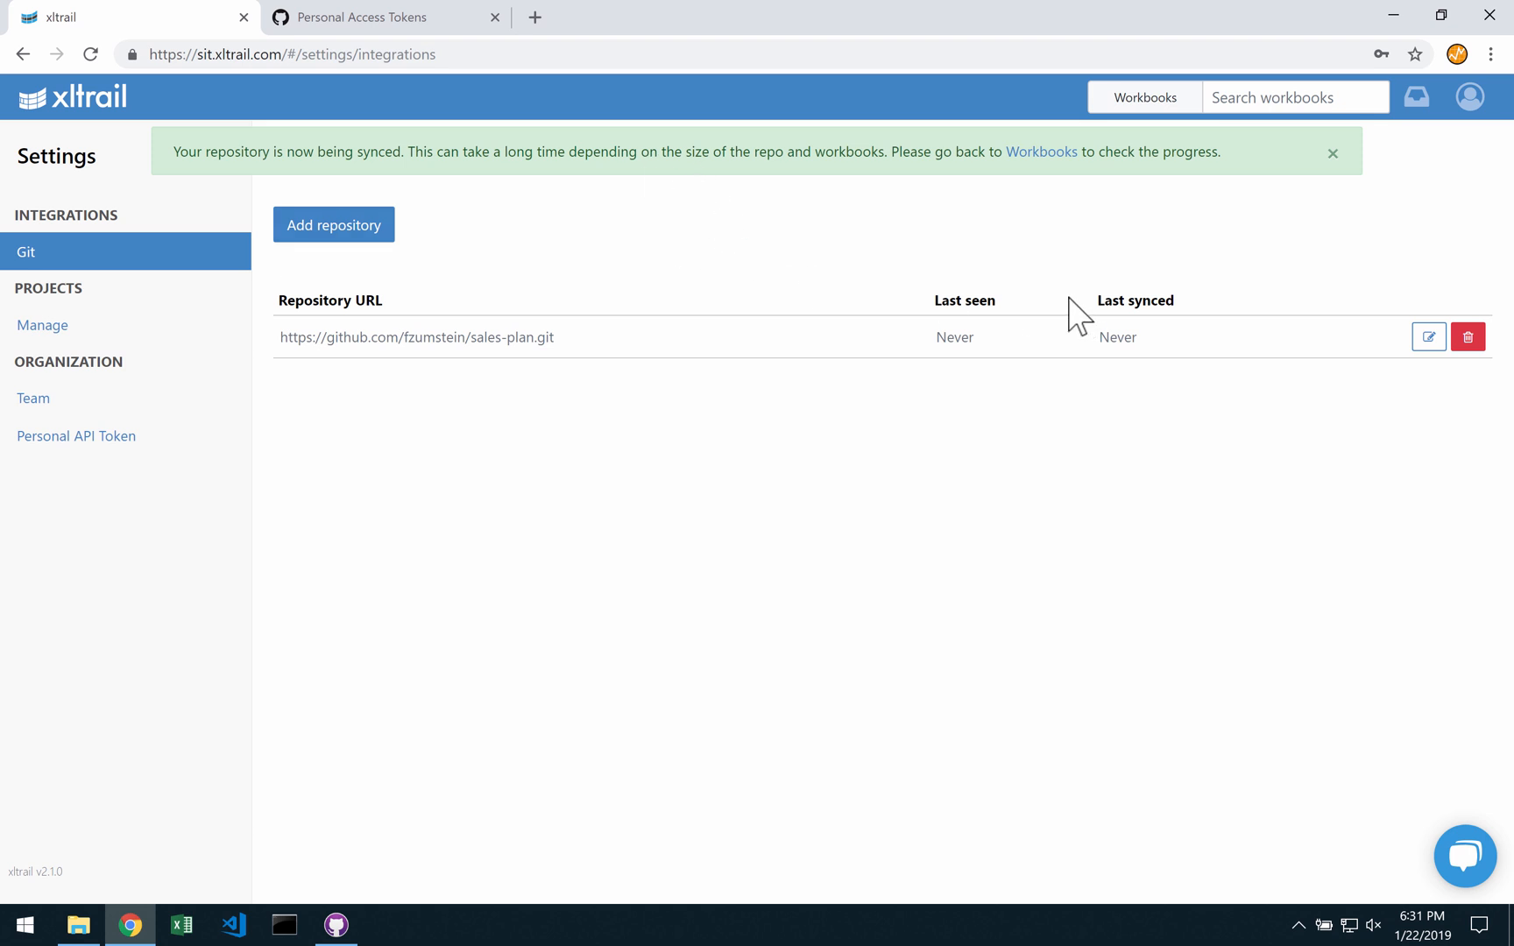
- Follow the sync notification's Workbooks link to the projects list showing sales-plan processing
left_click(1040, 151)
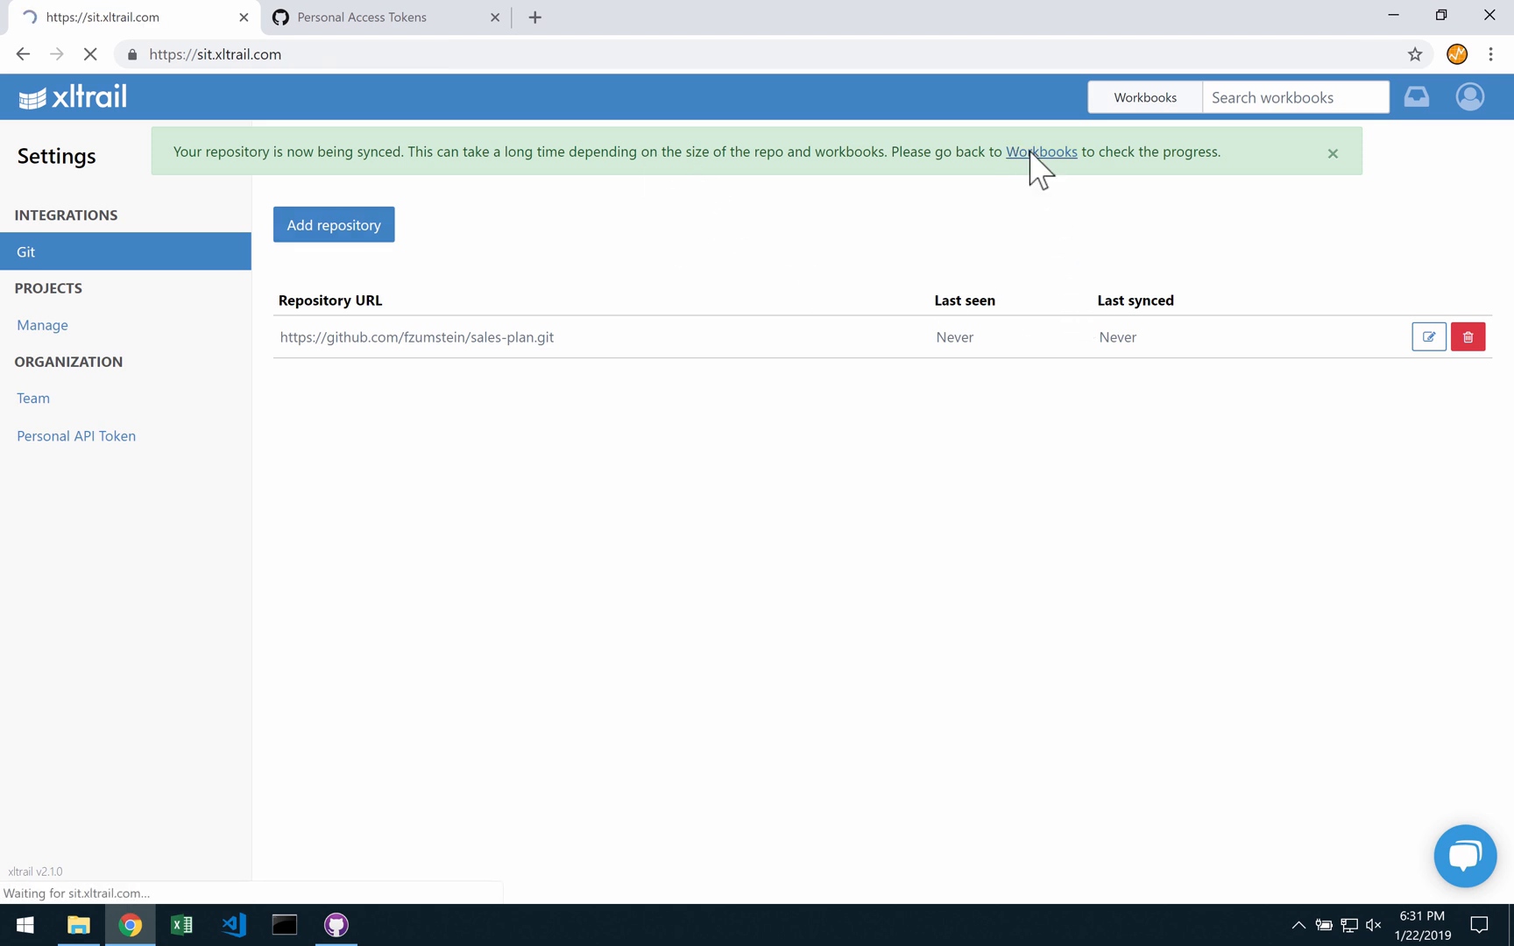
left_click(1040, 152)
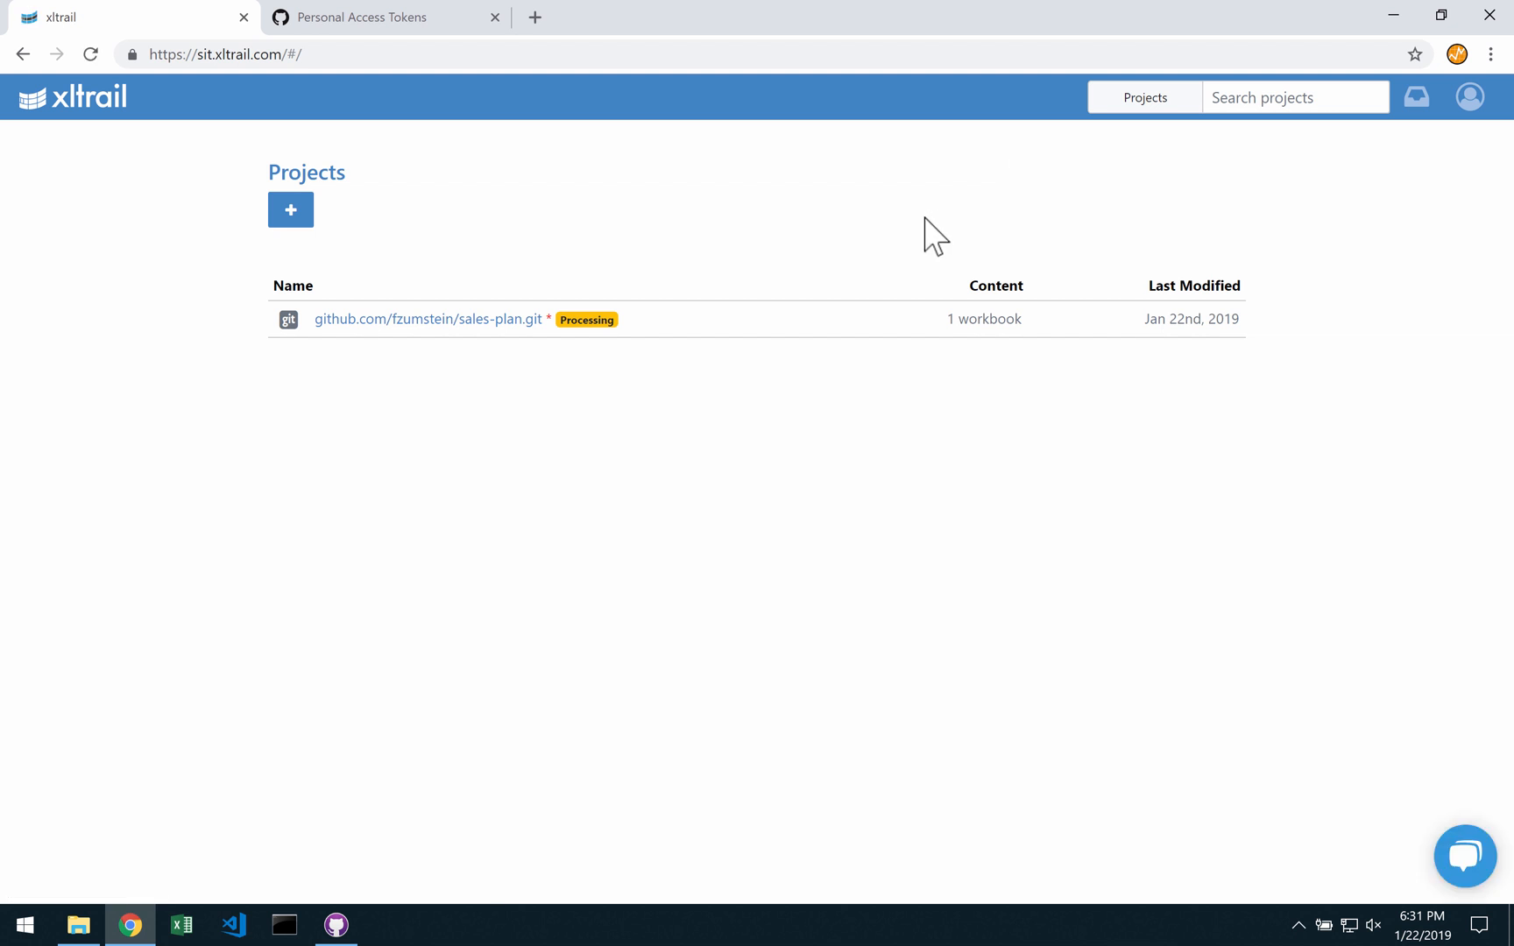
mouse_move(585, 216)
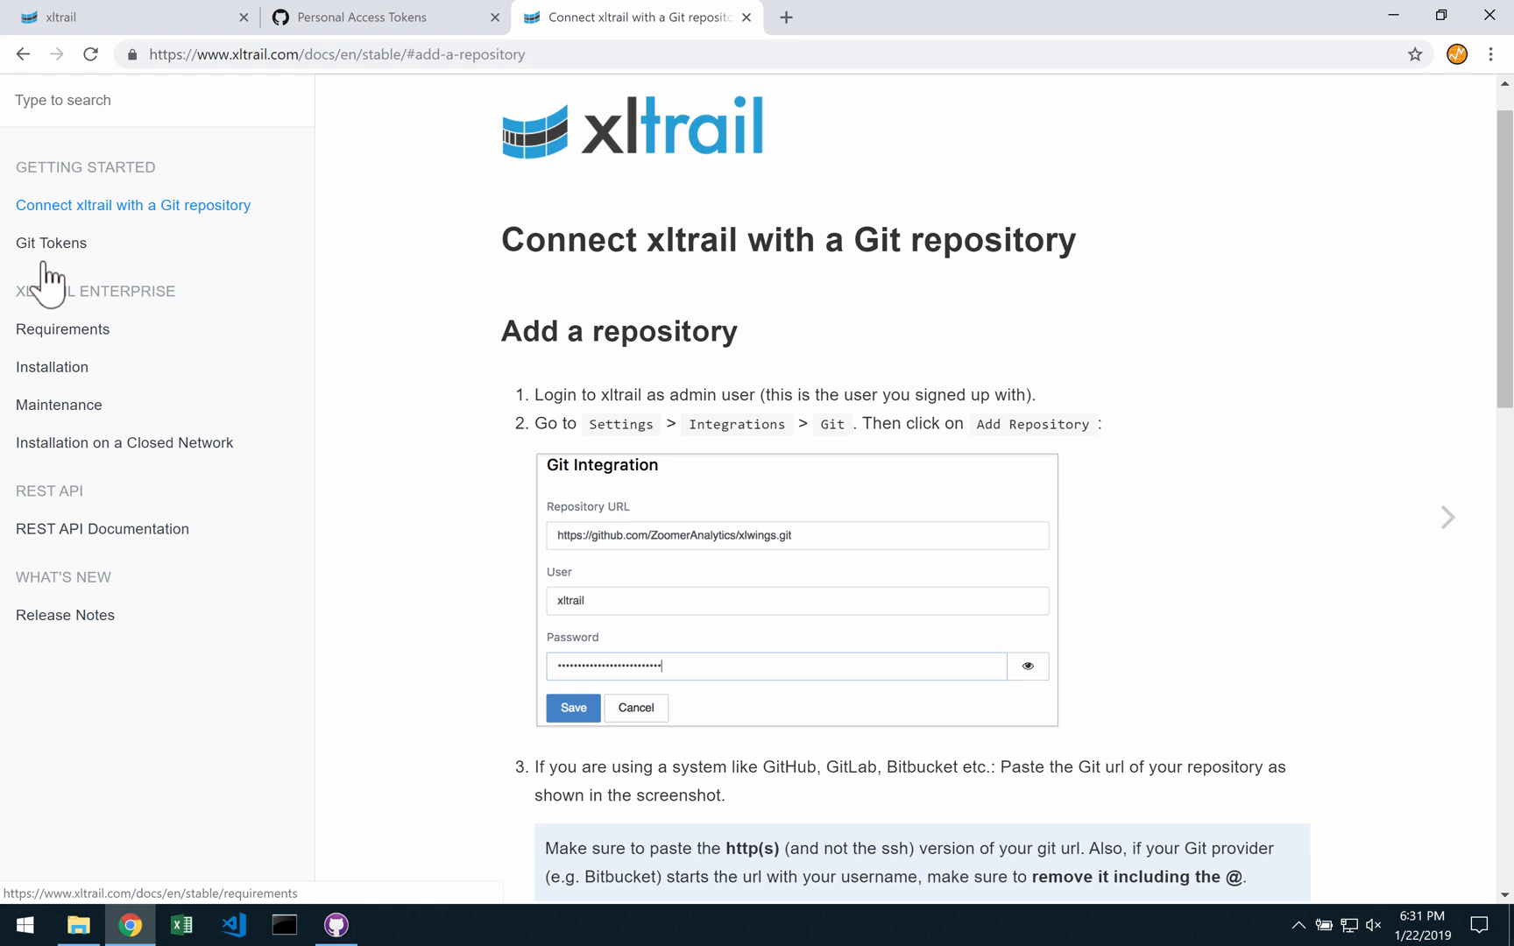
- Open the docs' Git Tokens section covering GitHub, GitLab and Bitbucket tokens
left_click(50, 243)
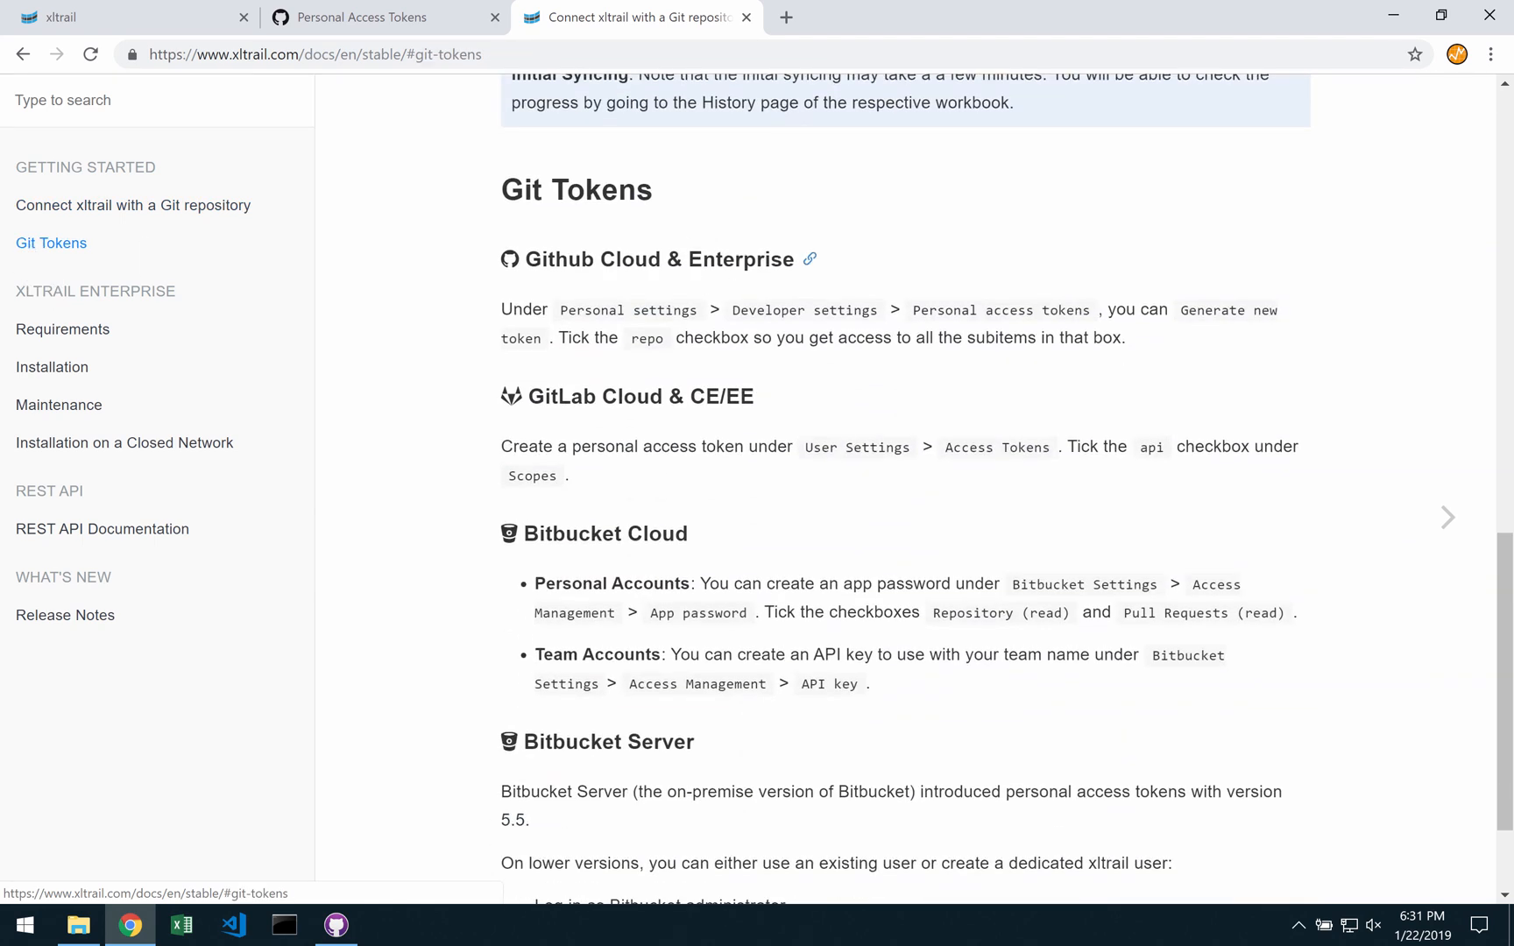
scroll("down", 3)
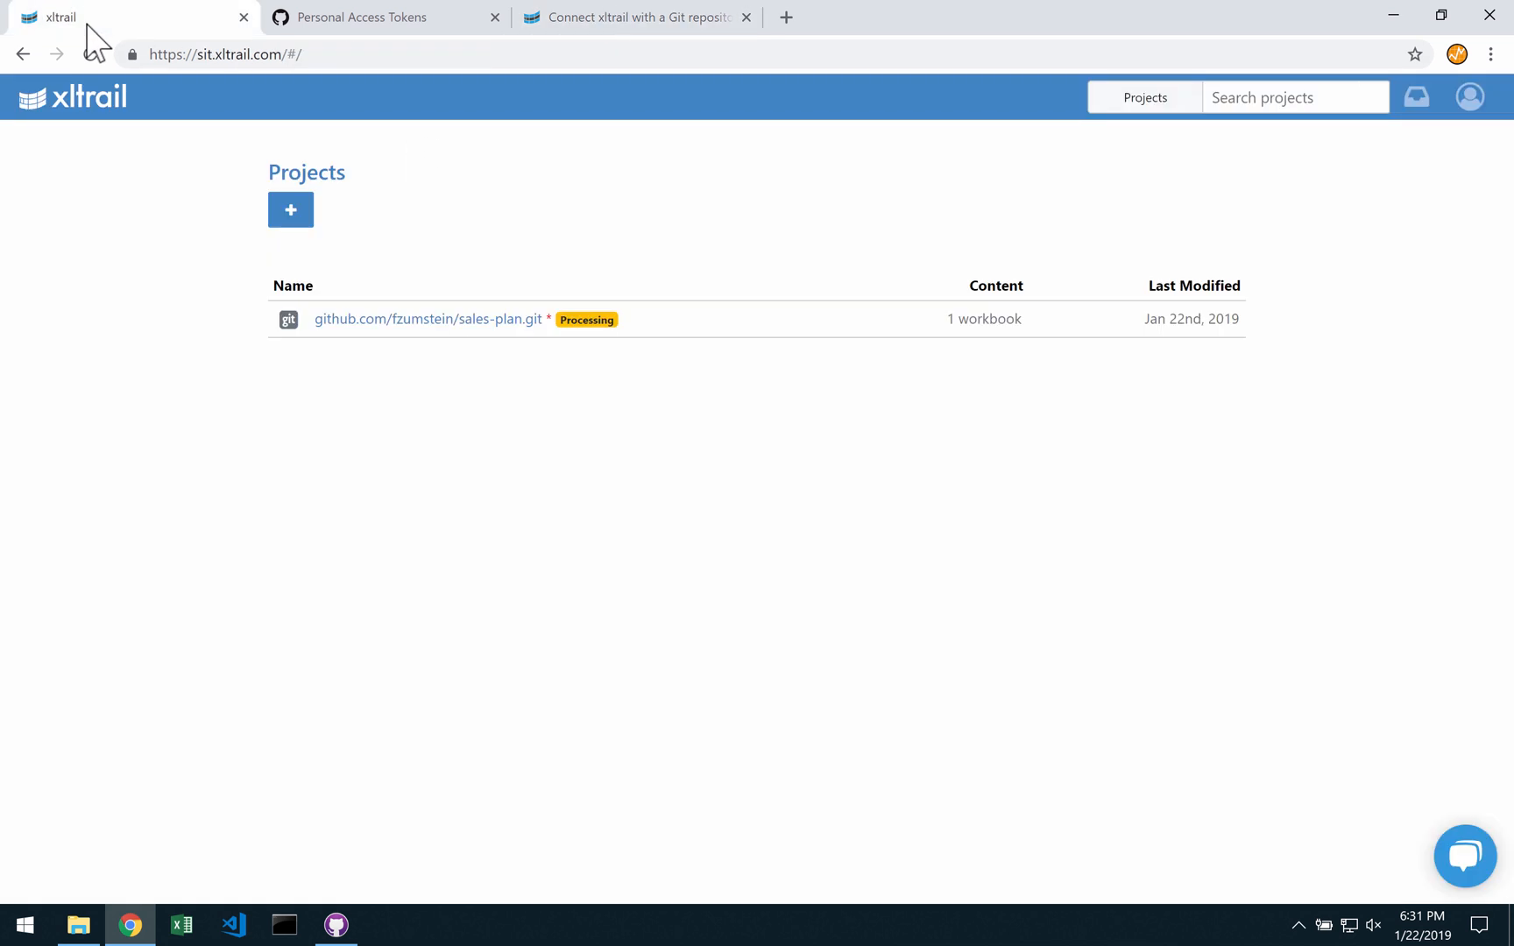
mouse_move(428, 320)
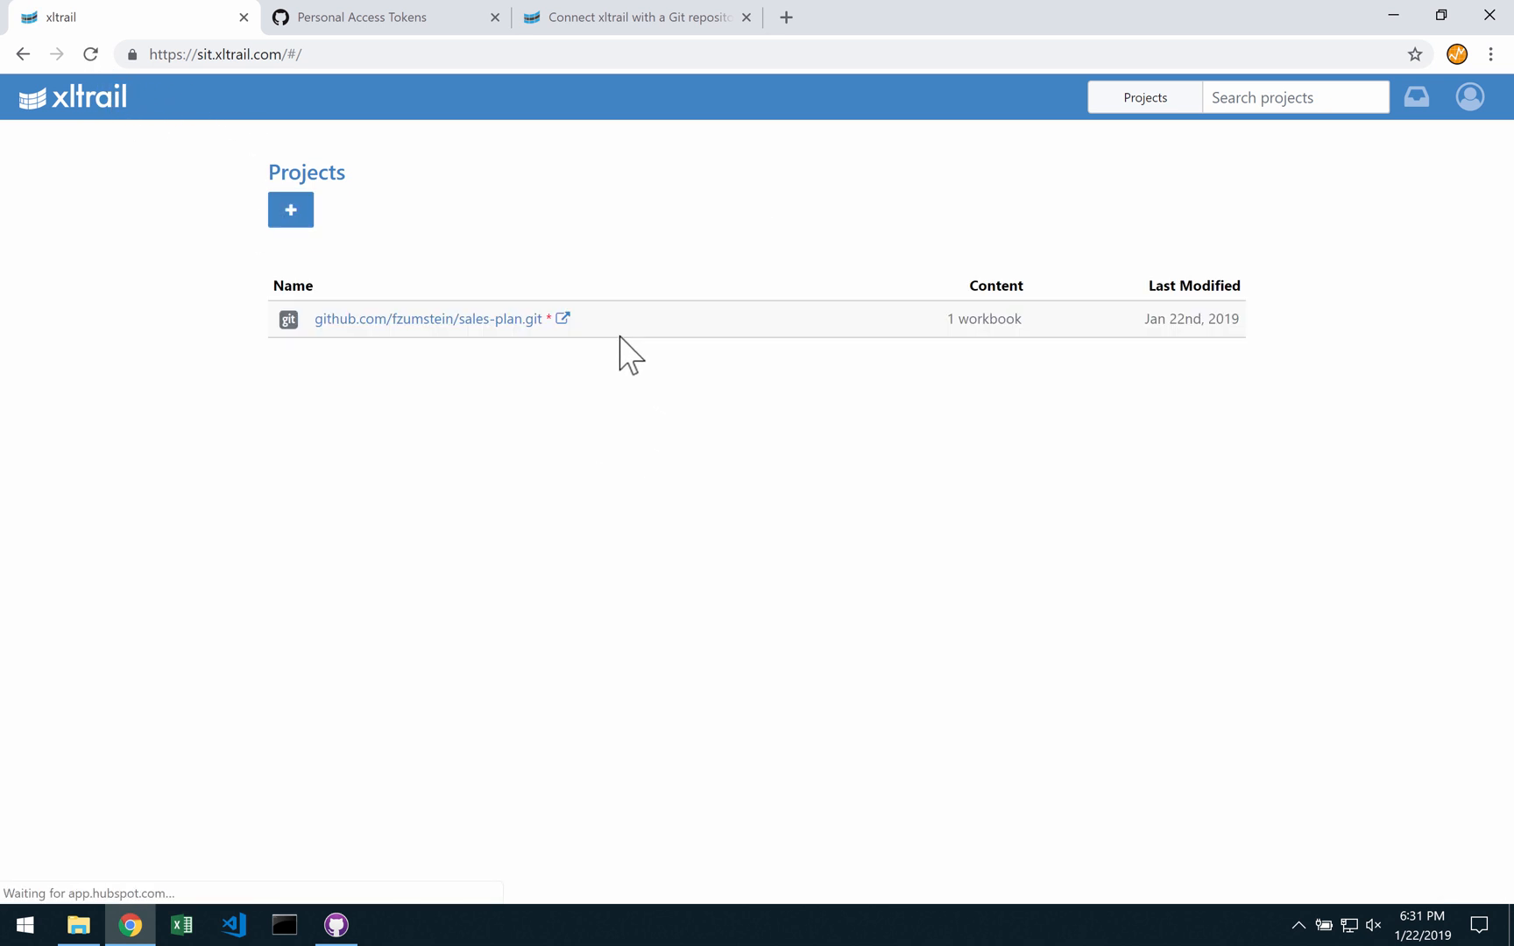
- Open the processed github.com/fzumstein/sales-plan.git project in xltrail
left_click(426, 319)
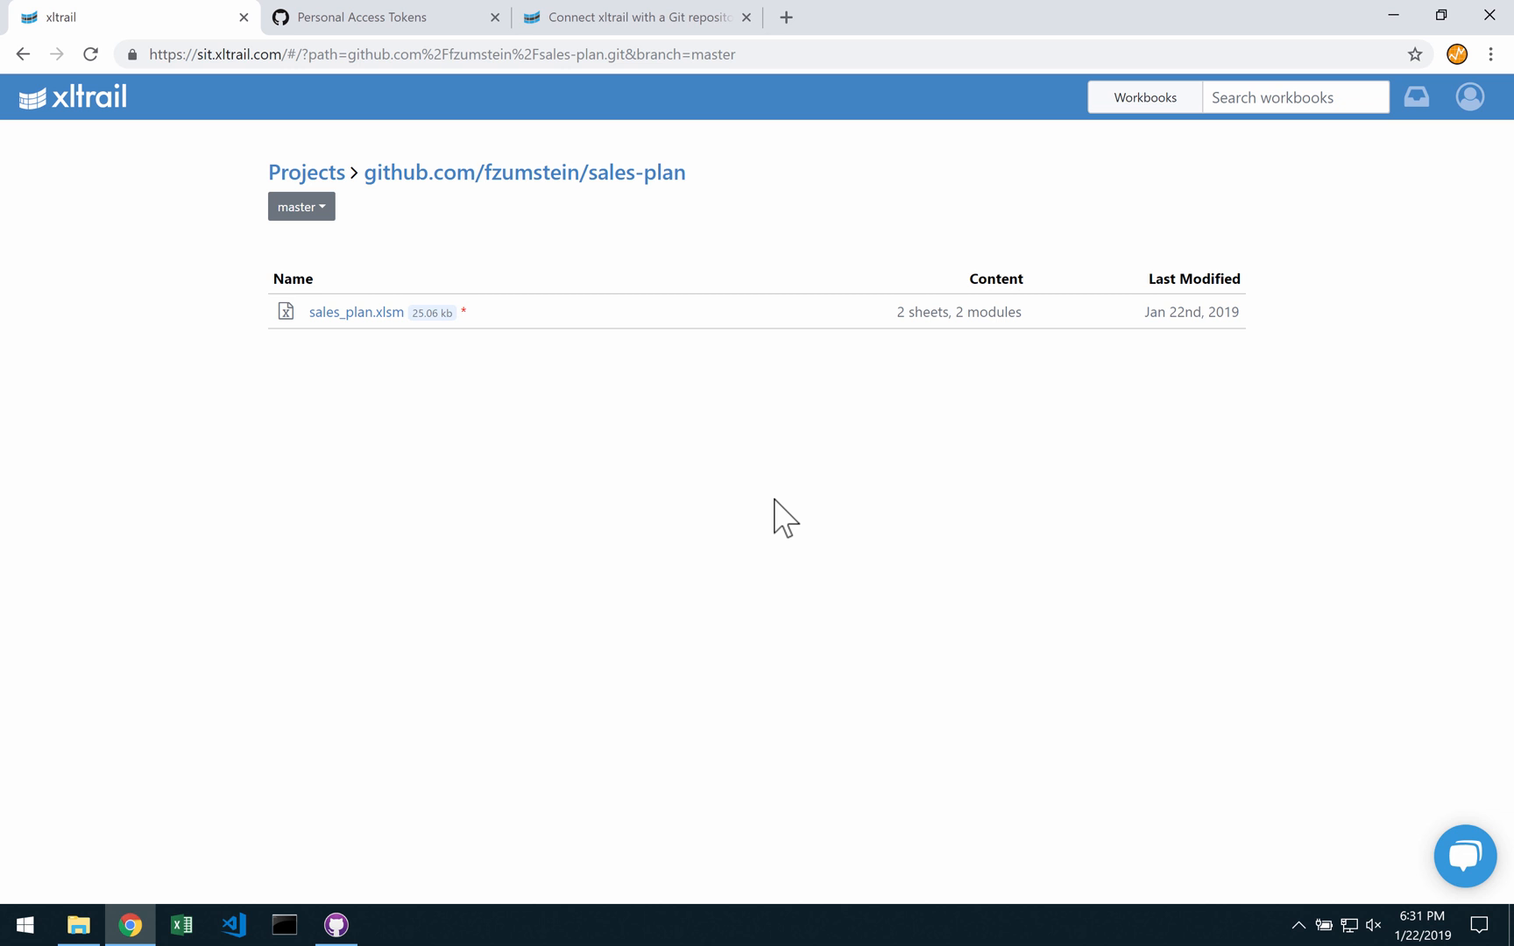
mouse_move(774, 499)
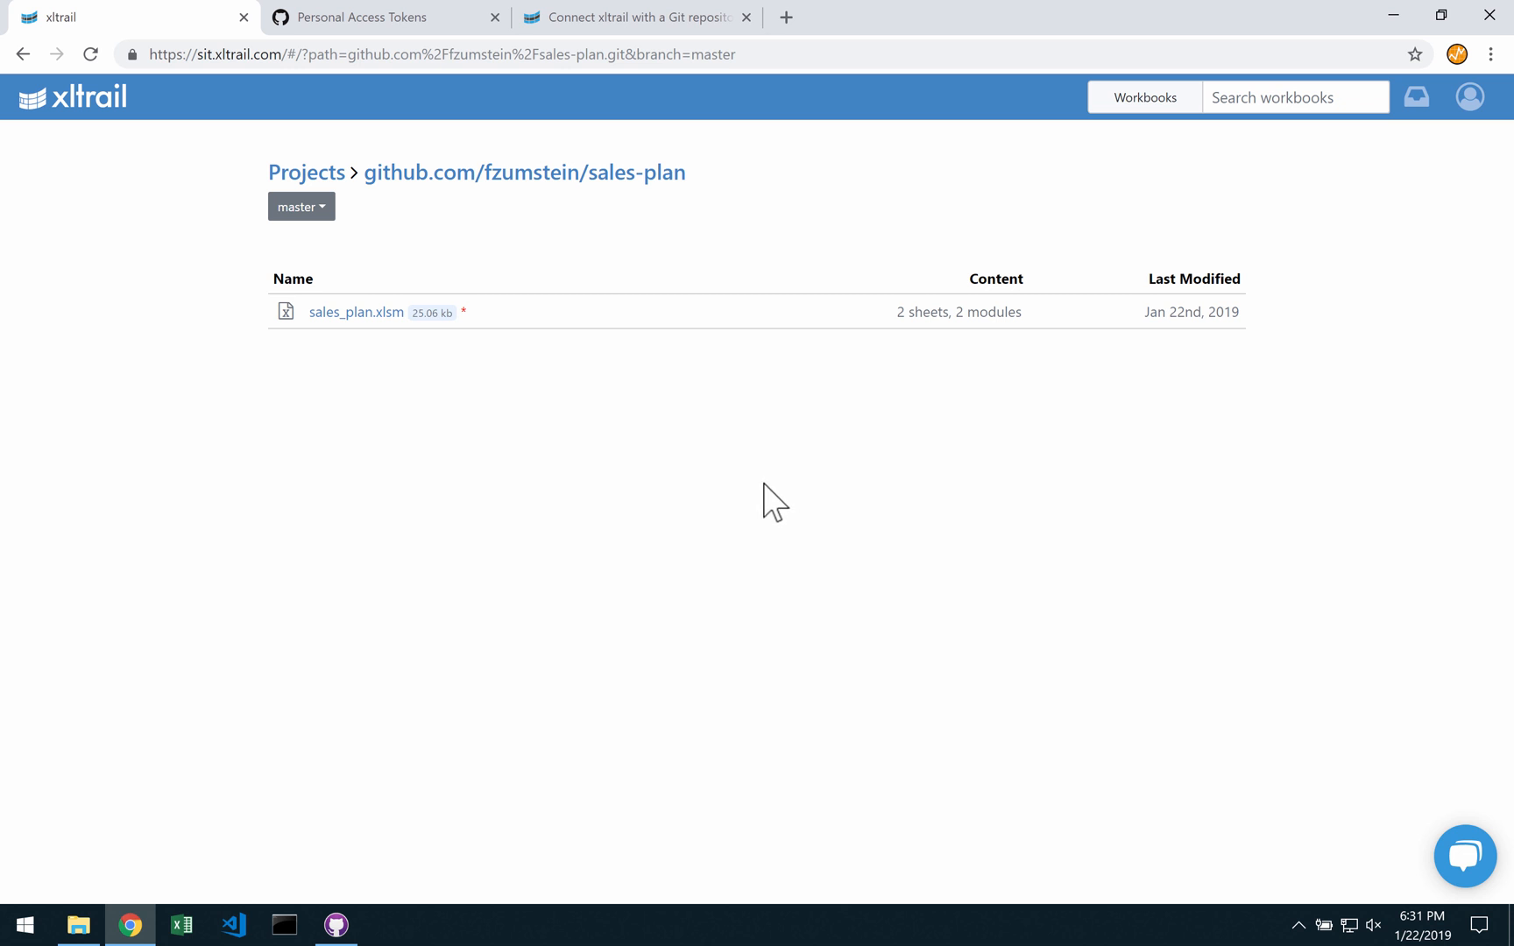
mouse_move(502, 445)
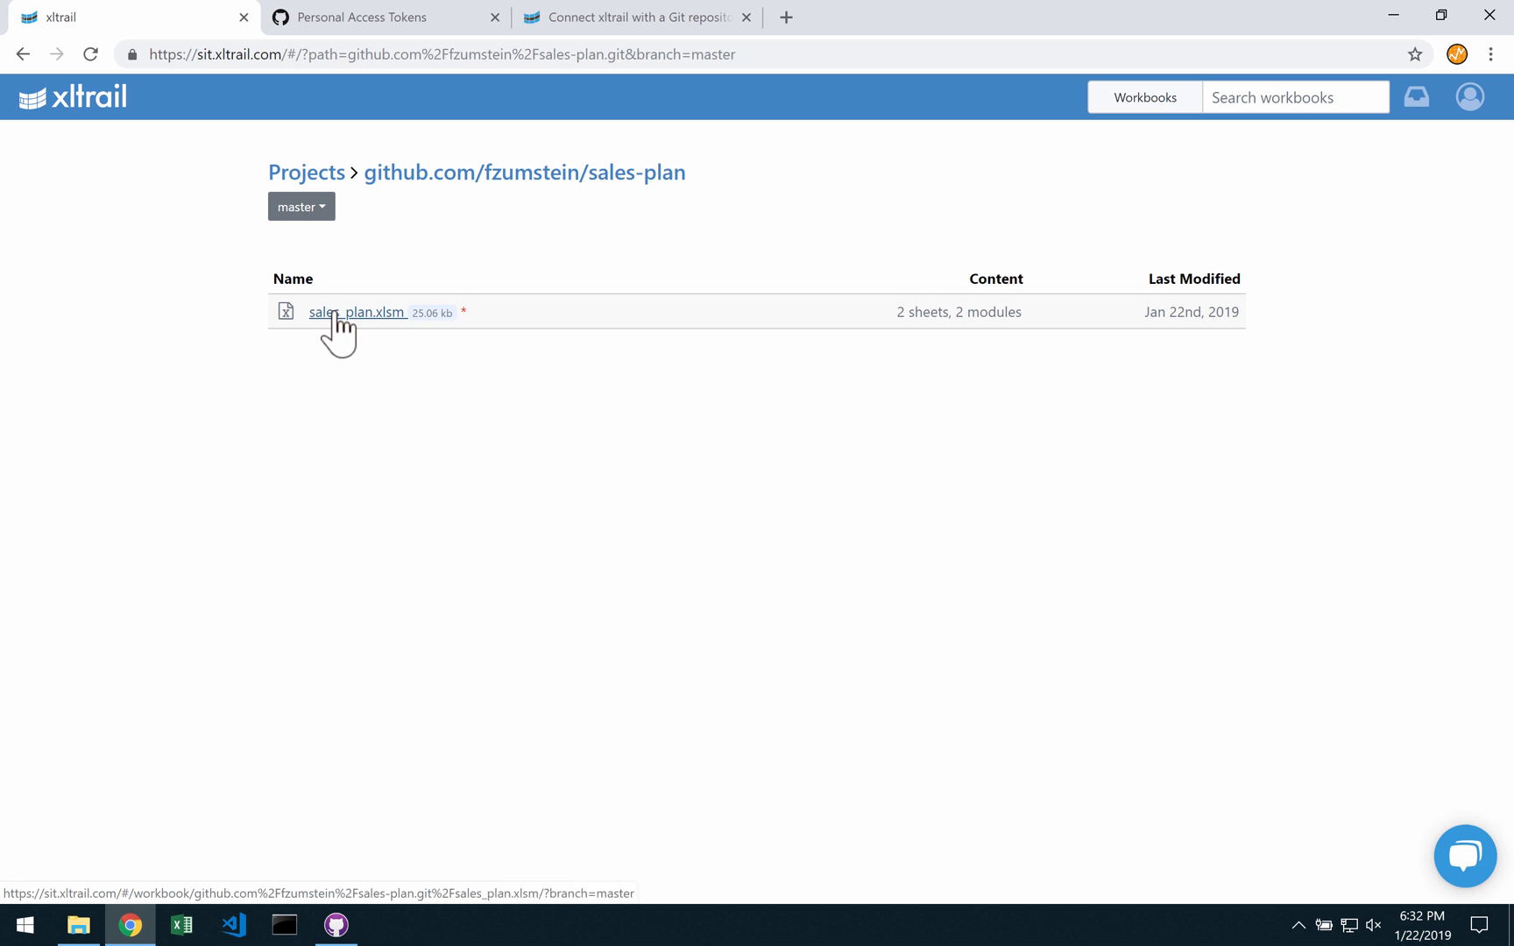
- Open sales_plan.xlsm and view its history of three commits
left_click(357, 312)
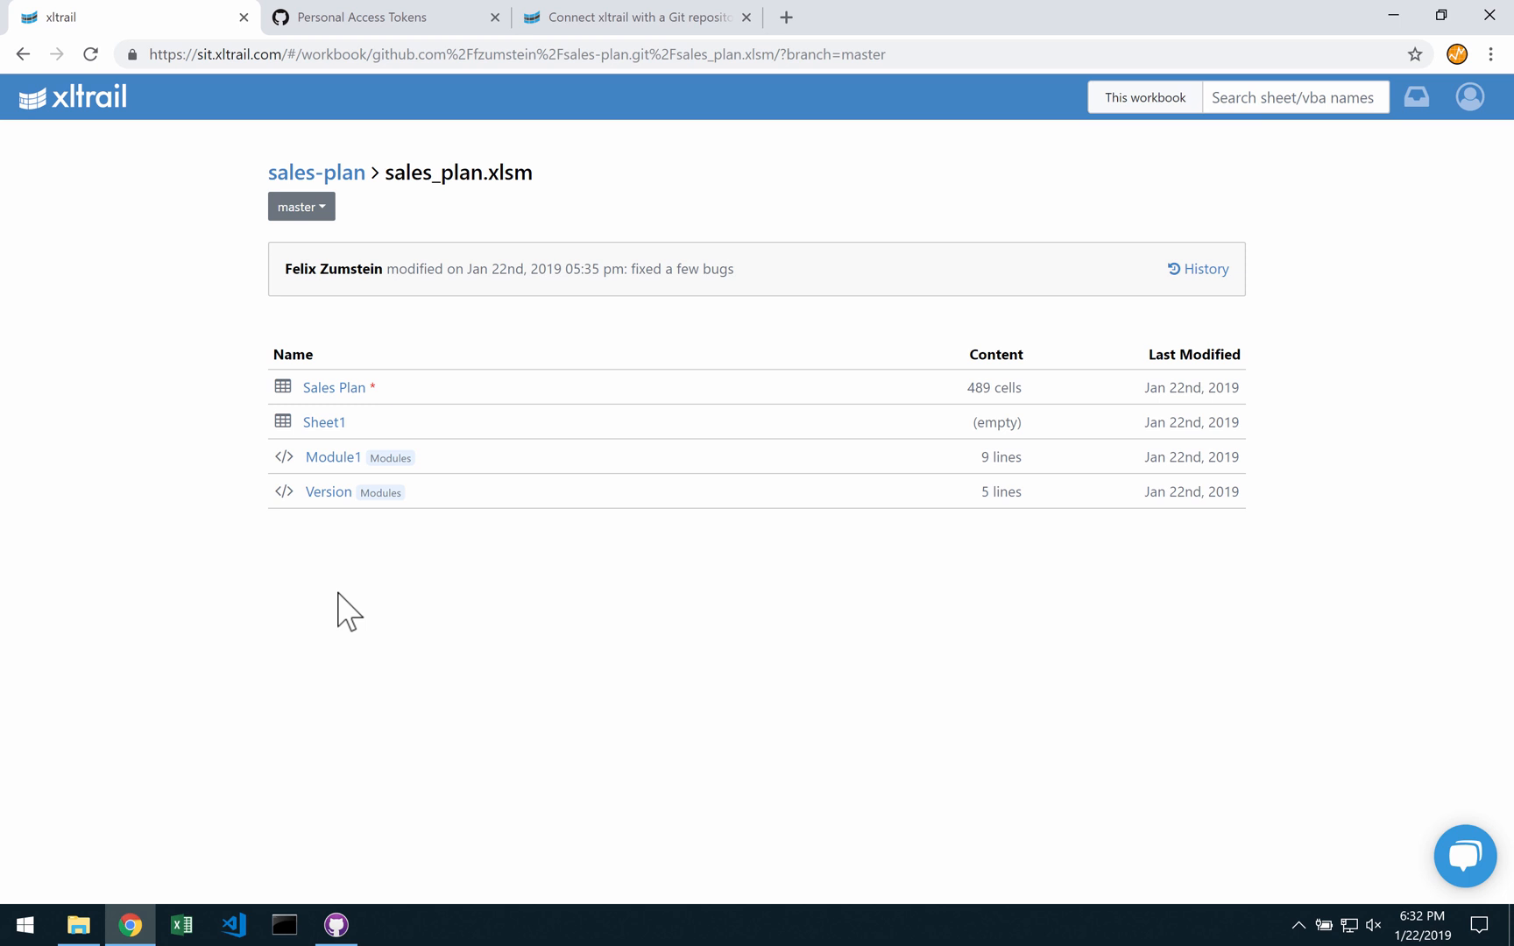
left_click(1197, 268)
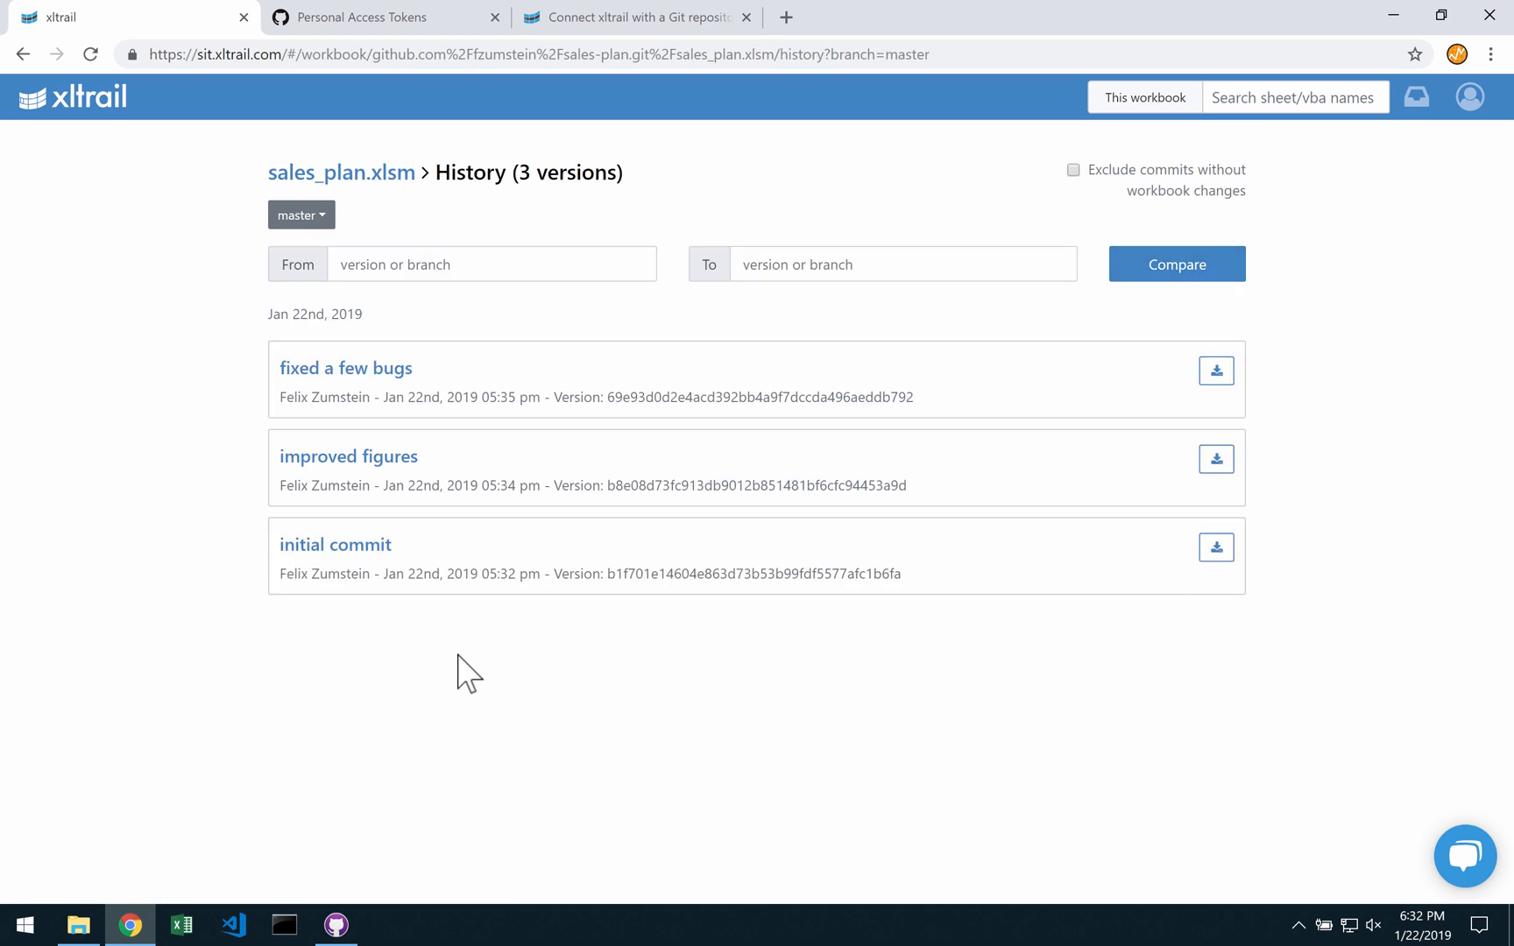
mouse_move(400, 579)
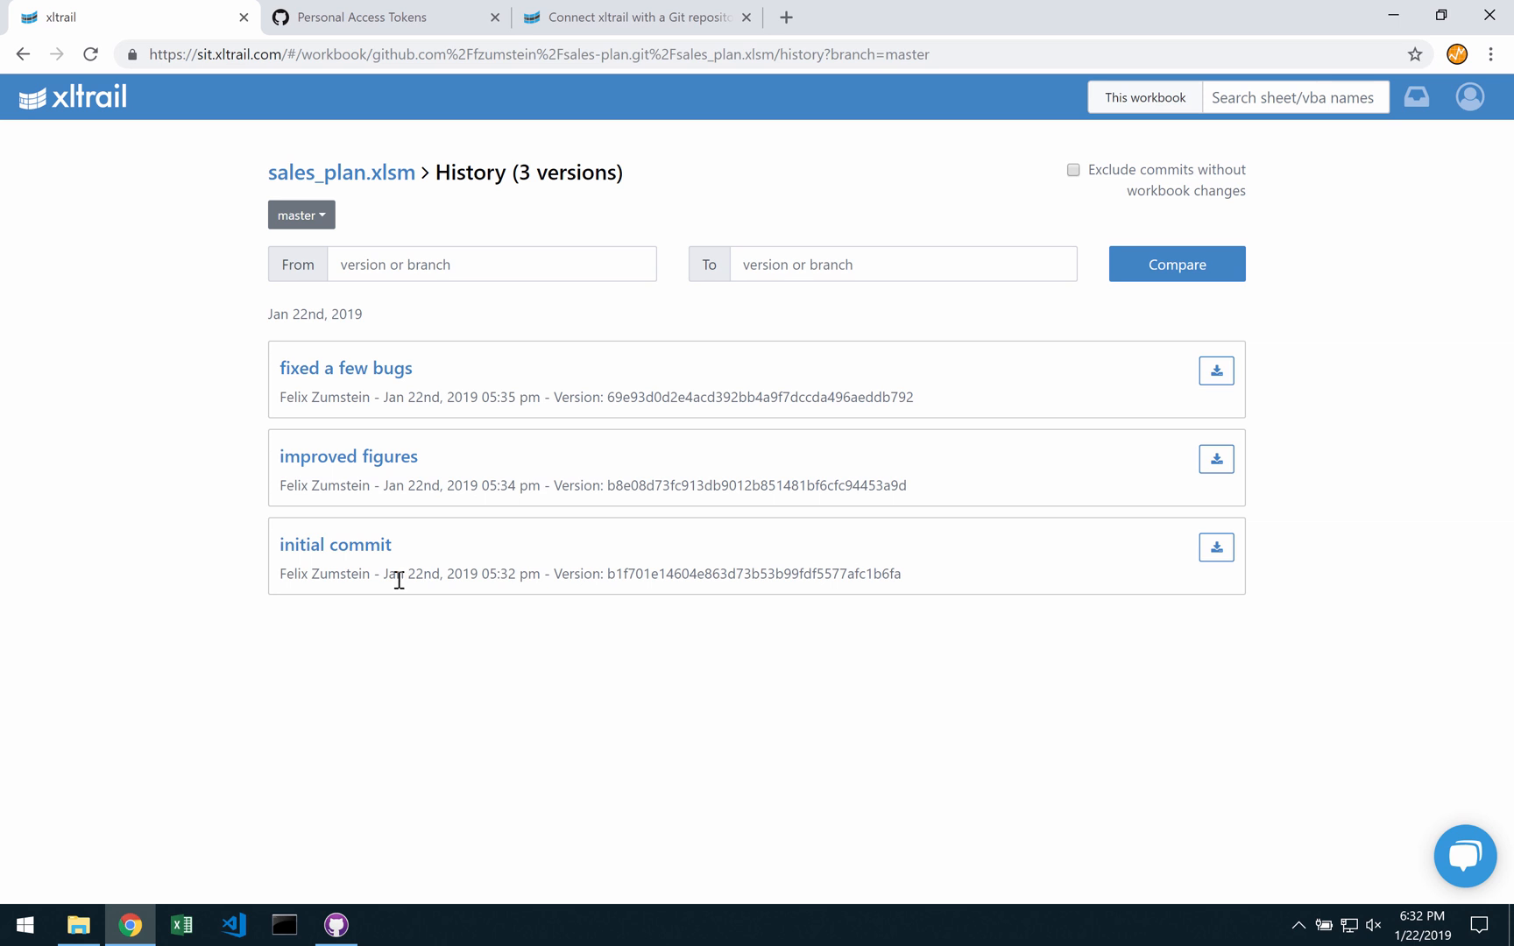
- Open the 'improved figures' commit and view its modified Sales Plan sheet diff
left_click(348, 456)
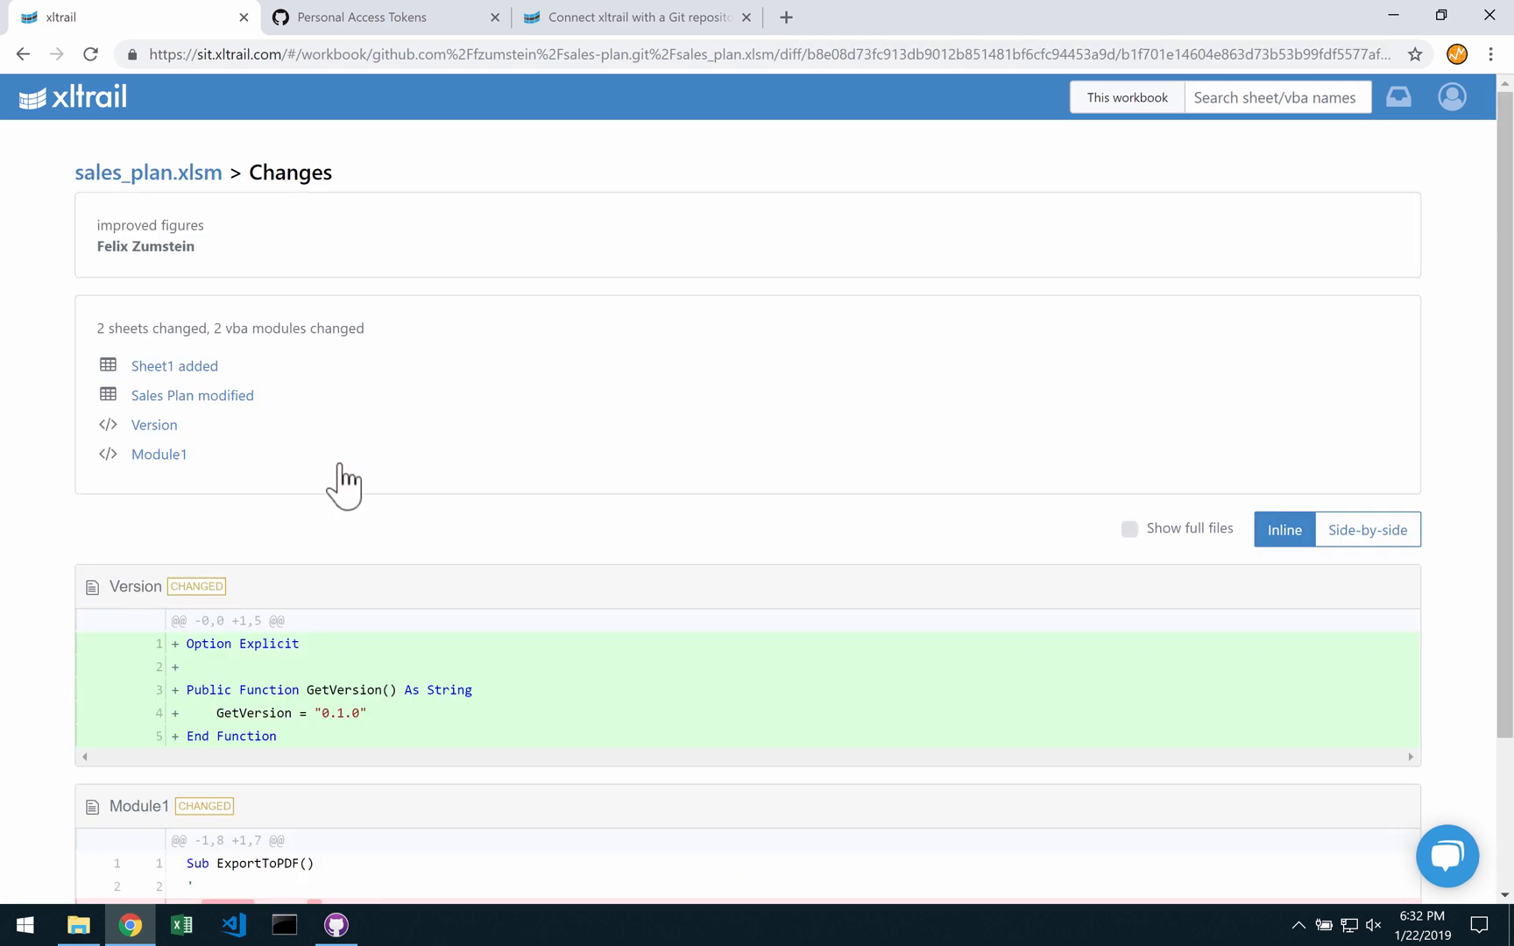
mouse_move(192, 395)
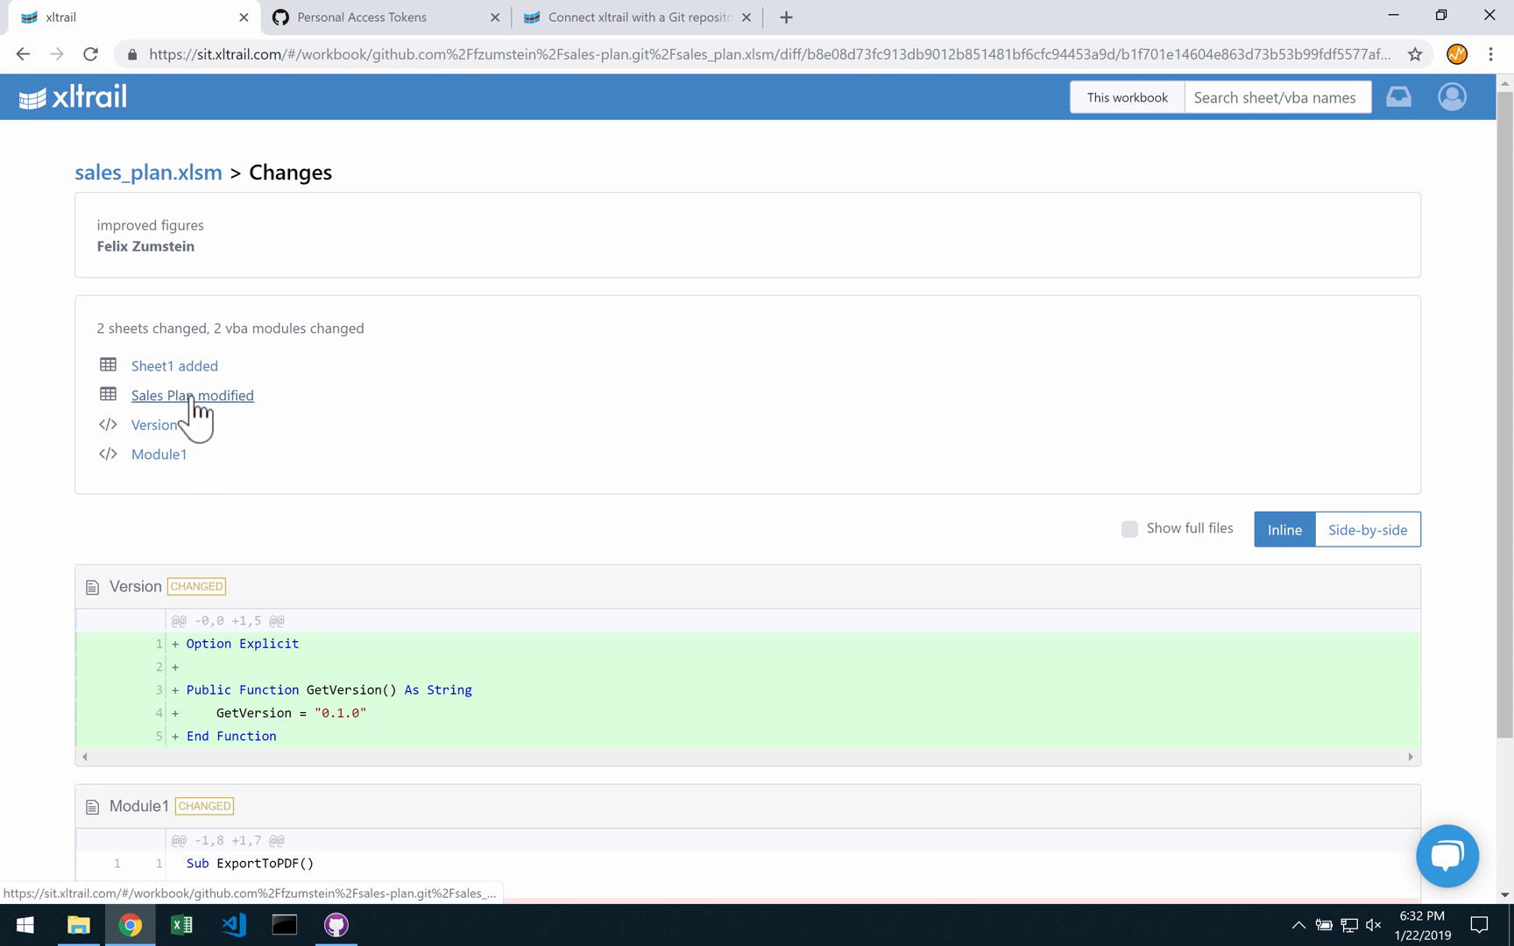
left_click(192, 395)
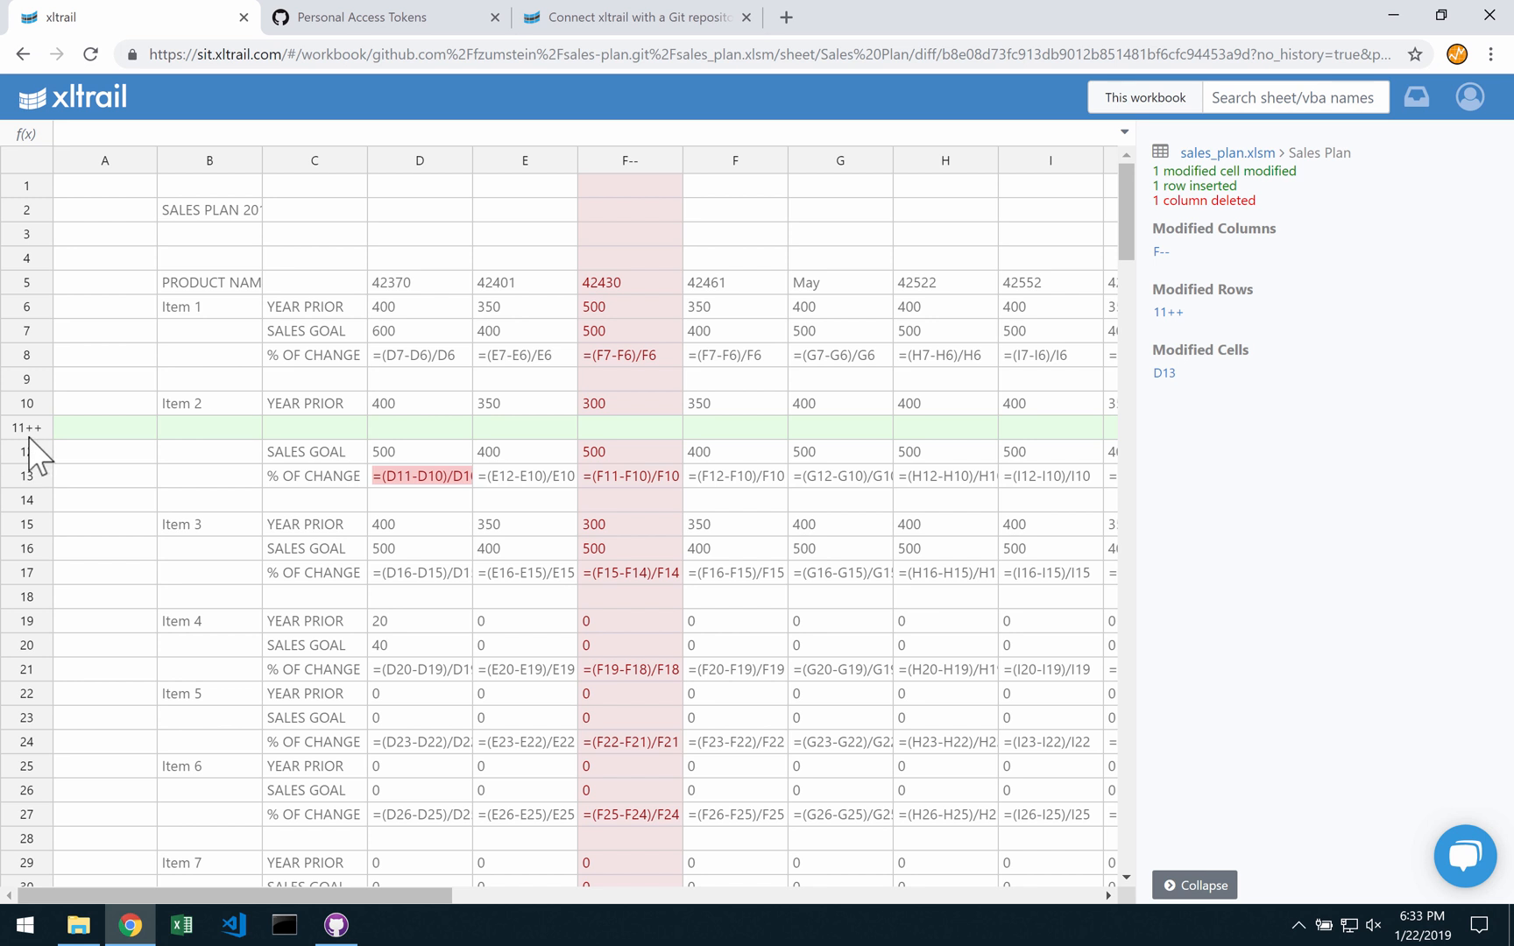
mouse_move(669, 181)
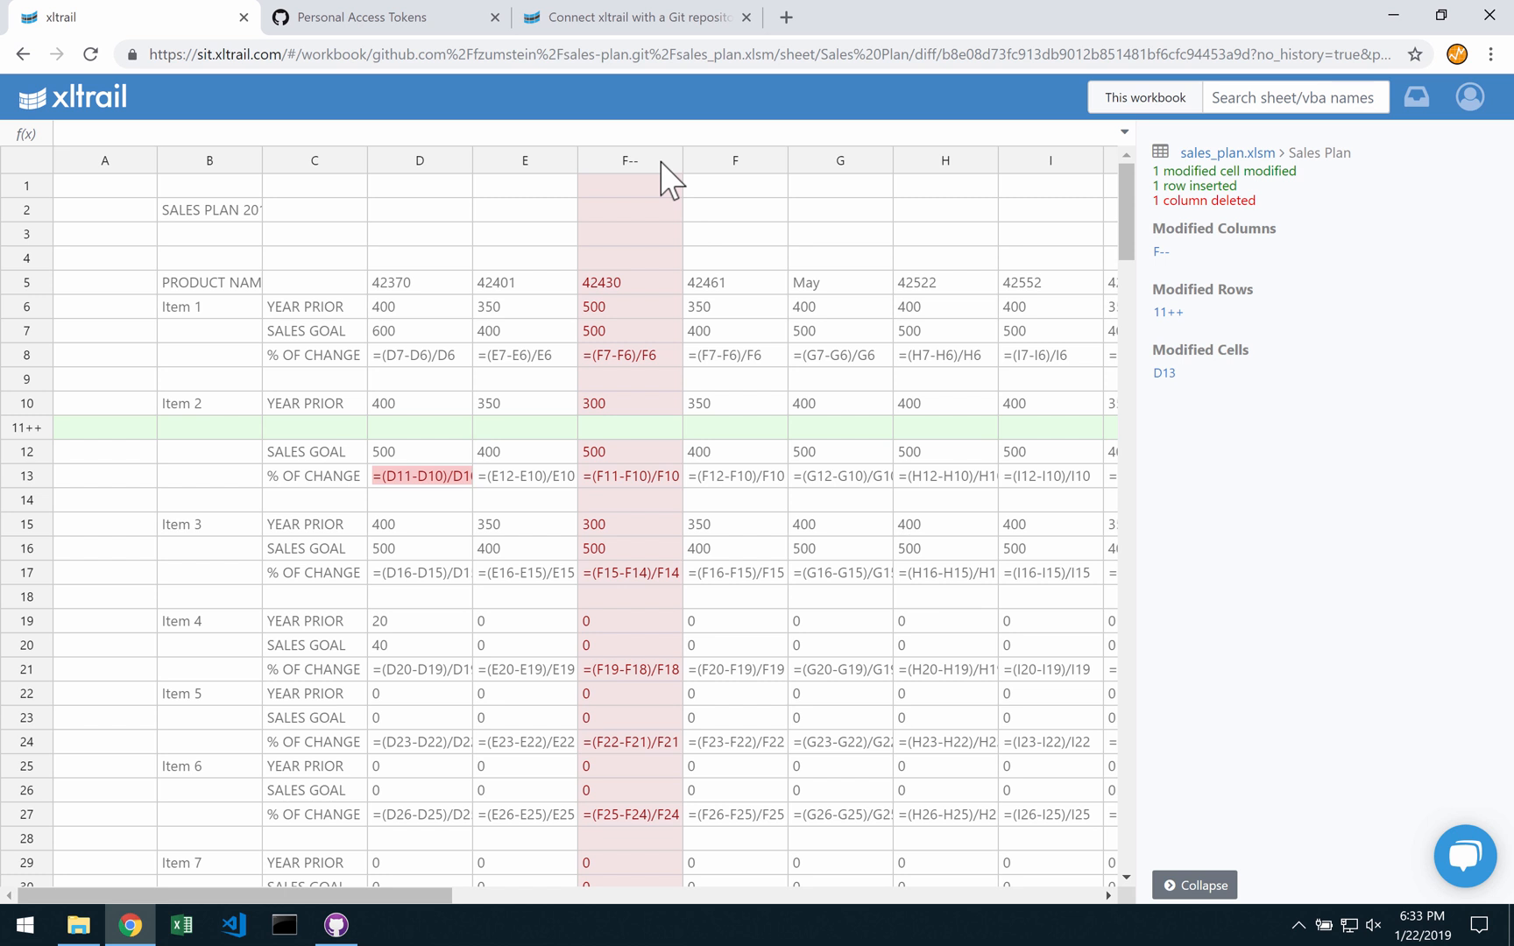
mouse_move(1183, 285)
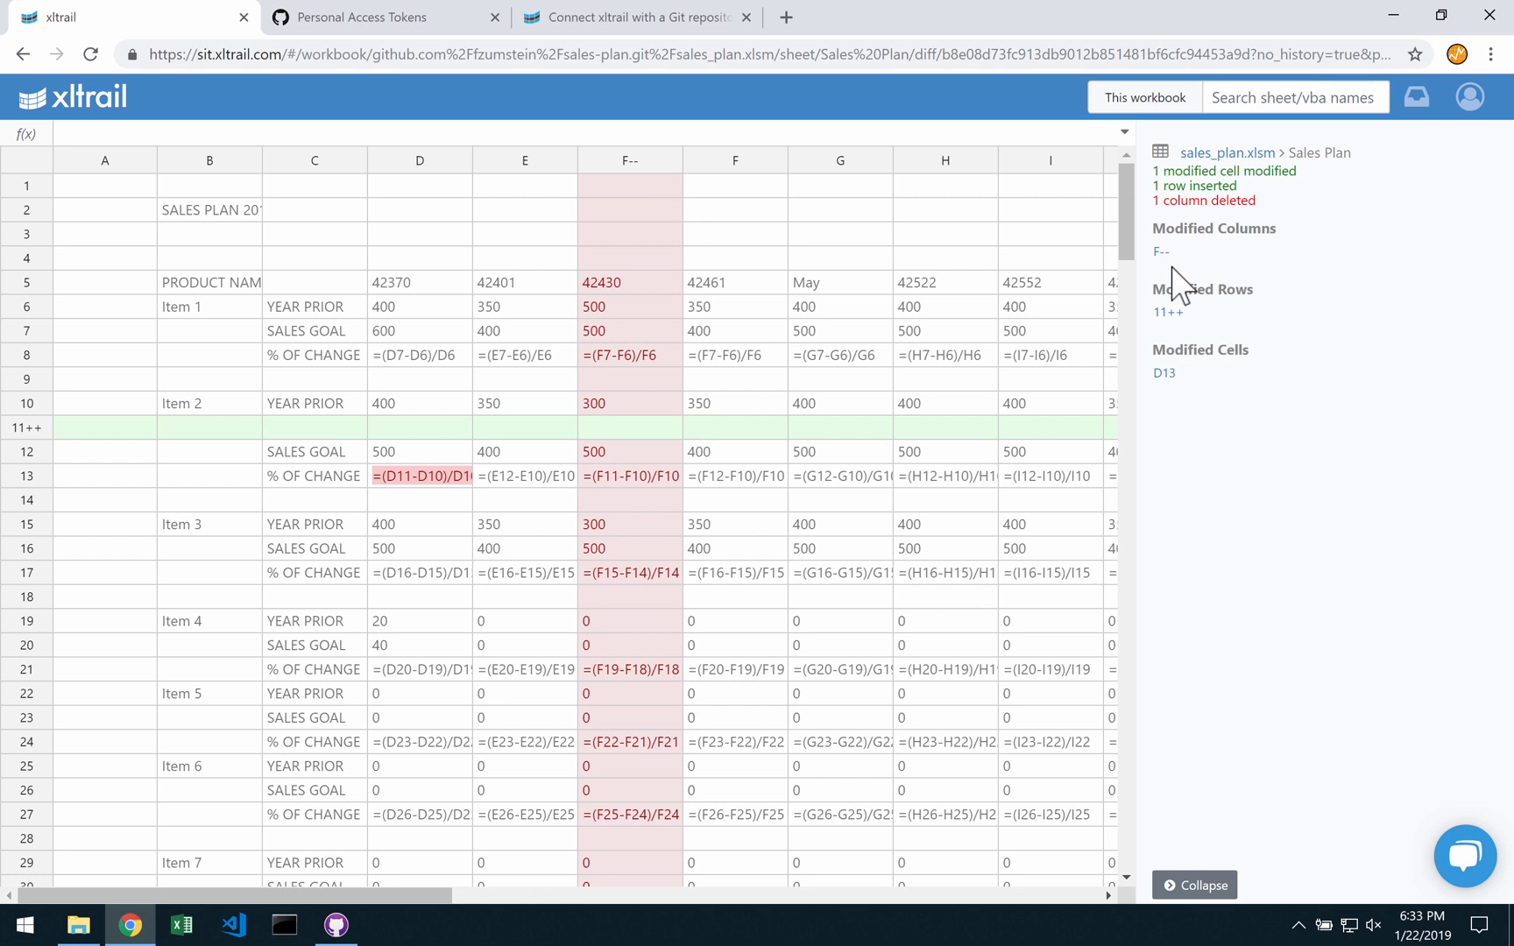
- Inspect deleted column F, inserted row 11, and cell D13's formula change
left_click(1161, 252)
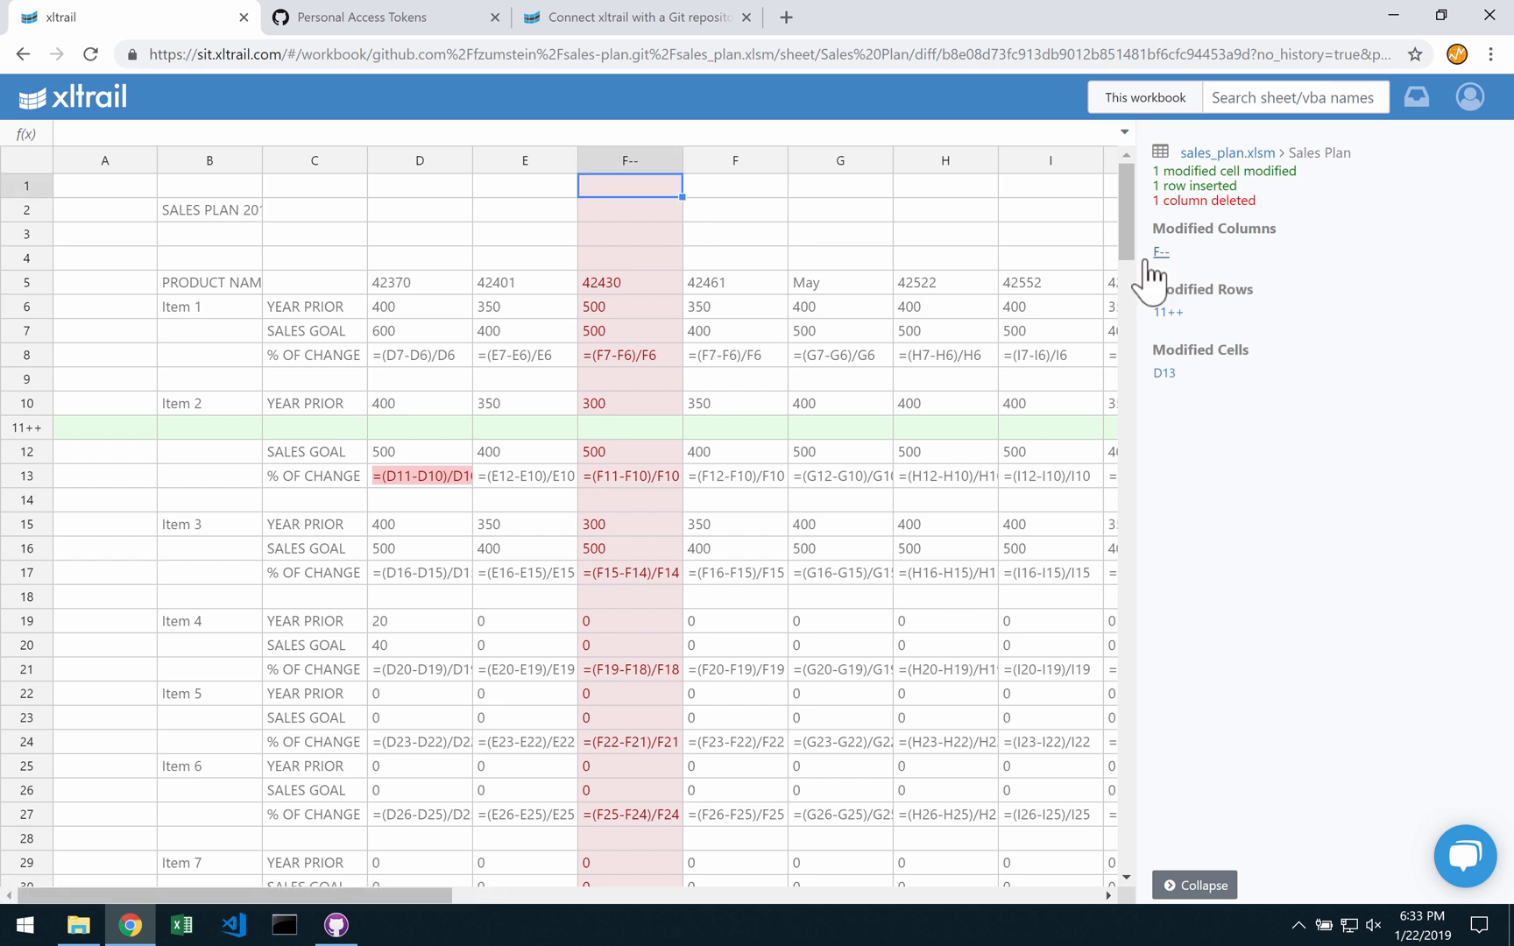
left_click(1167, 312)
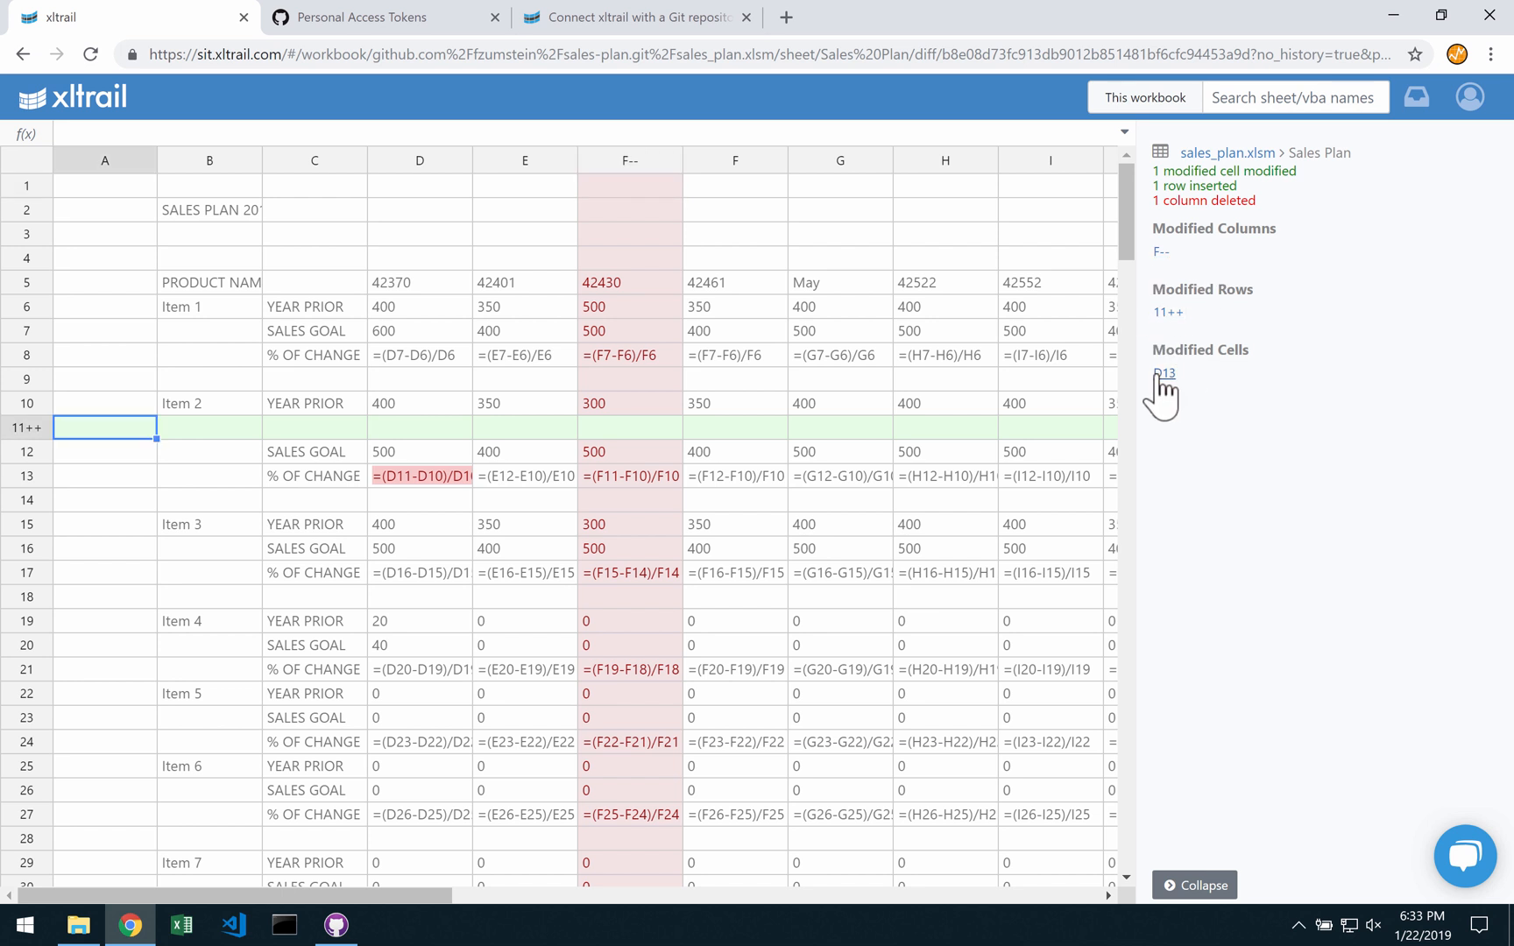
left_click(1165, 372)
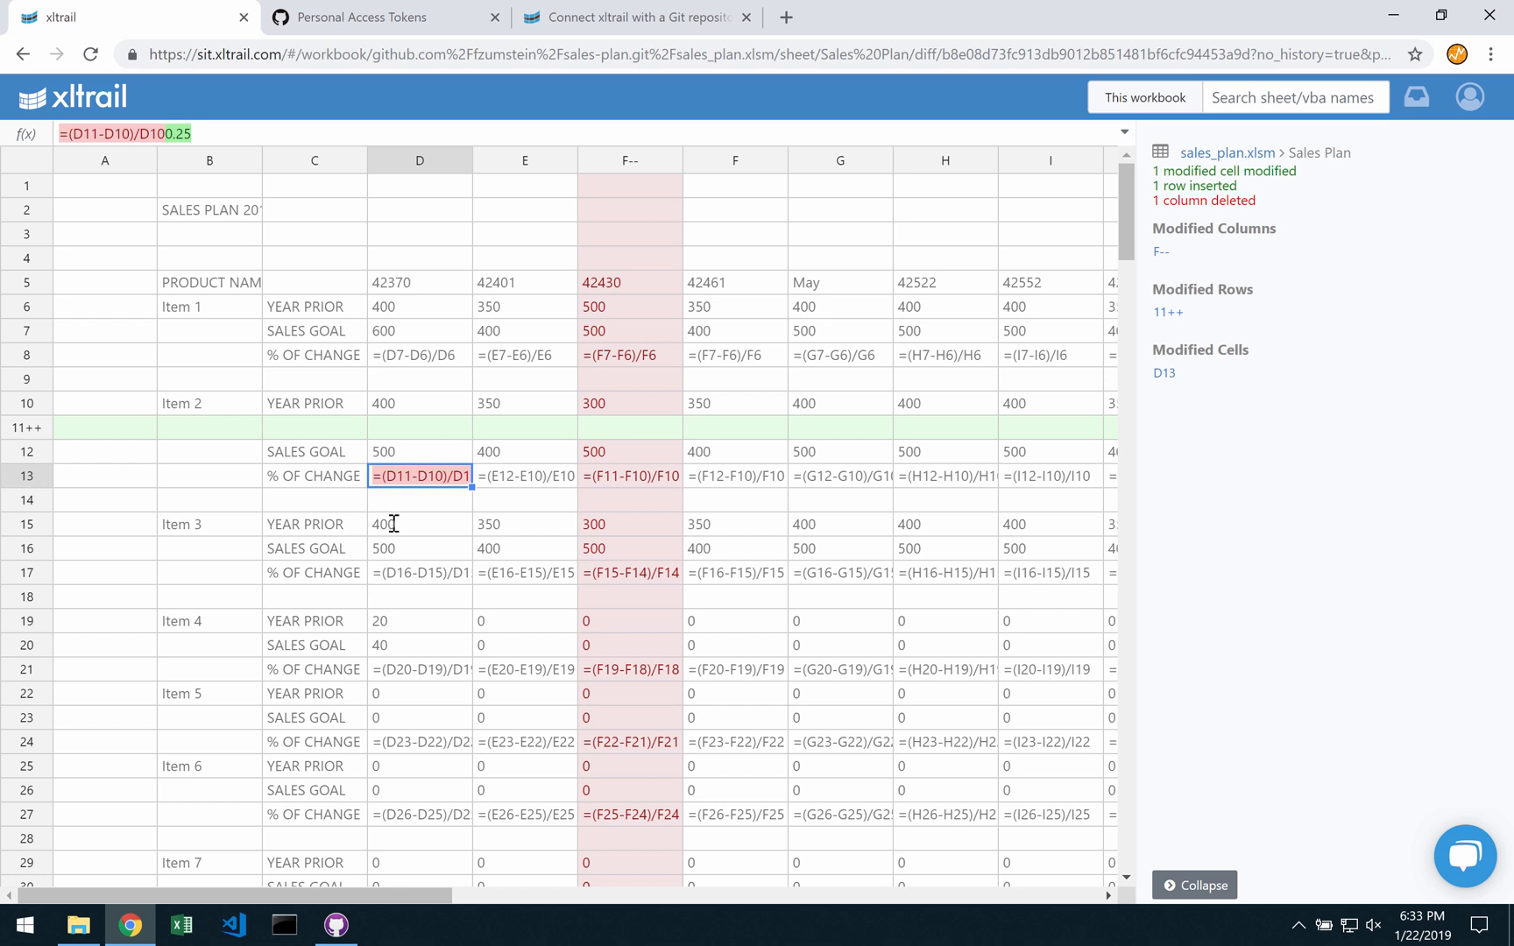
mouse_move(178, 172)
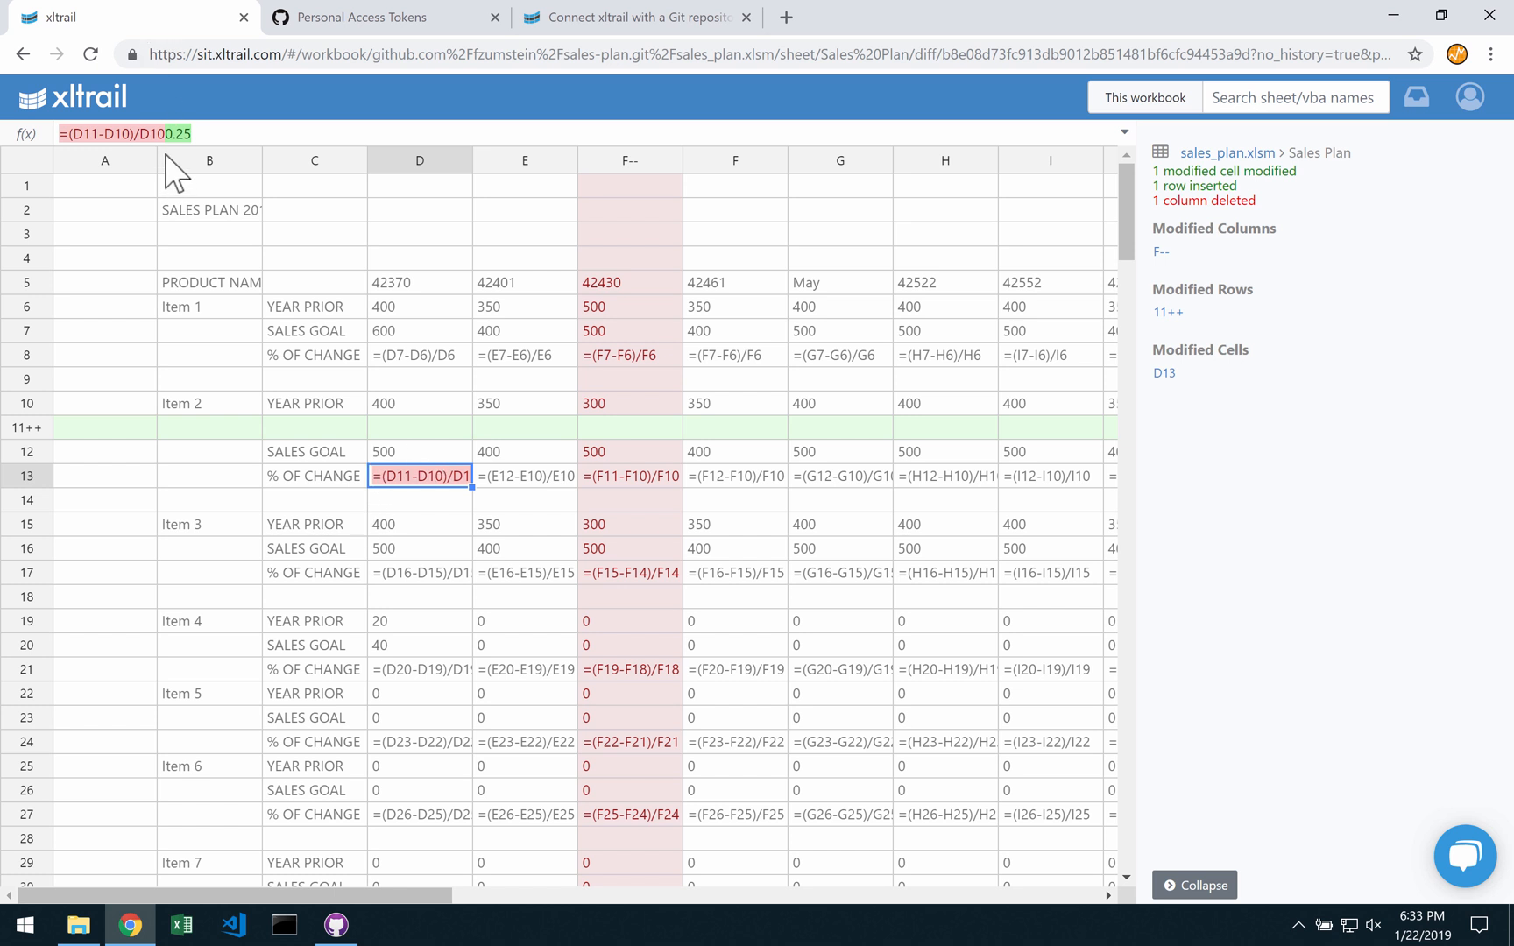
mouse_move(166, 138)
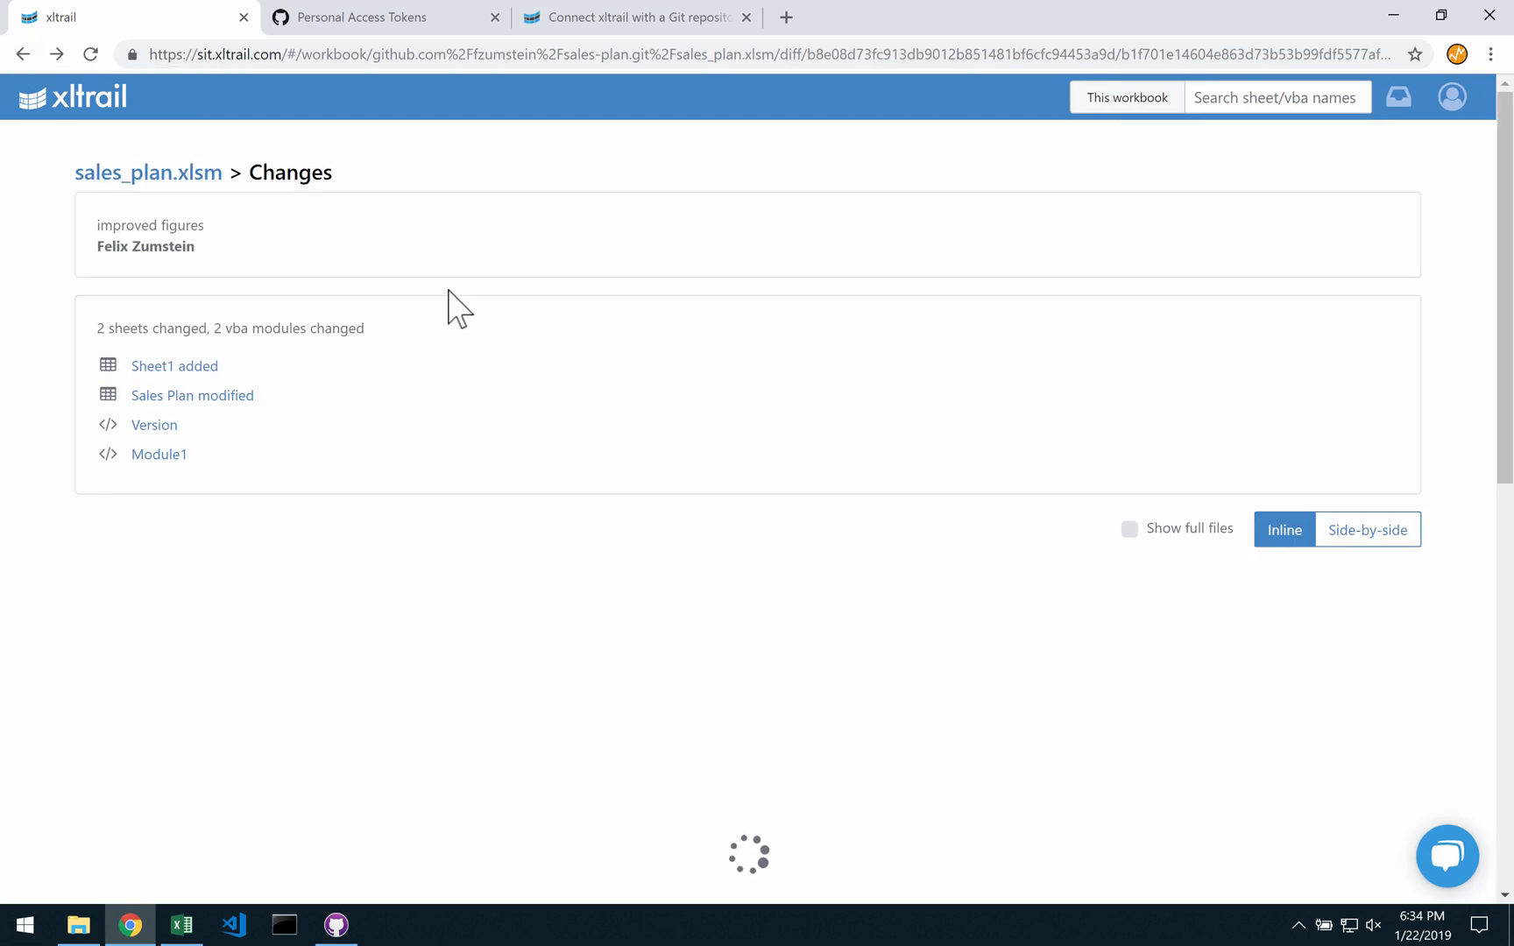
- Scroll the changes page down to the Version and Module1 VBA code diffs
scroll("down", 3)
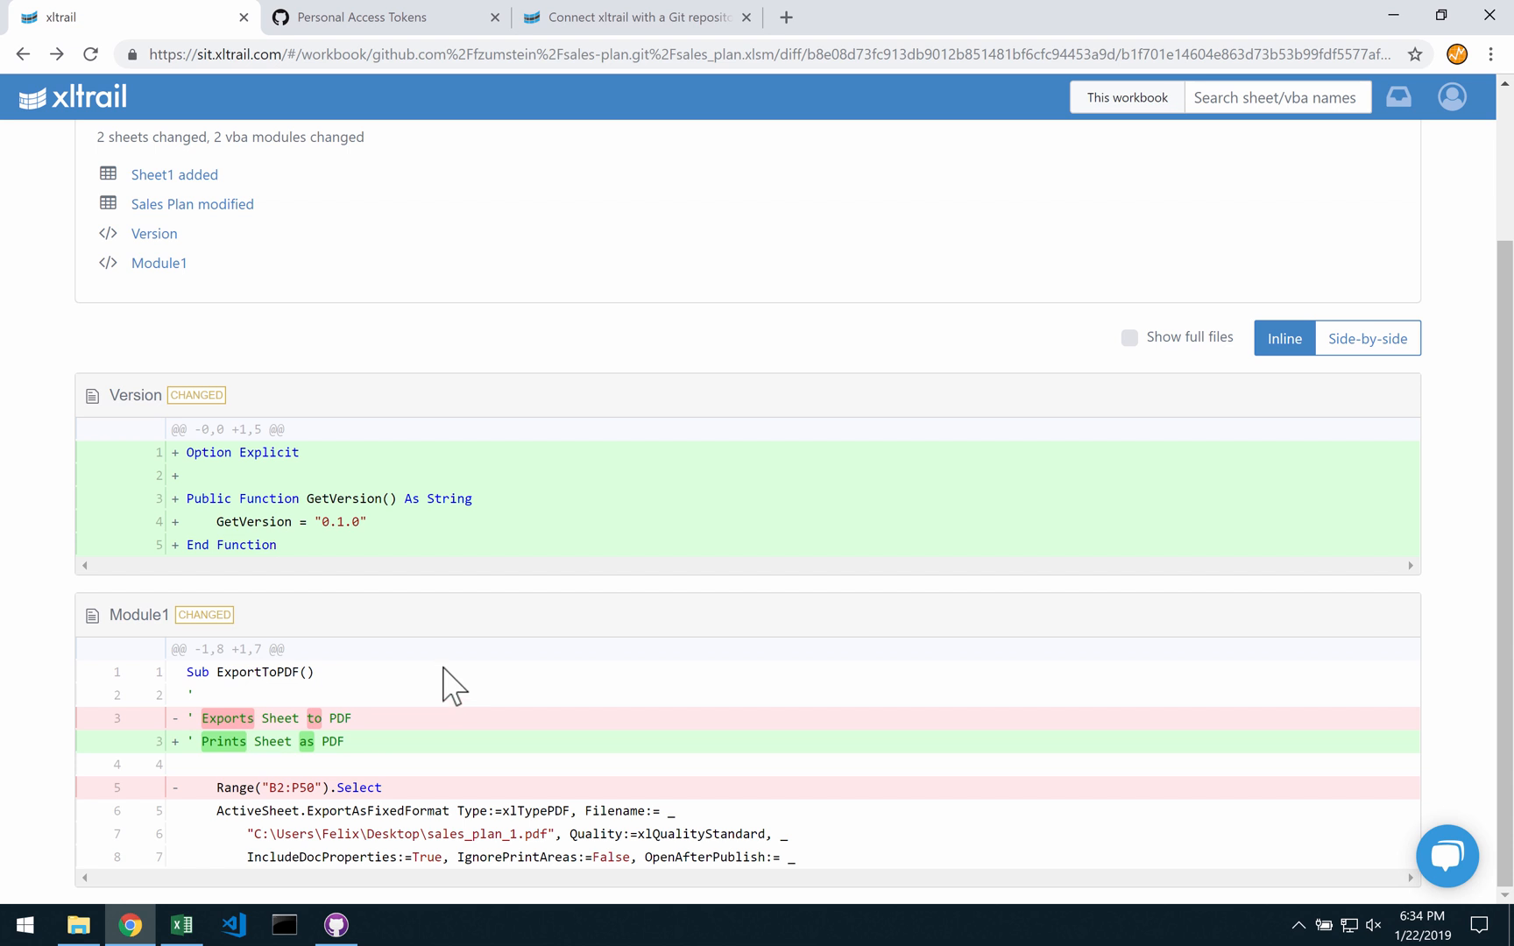
mouse_move(501, 587)
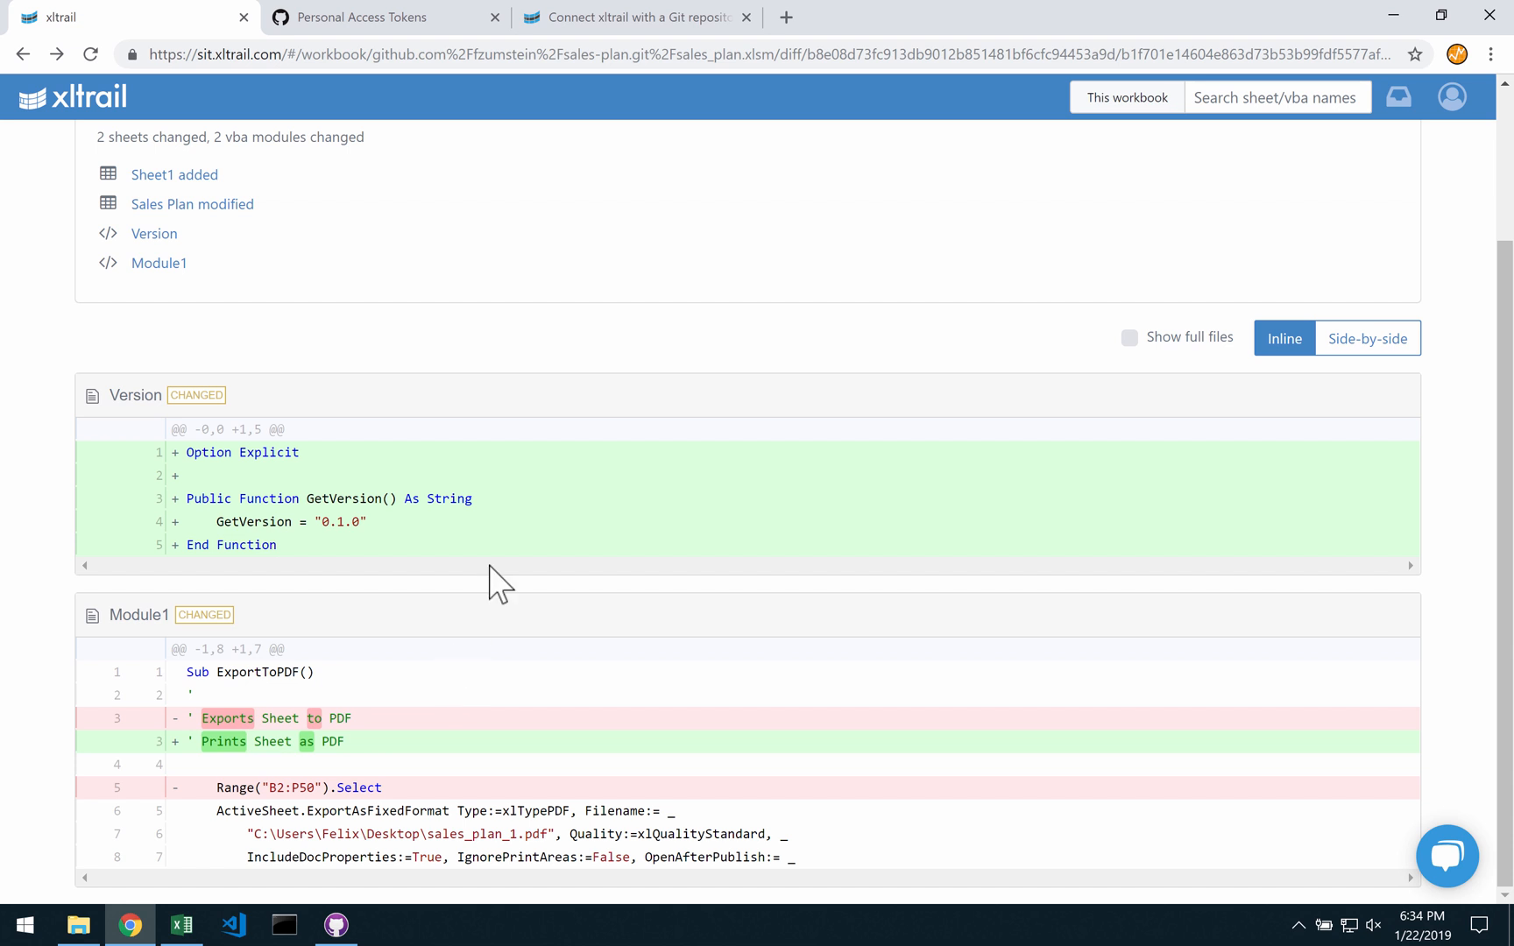
mouse_move(500, 577)
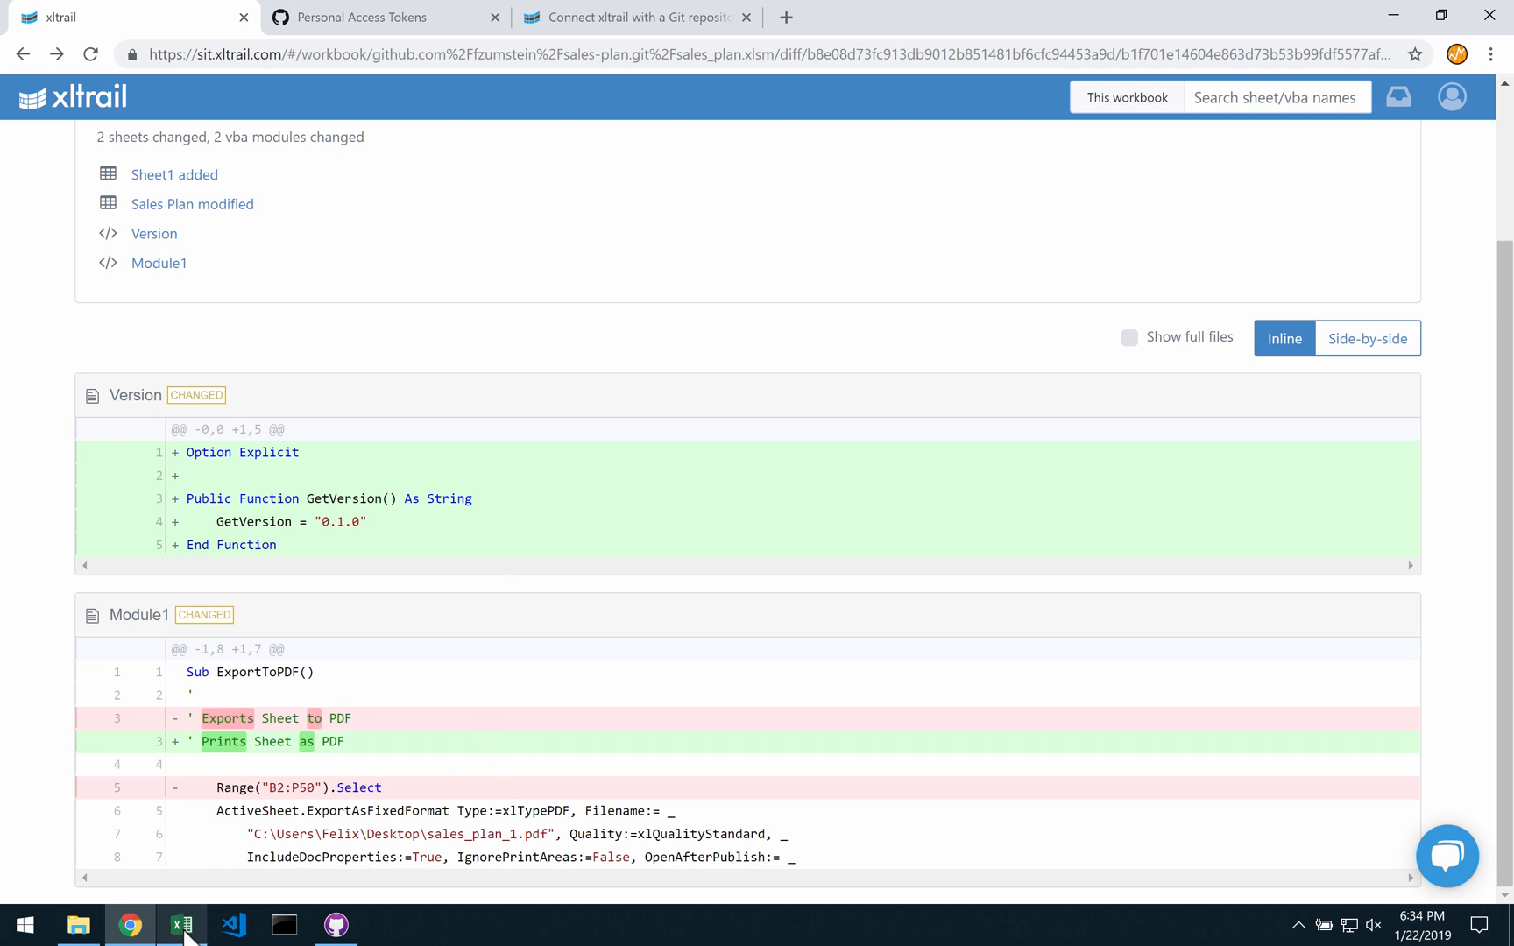
- Change the B2 title to SALES PLAN 2019 in Excel and save the workbook
left_click(180, 925)
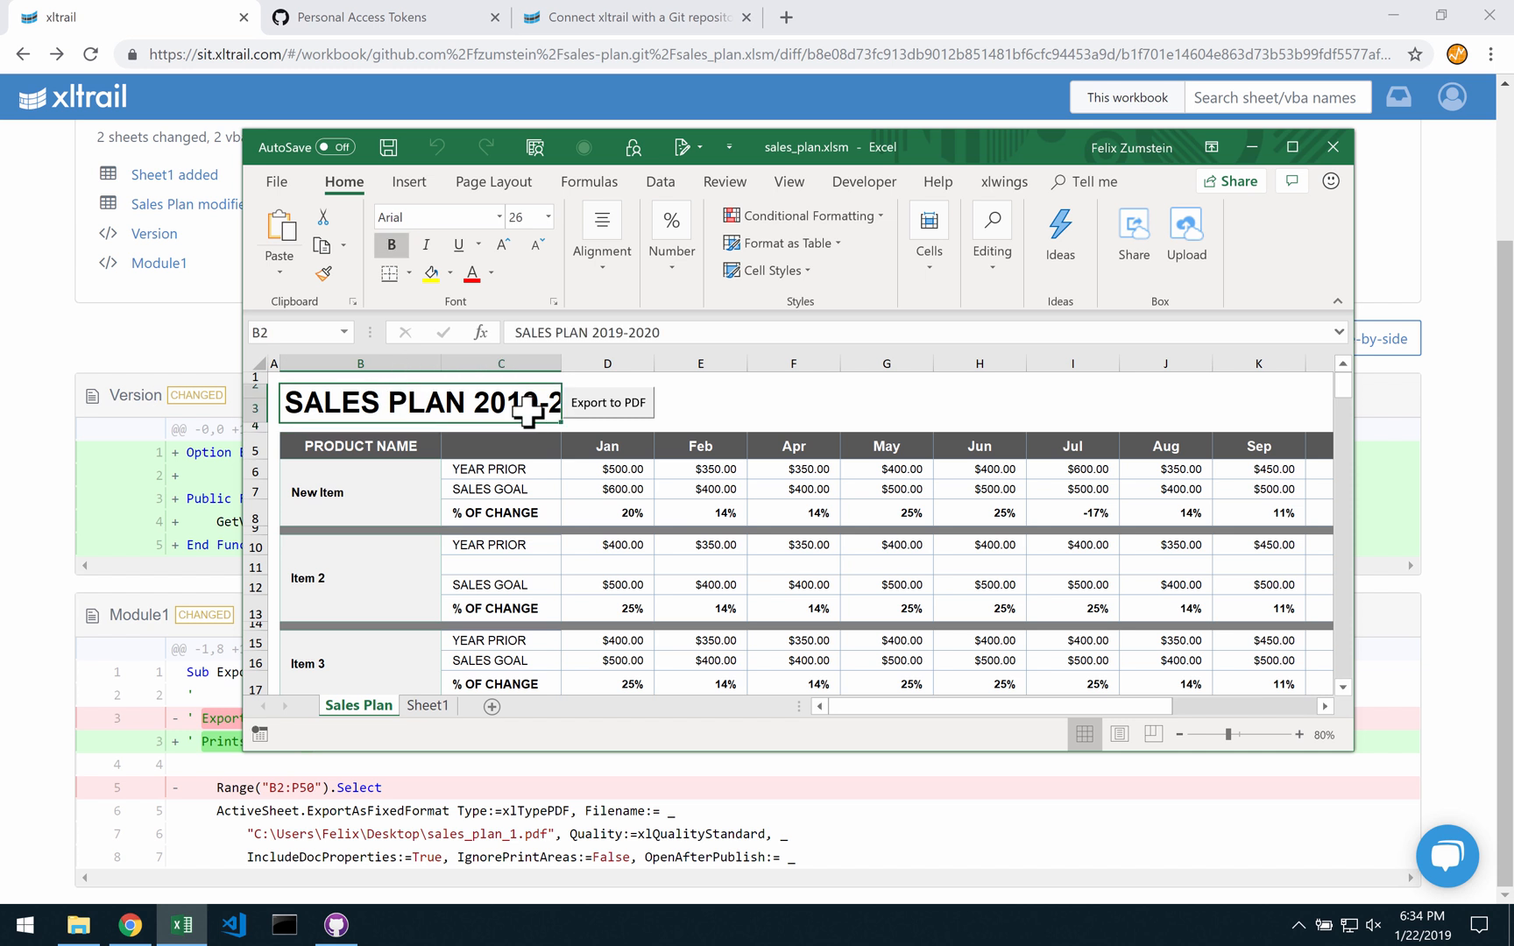
double_click(419, 402)
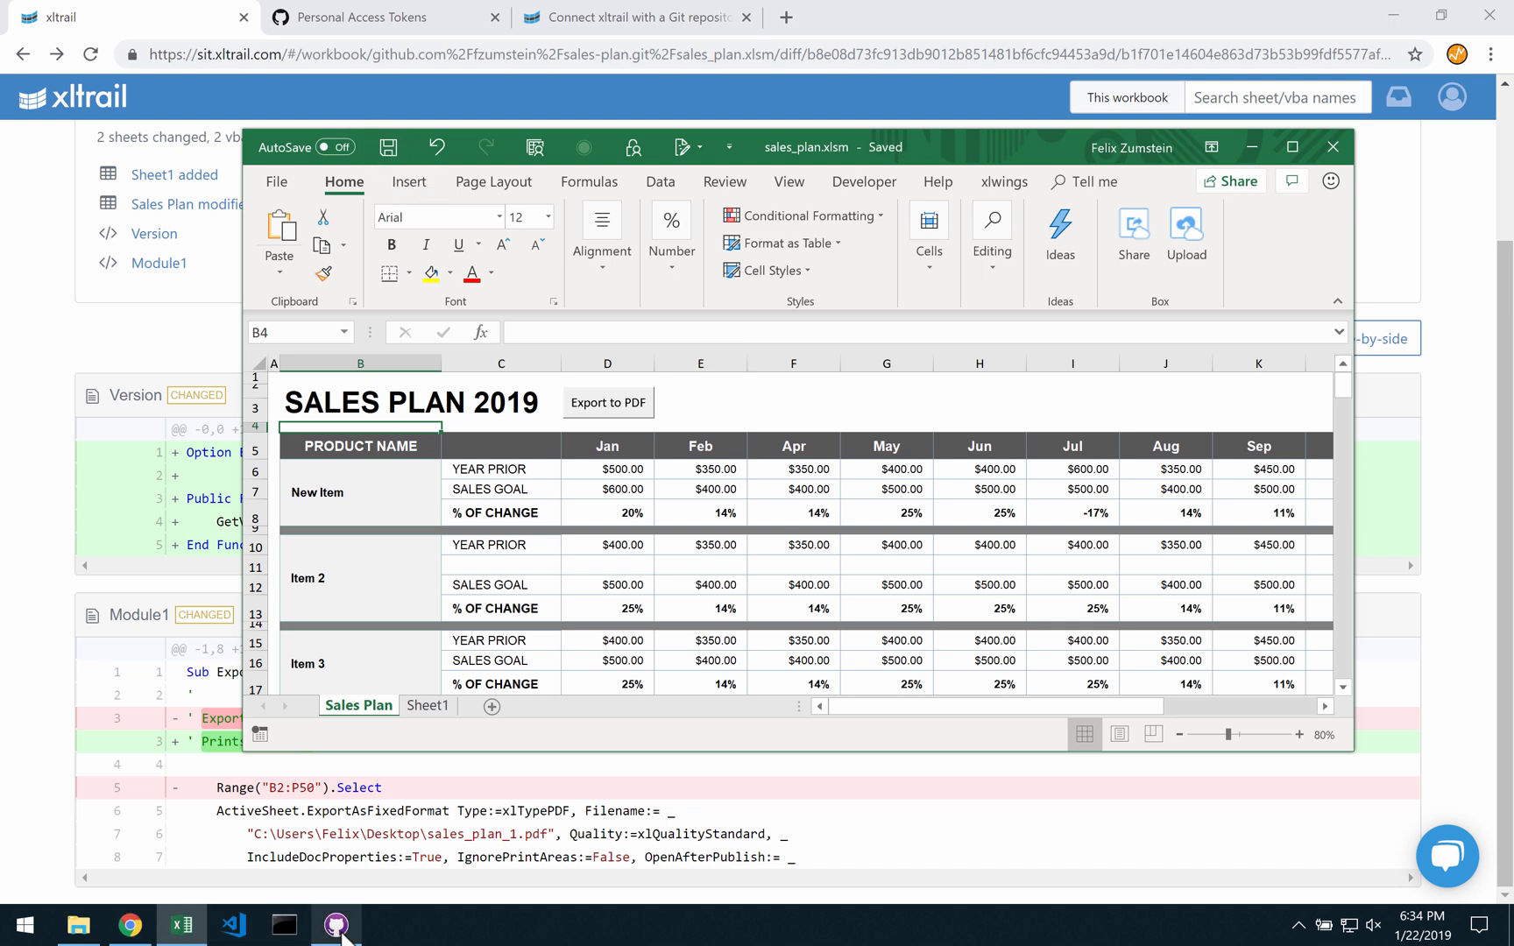
left_click(335, 925)
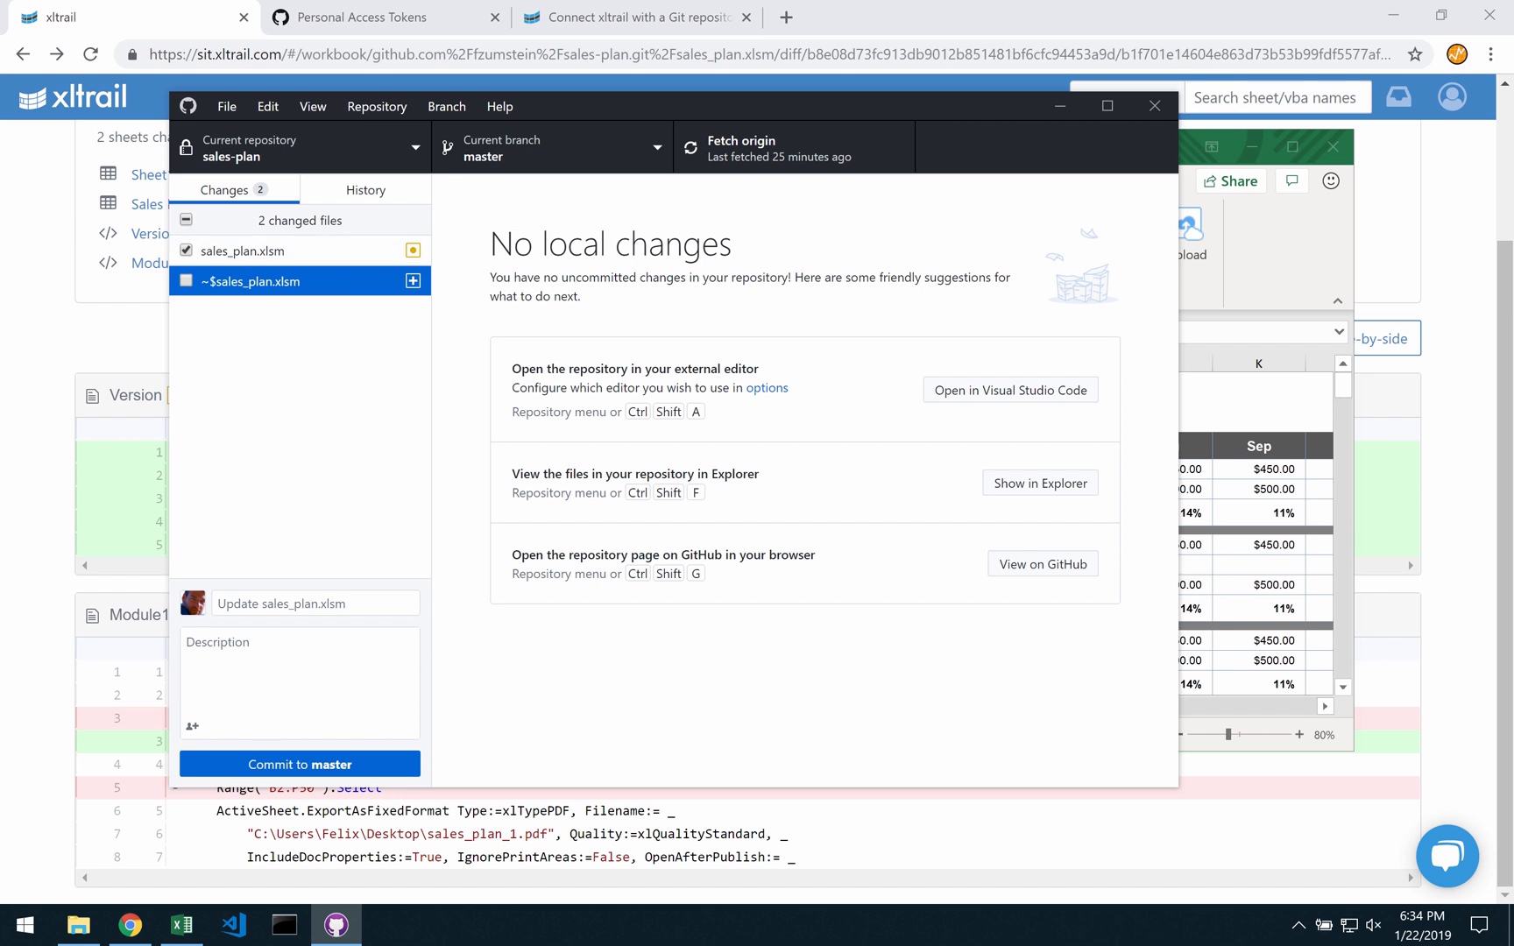
- Commit sales_plan.xlsm to master as 'updated title', excluding ~$sales_plan.xlsm, and push
left_click(314, 603)
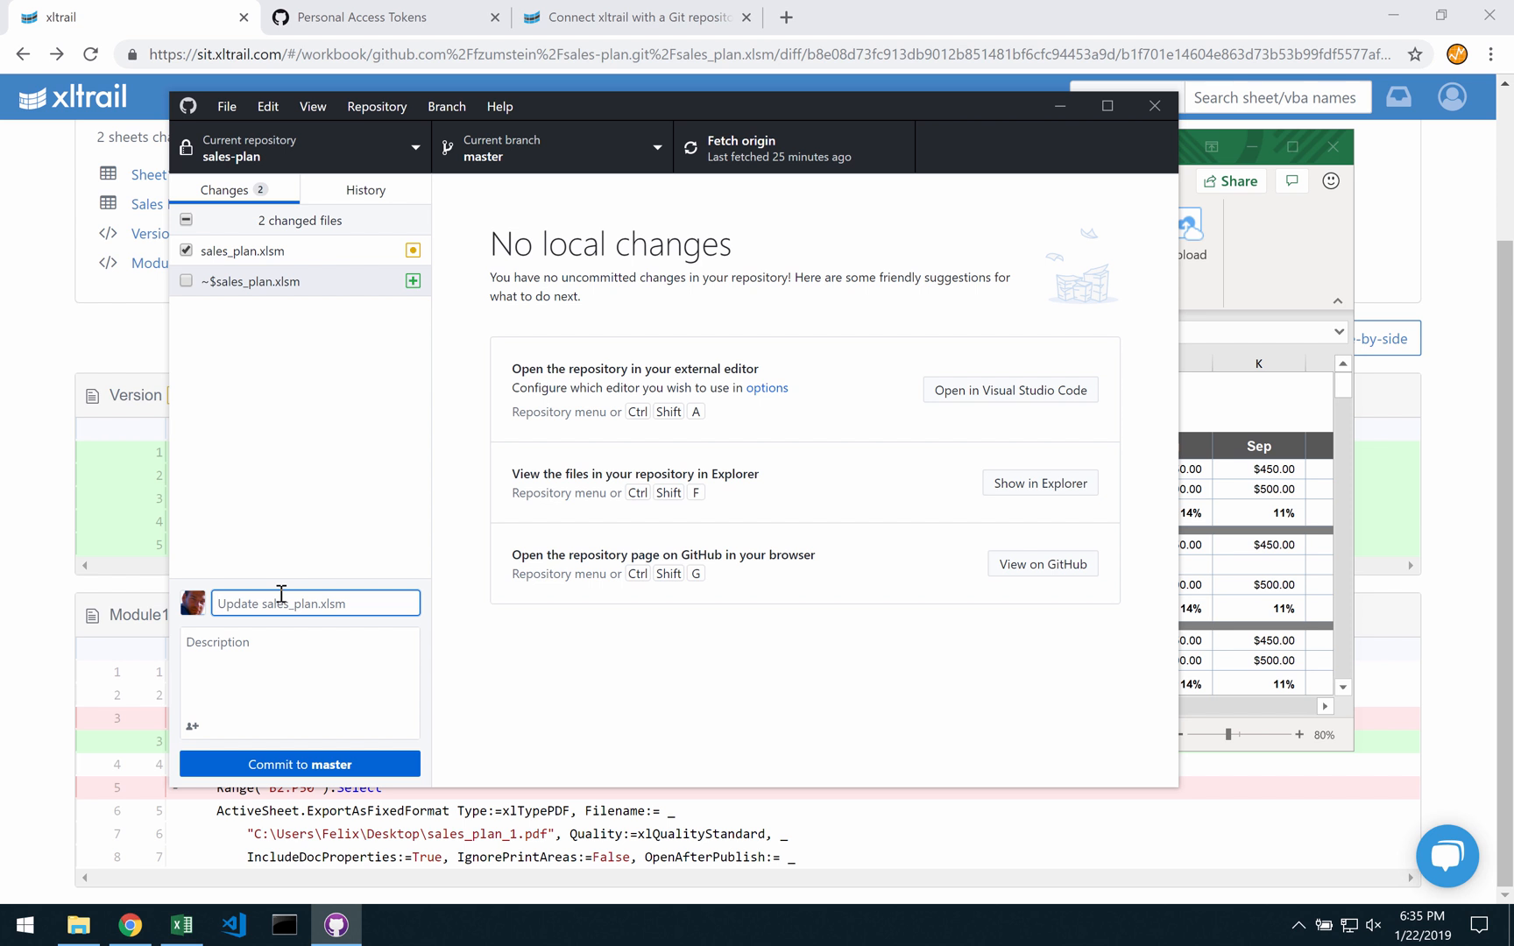
type("updated title")
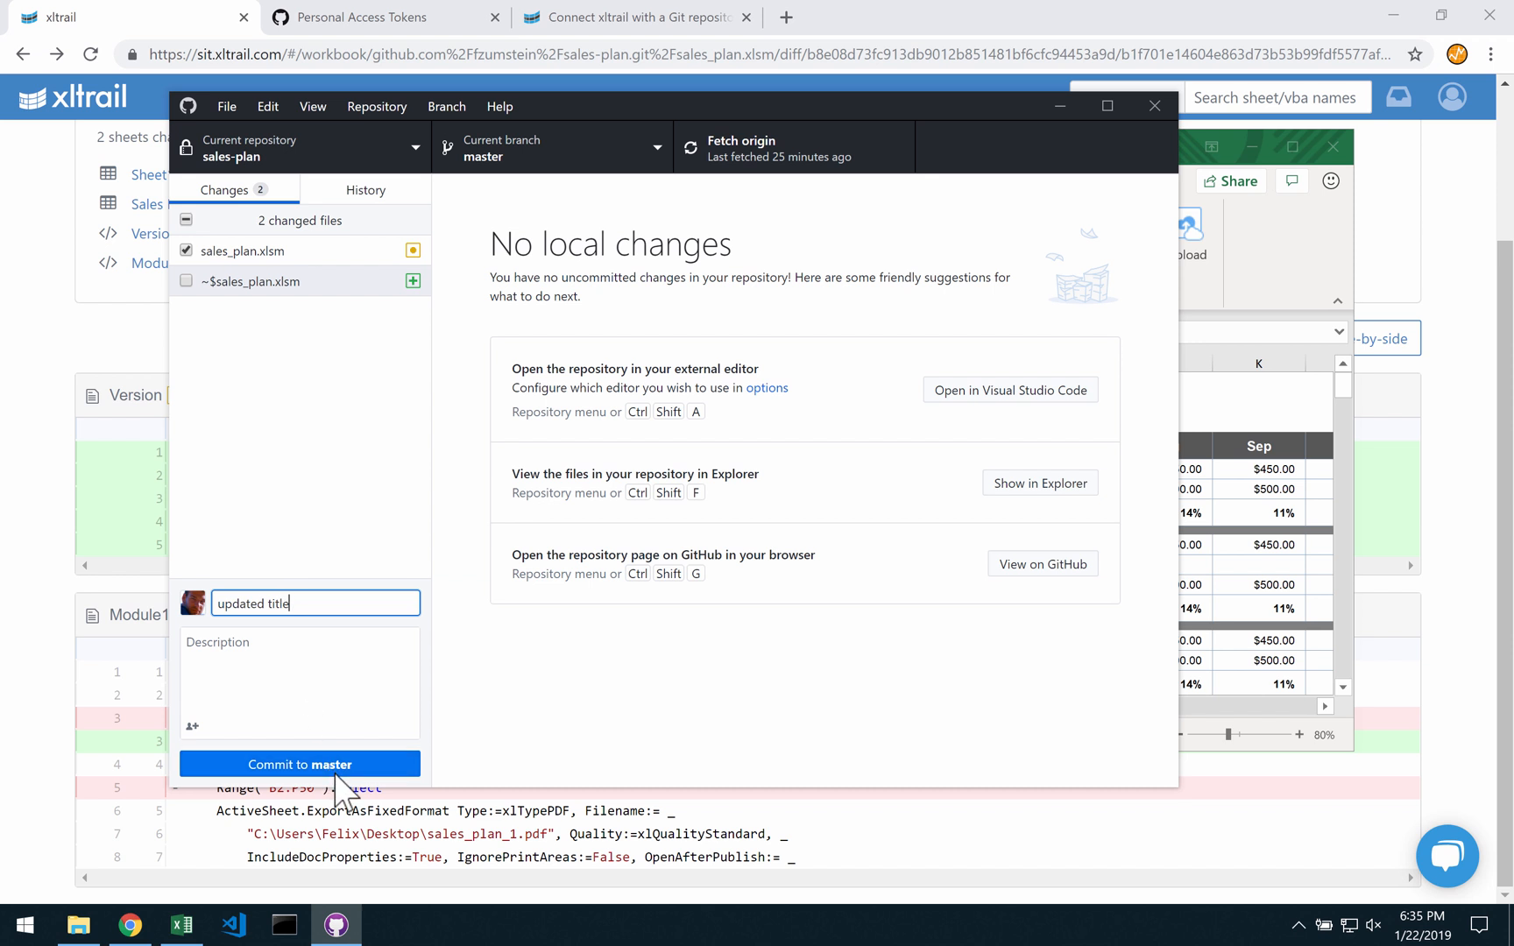
left_click(299, 764)
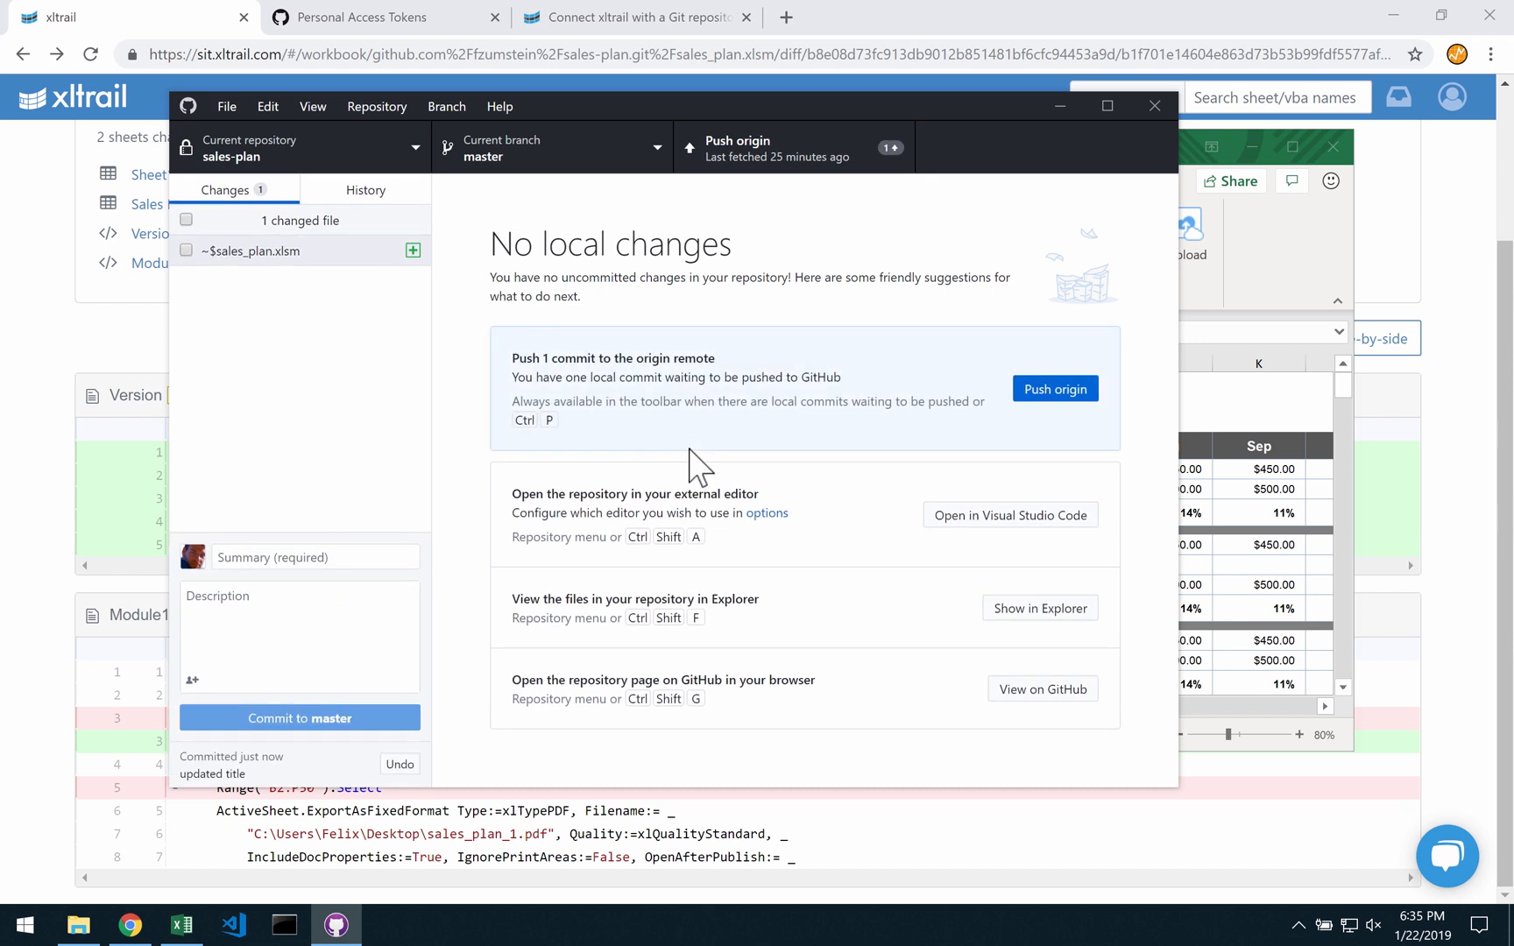
left_click(1054, 388)
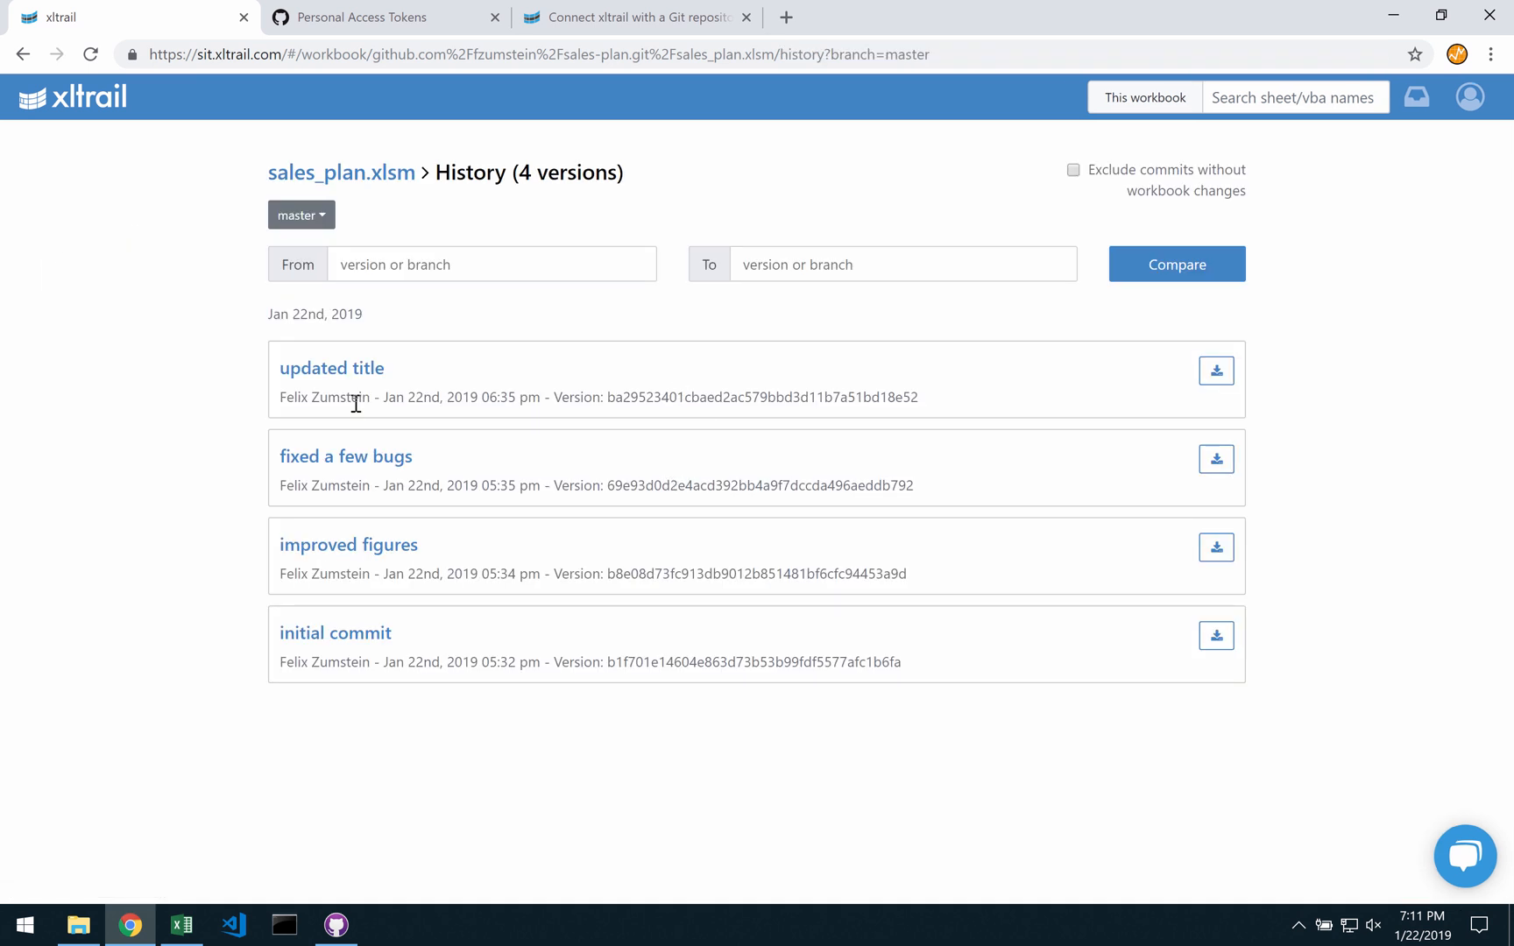
left_click(331, 368)
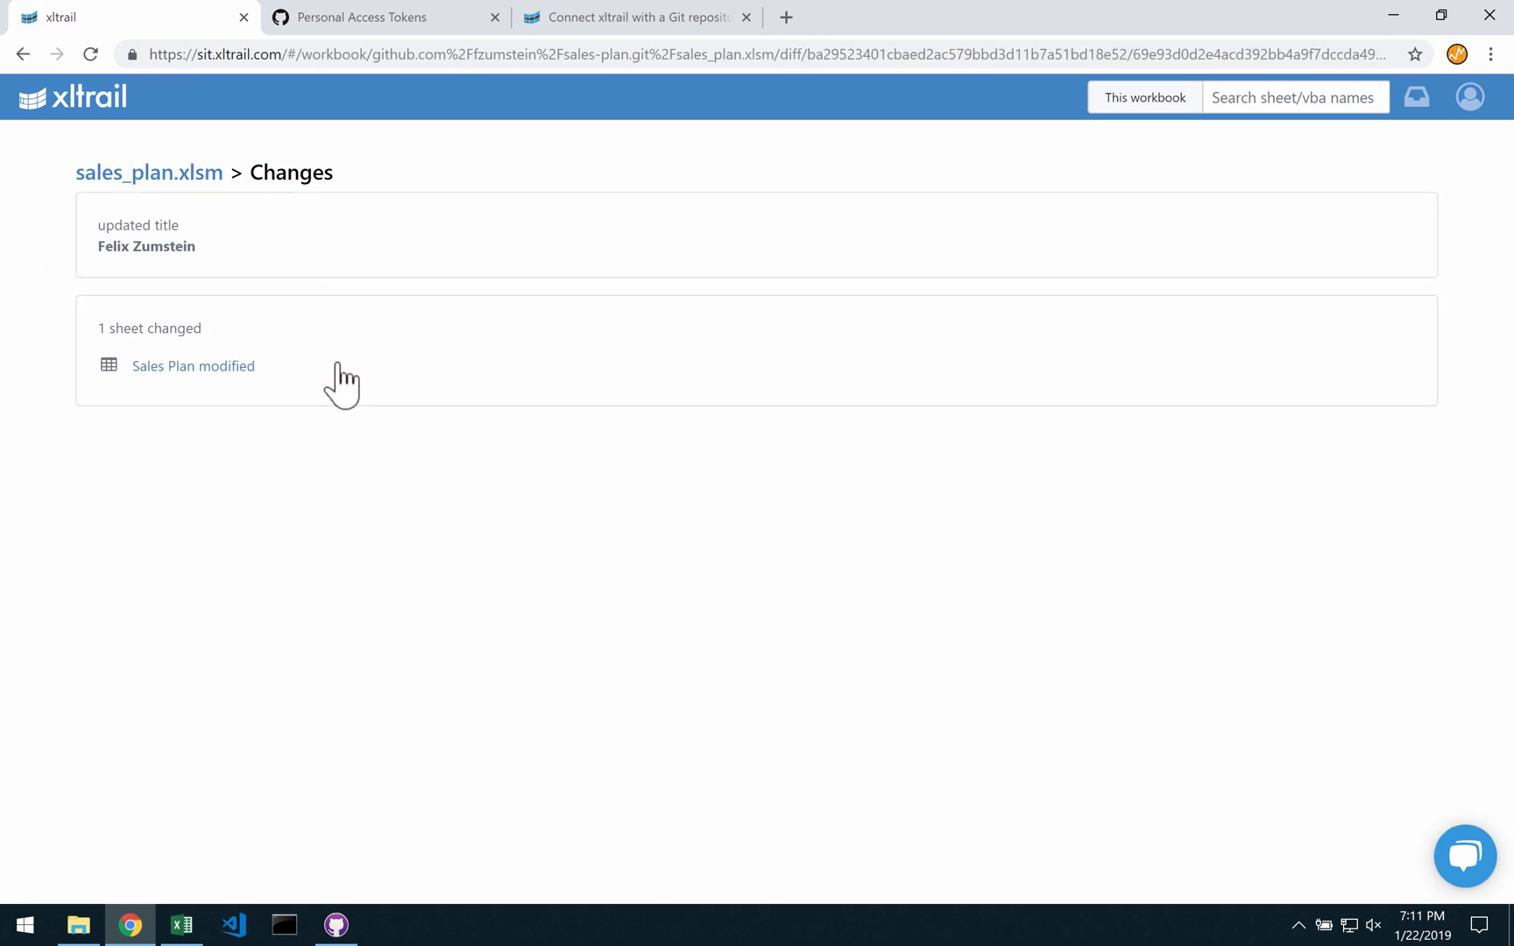
left_click(192, 367)
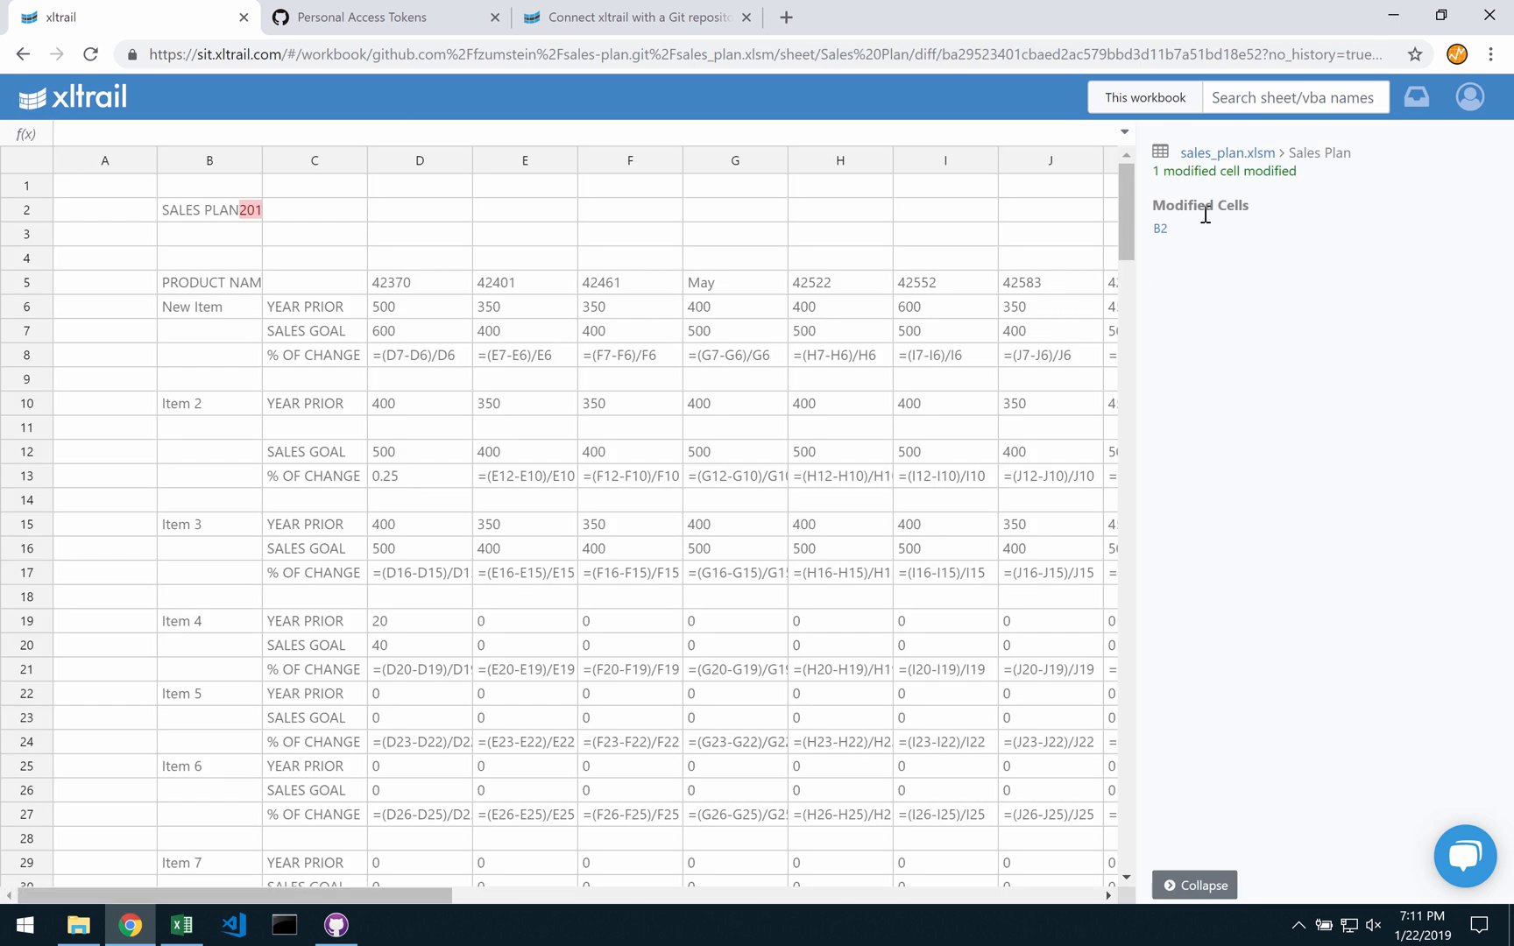
left_click(209, 209)
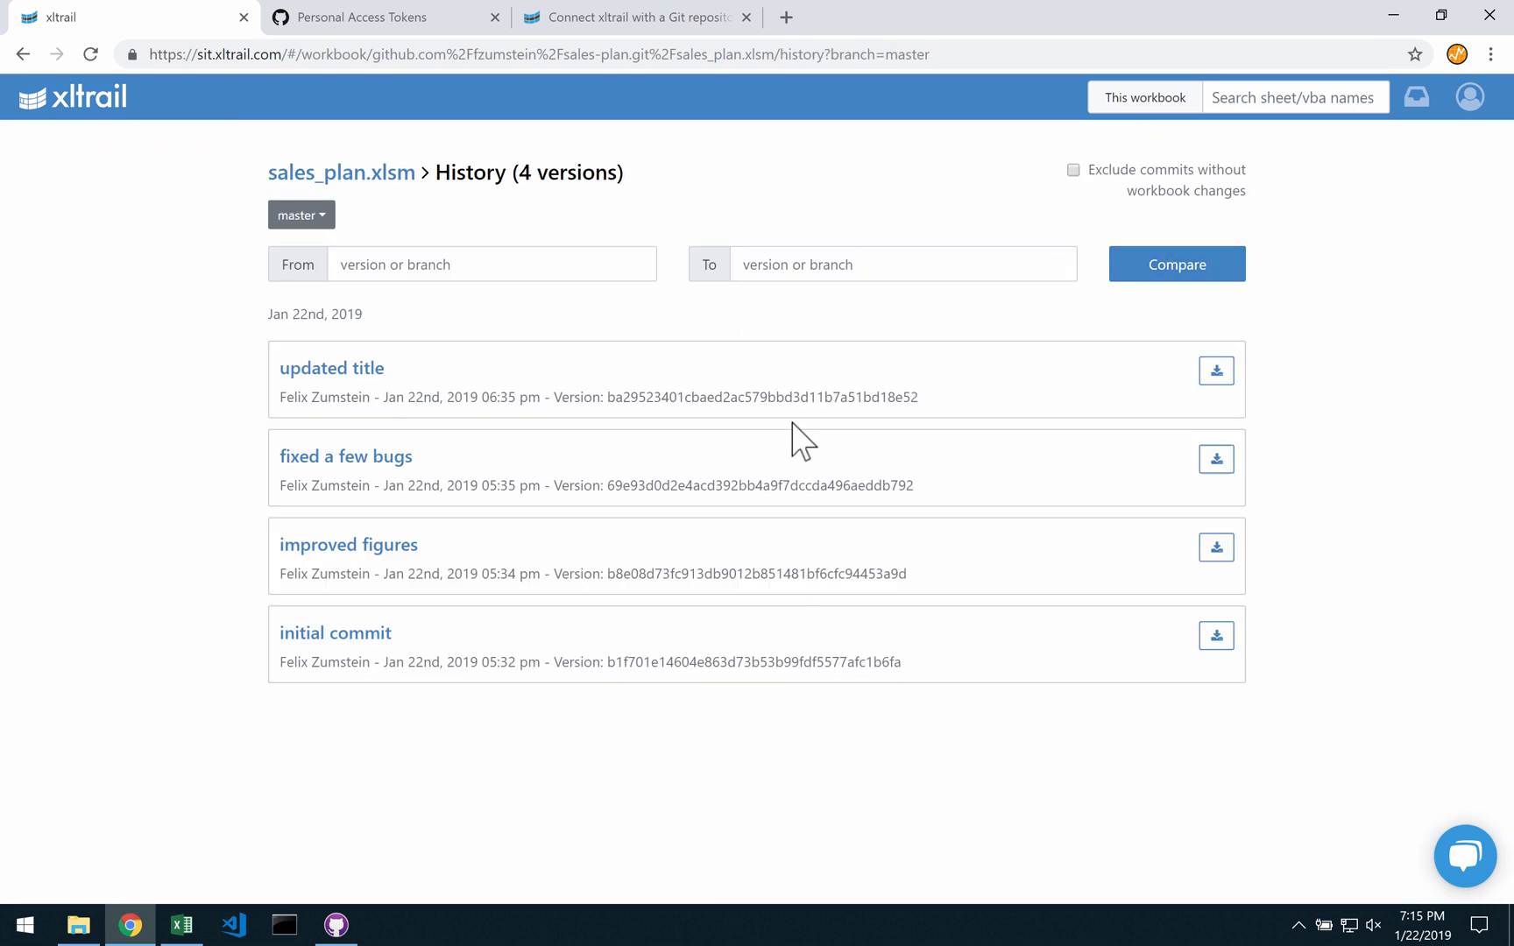
- Enter the initial commit's version hash as the From version
double_click(755, 661)
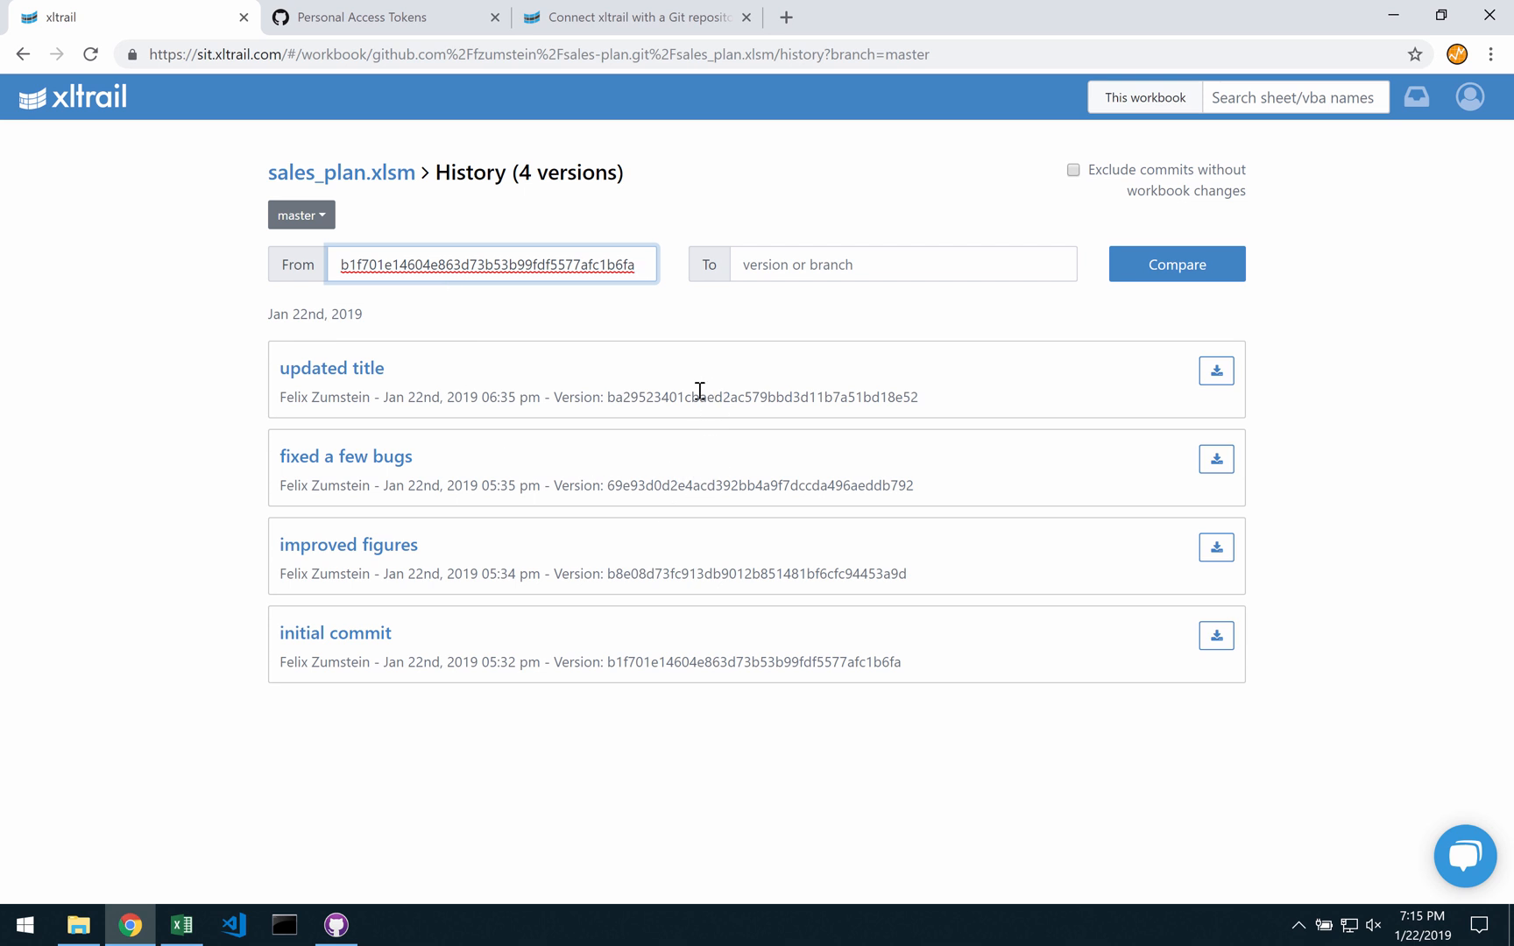
left_click(902, 264)
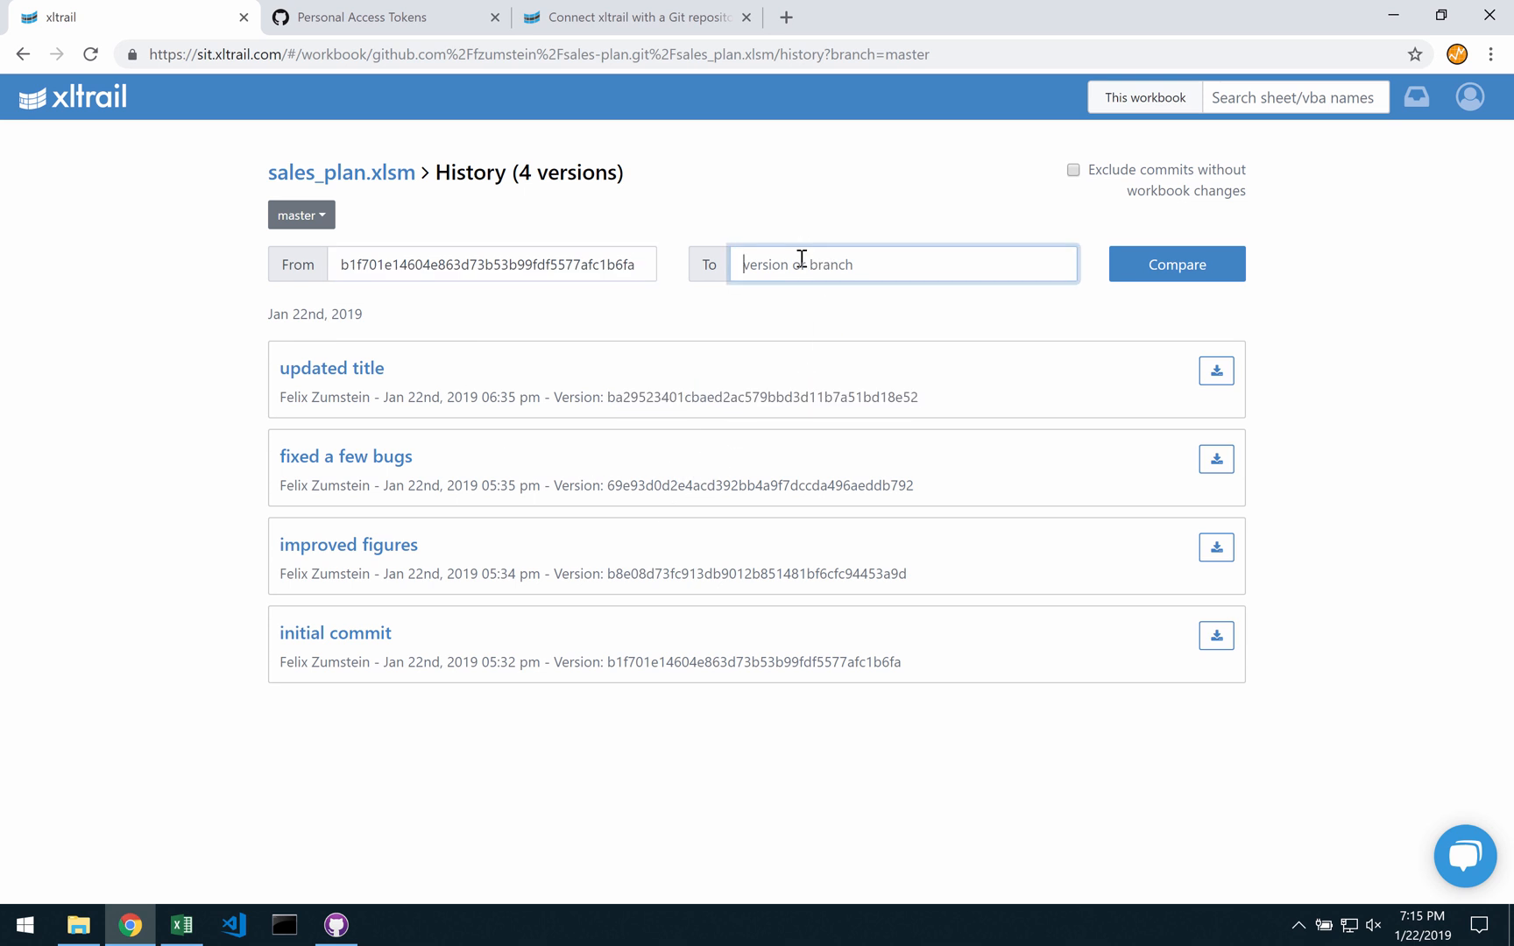